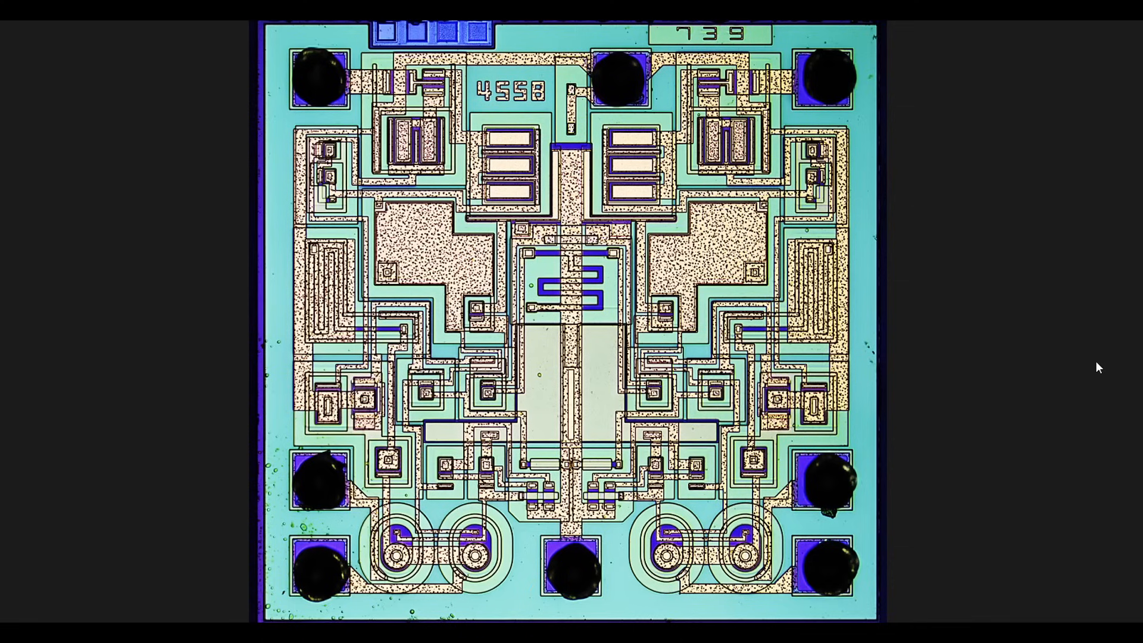
mouse_move(802, 456)
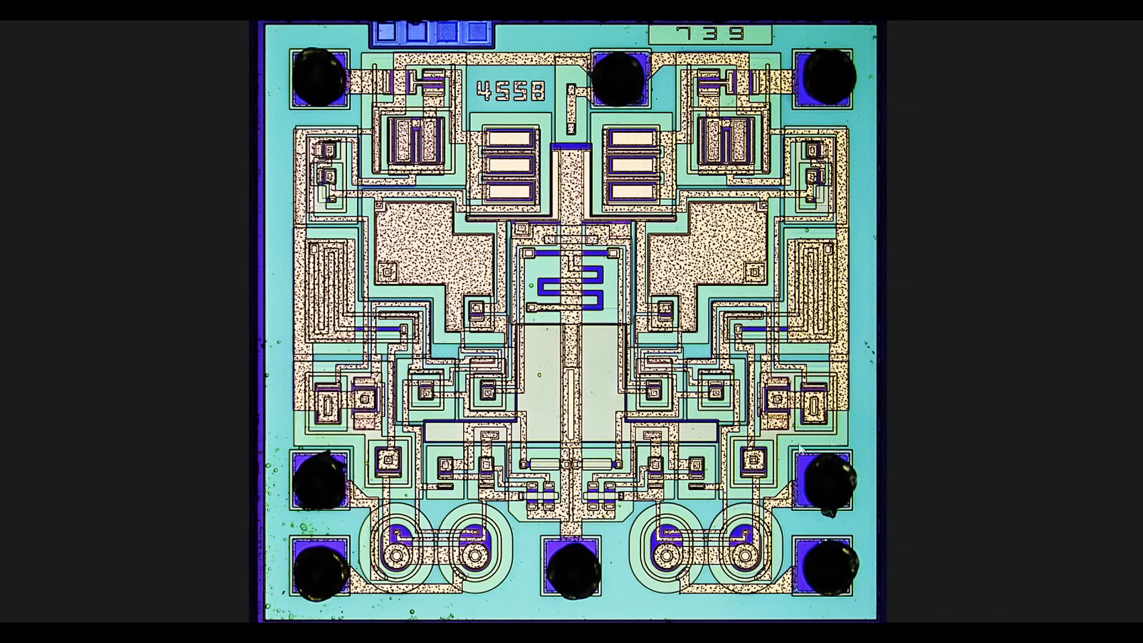
mouse_move(1112, 371)
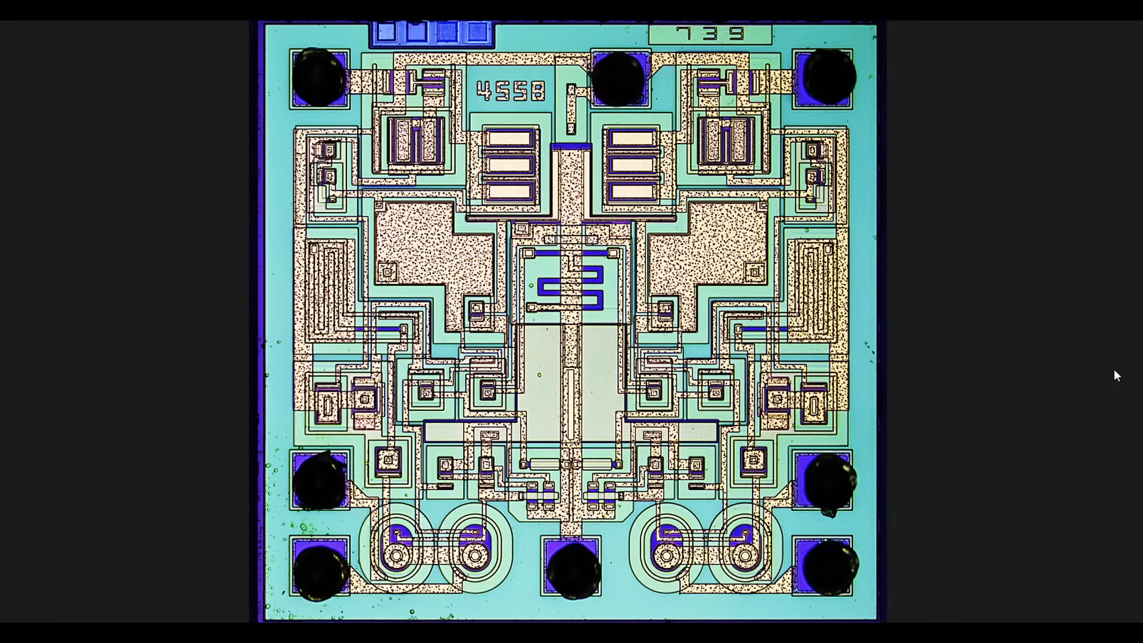
mouse_move(1026, 381)
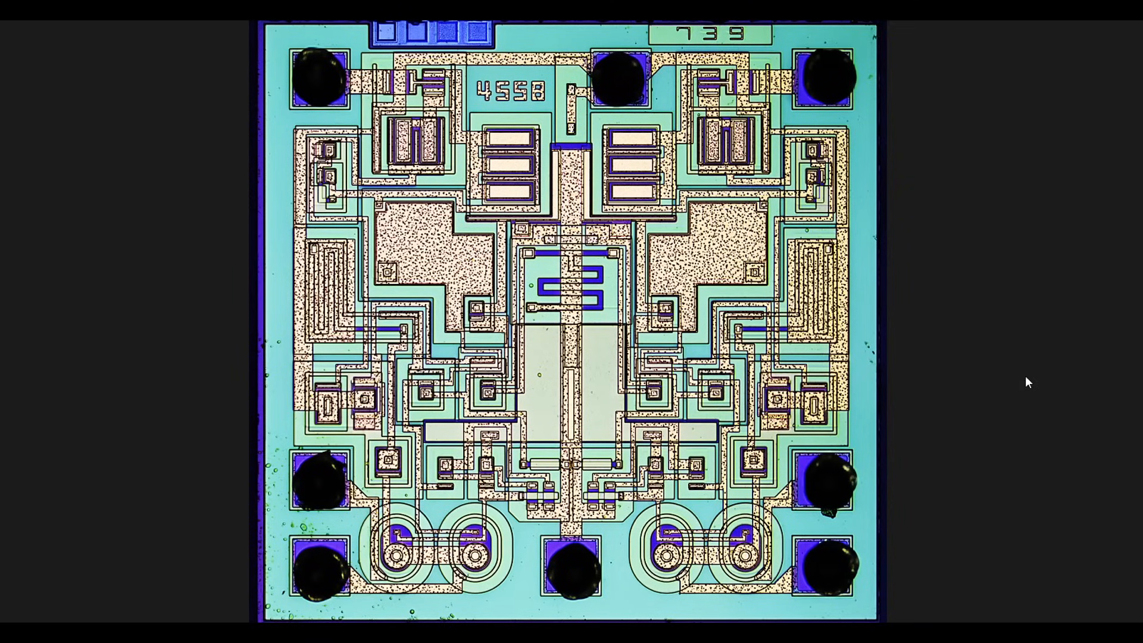
mouse_move(1019, 452)
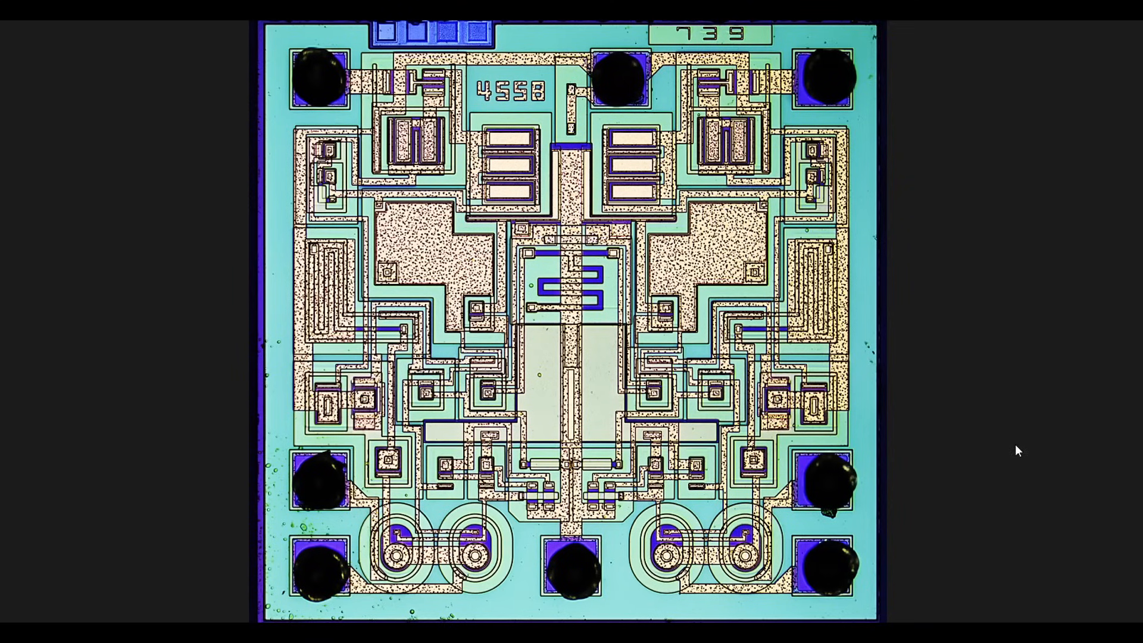
mouse_move(1036, 366)
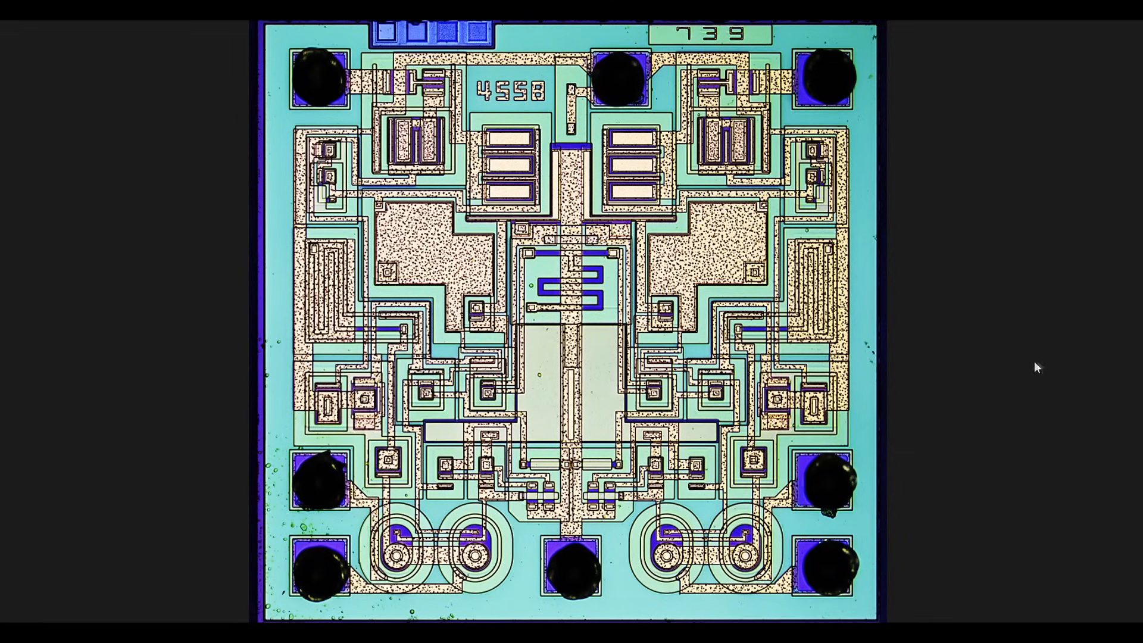
mouse_move(1009, 371)
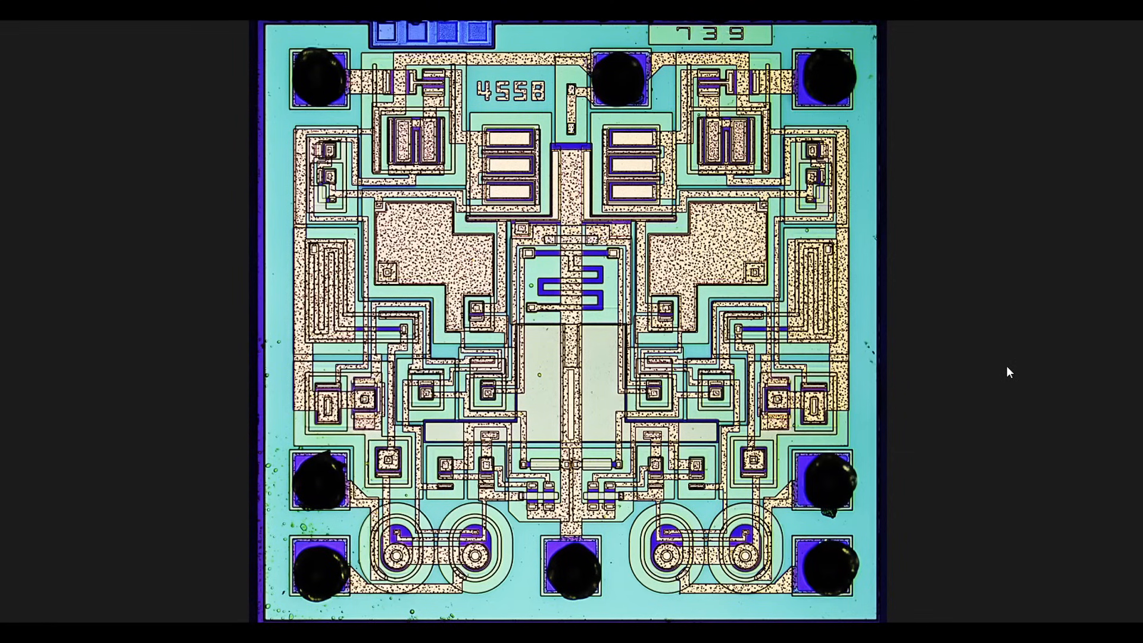
mouse_move(1003, 358)
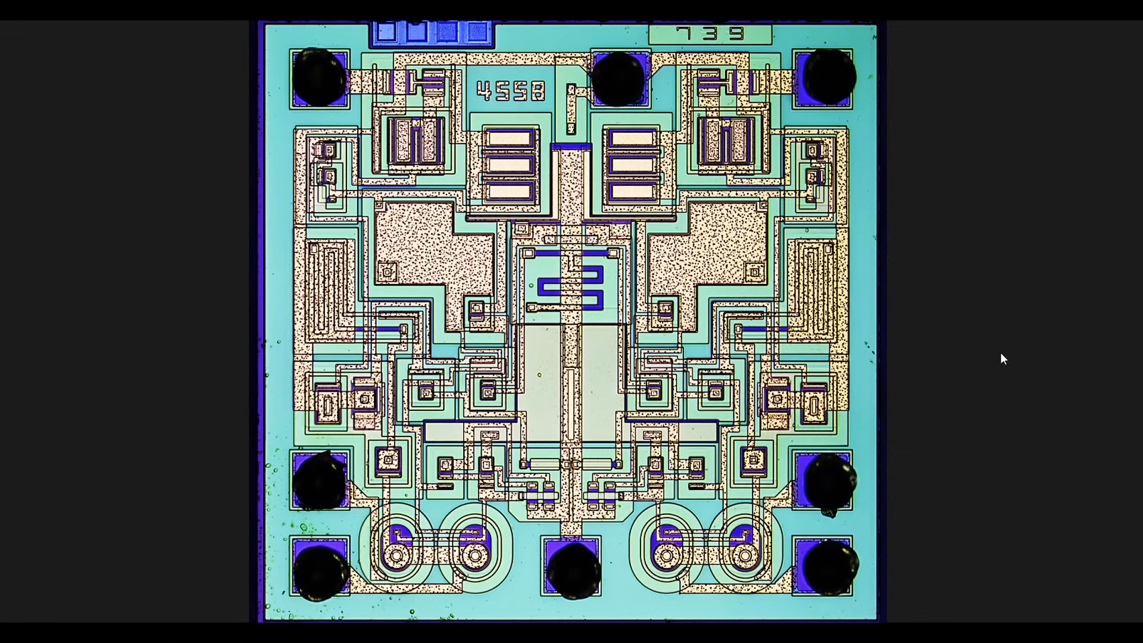
mouse_move(481, 107)
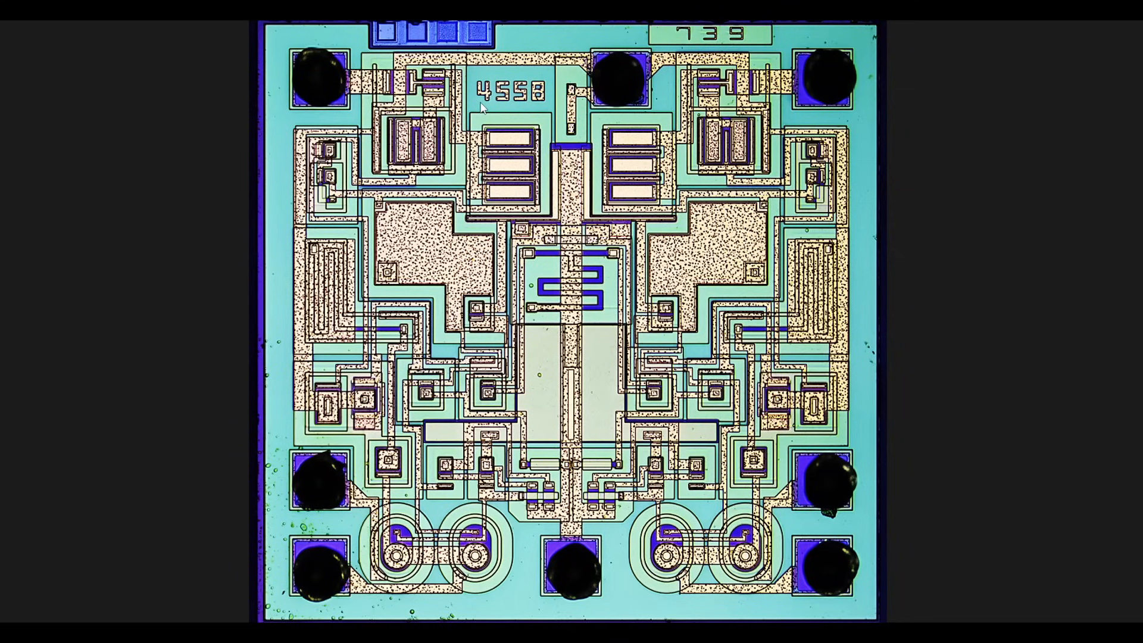
mouse_move(546, 103)
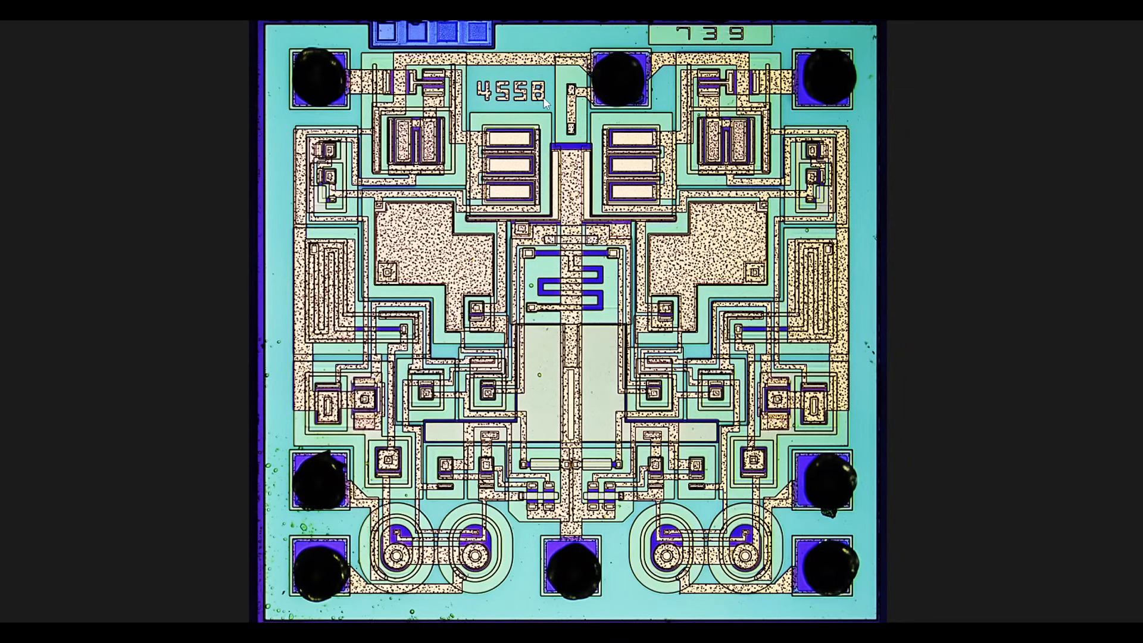
mouse_move(512, 107)
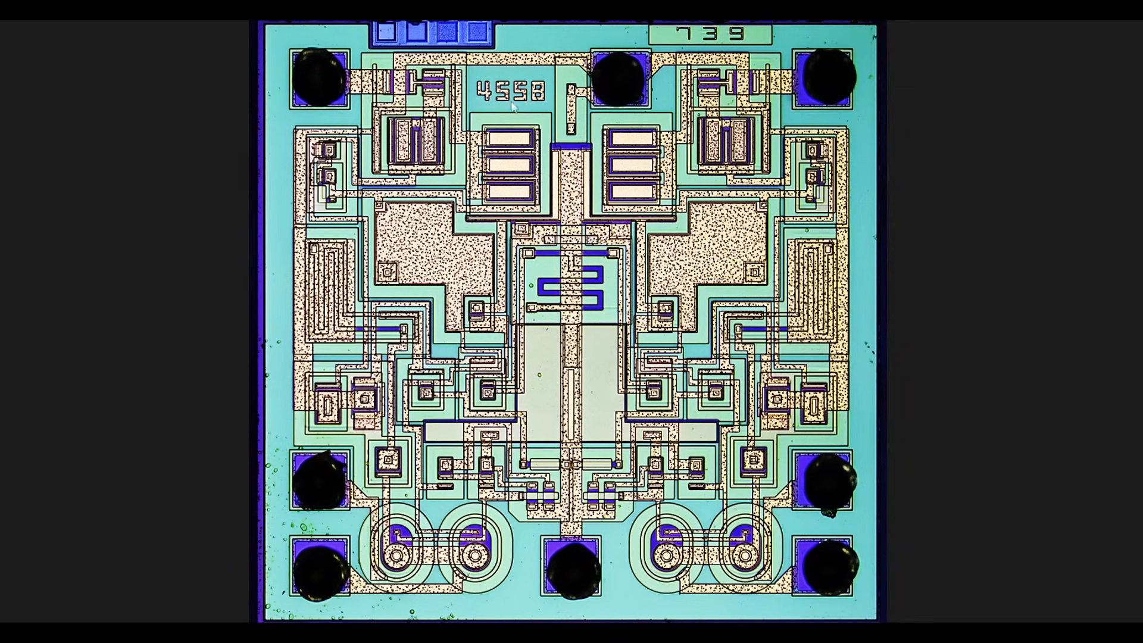
mouse_move(973, 333)
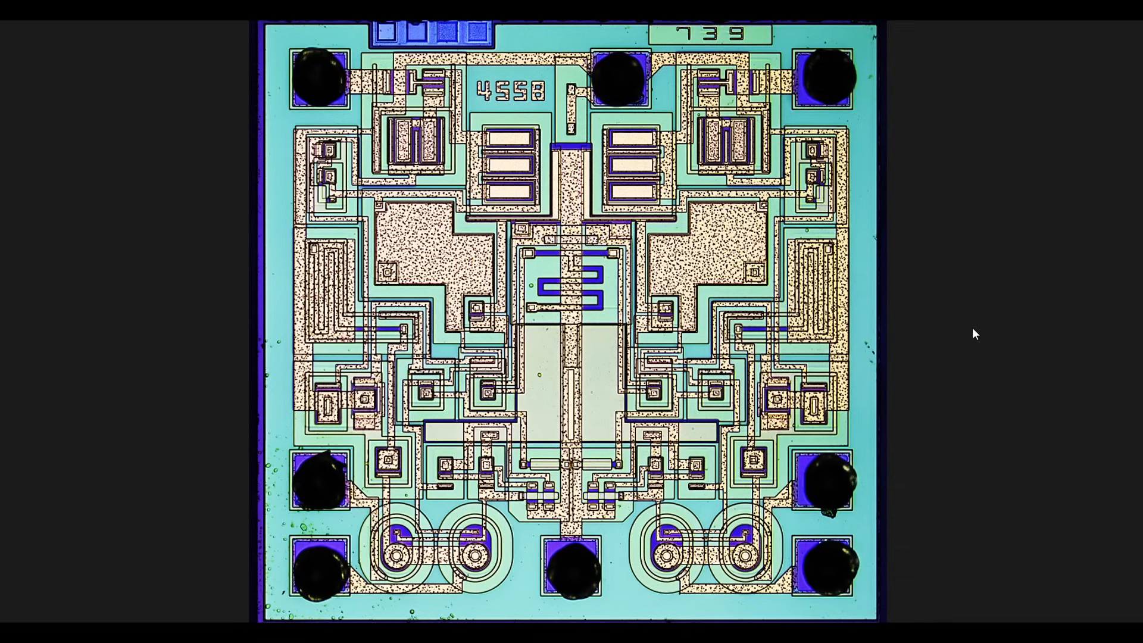
mouse_move(1027, 329)
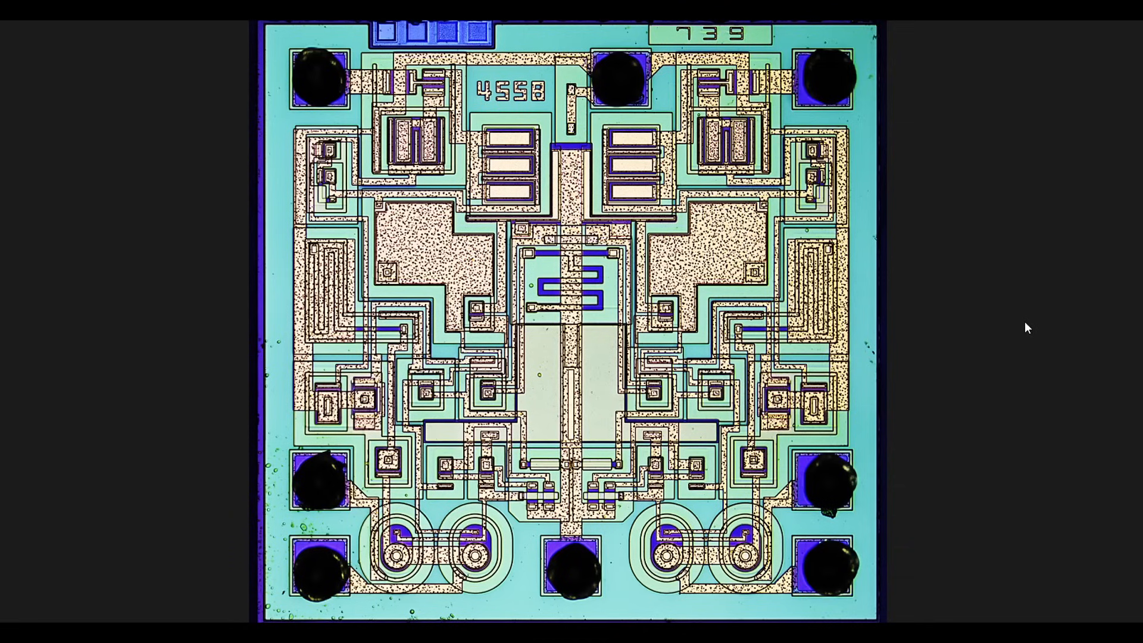
mouse_move(872, 376)
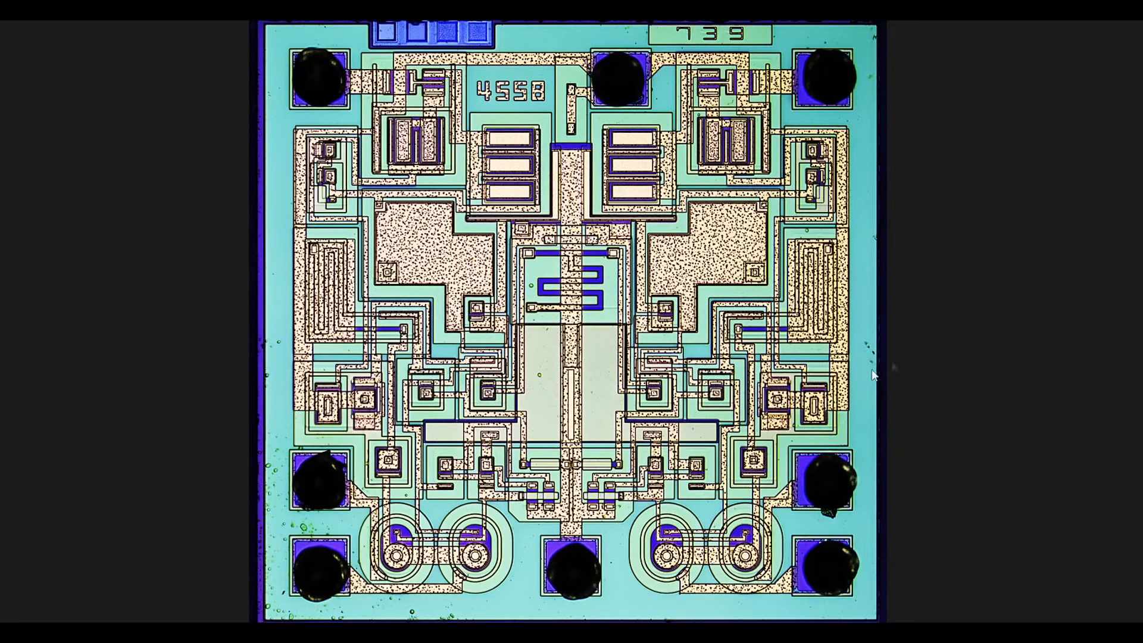
mouse_move(945, 355)
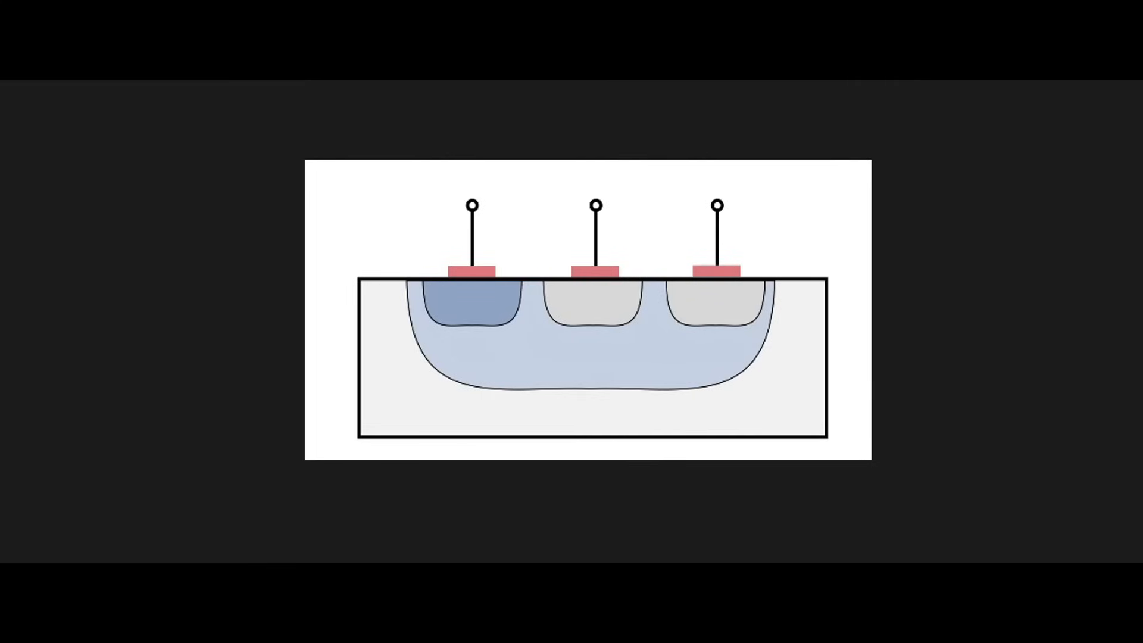
mouse_move(945, 379)
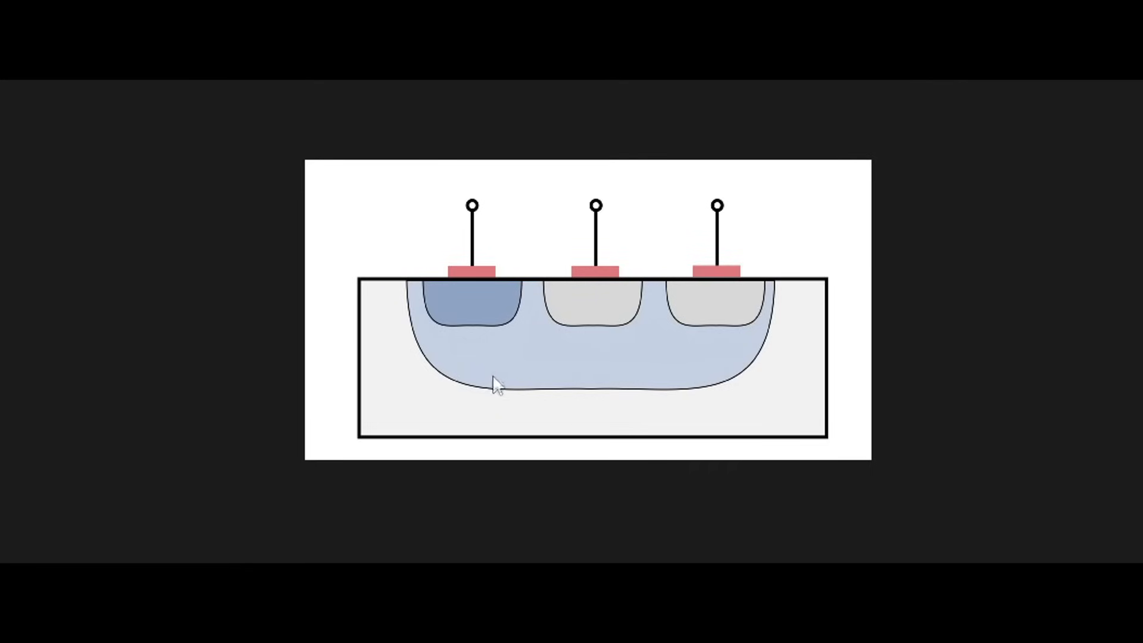
mouse_move(385, 305)
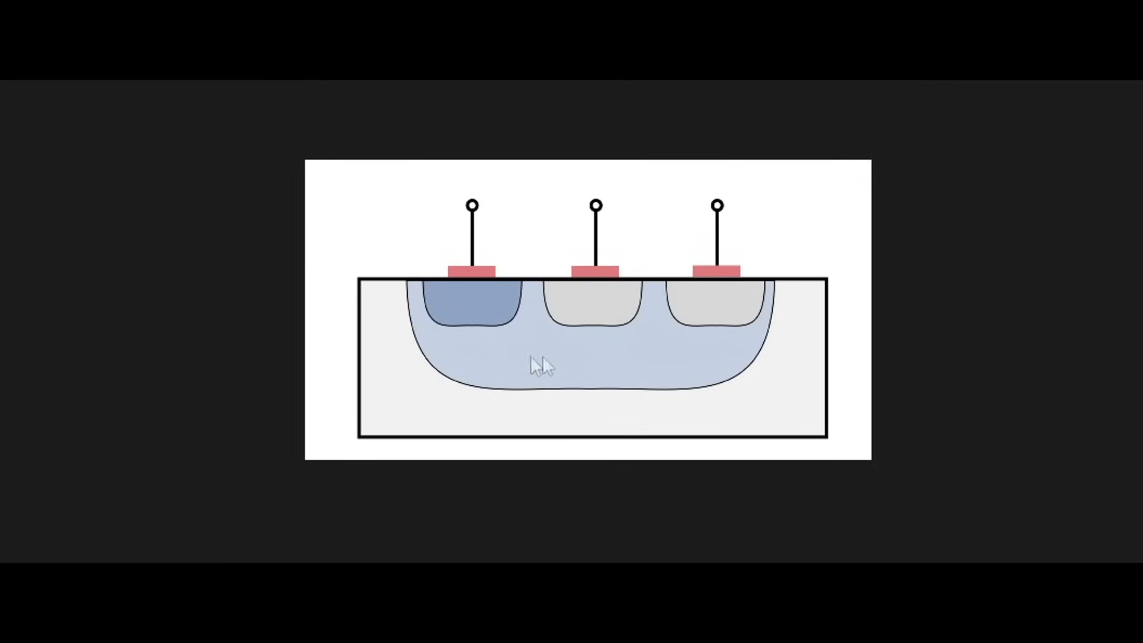
mouse_move(580, 366)
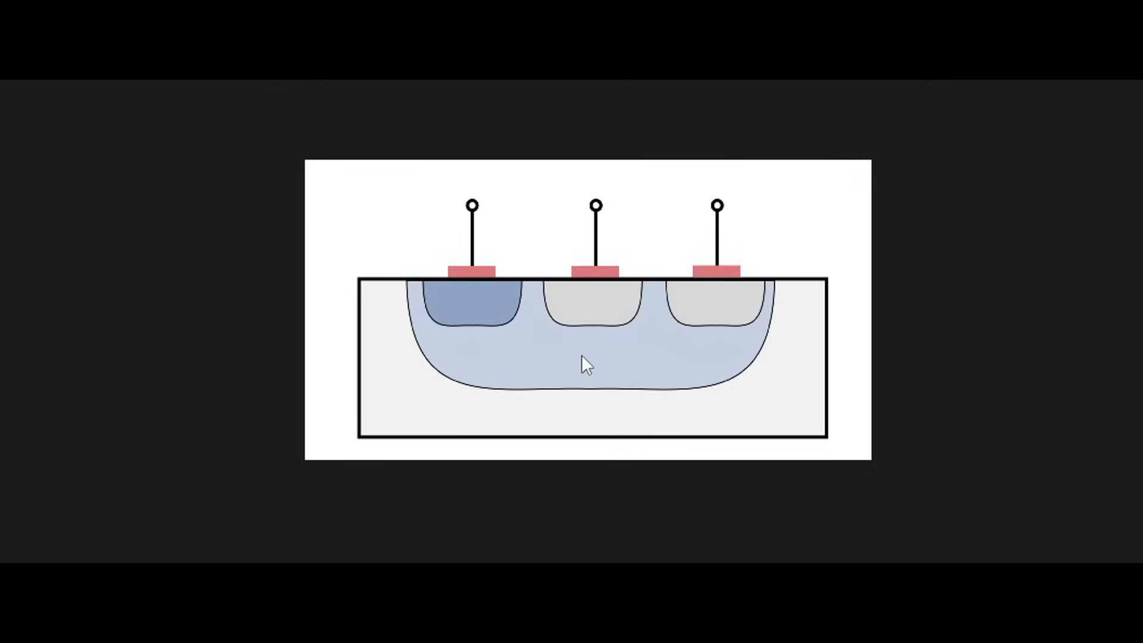
mouse_move(590, 316)
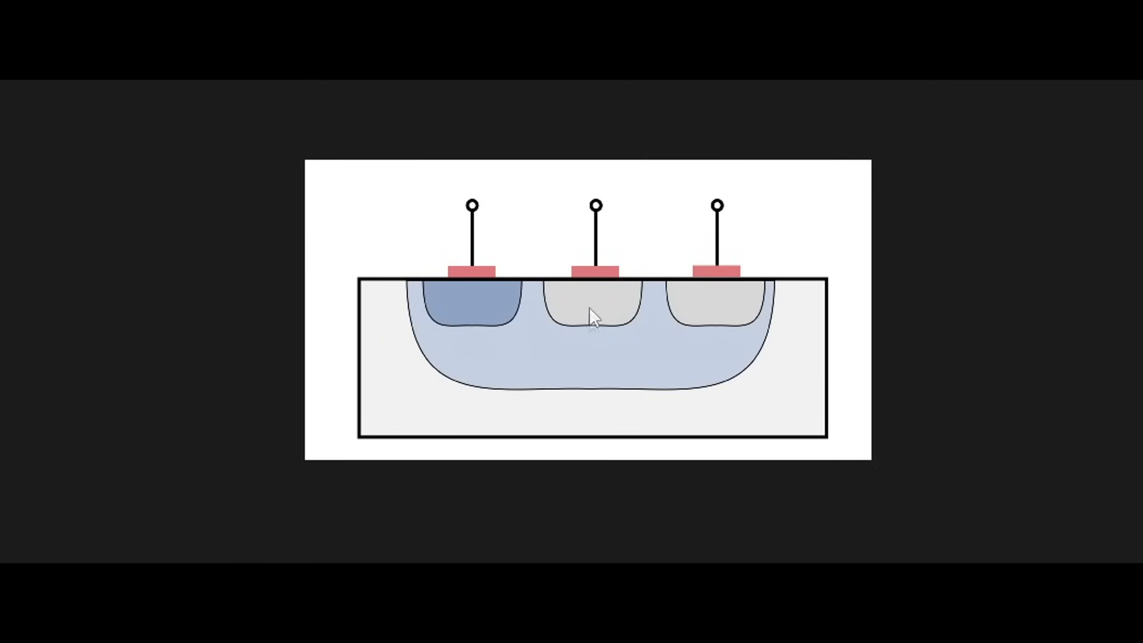
mouse_move(472, 314)
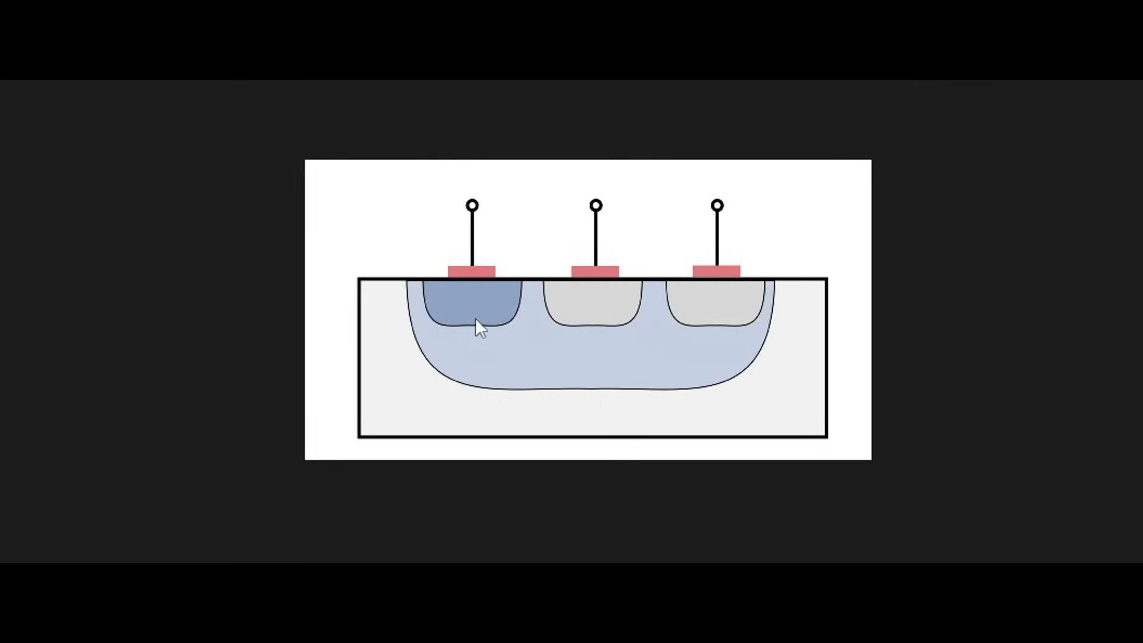
mouse_move(500, 354)
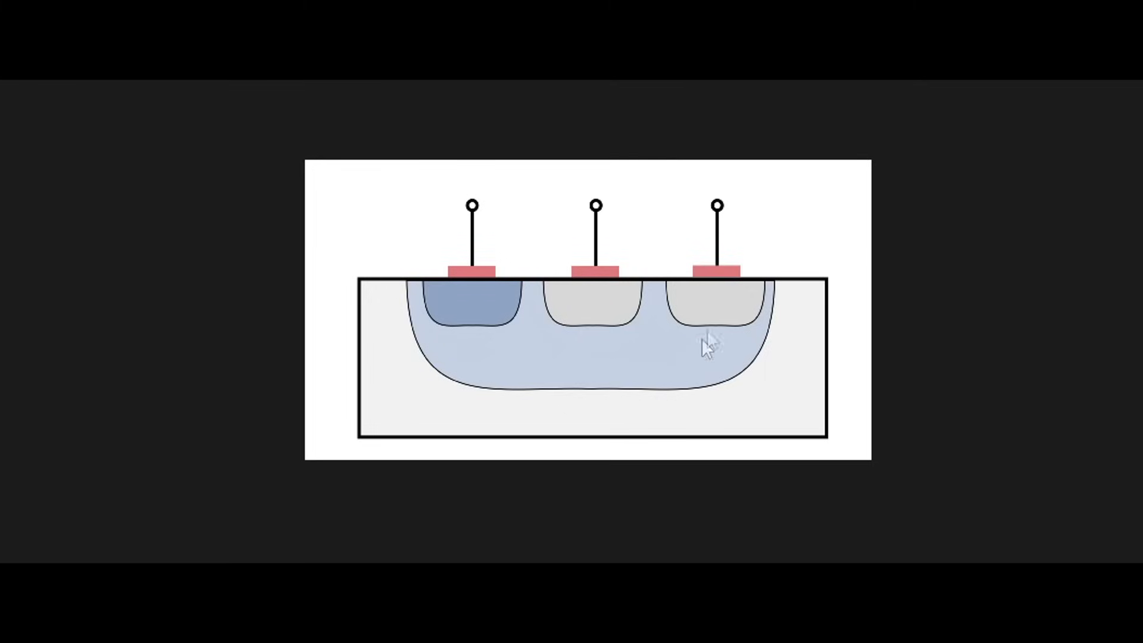
mouse_move(807, 310)
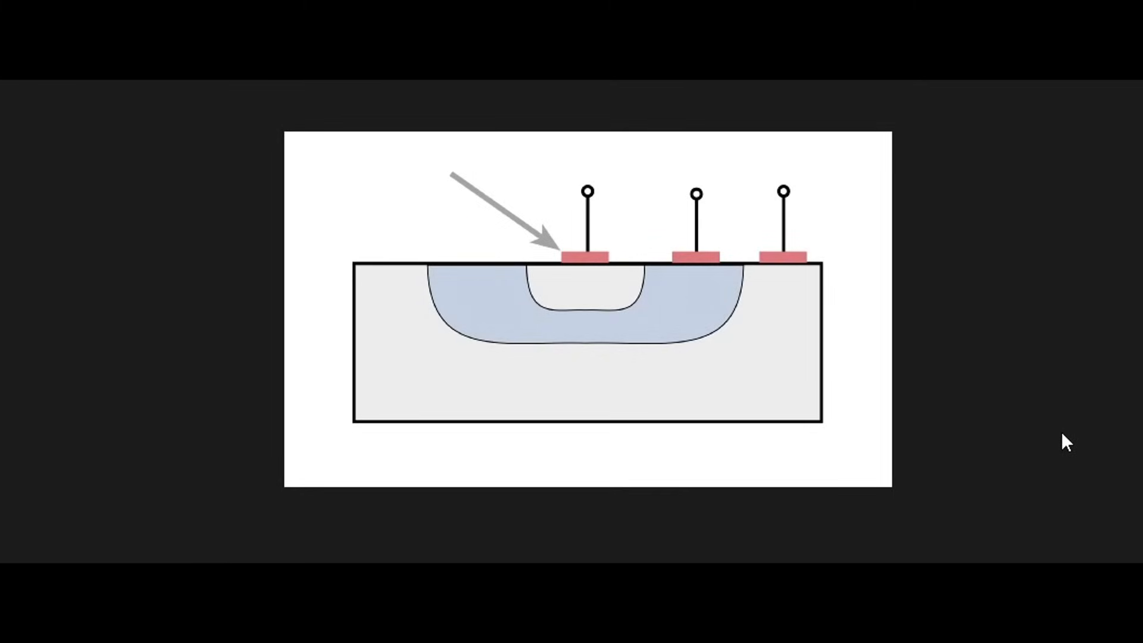
mouse_move(1094, 441)
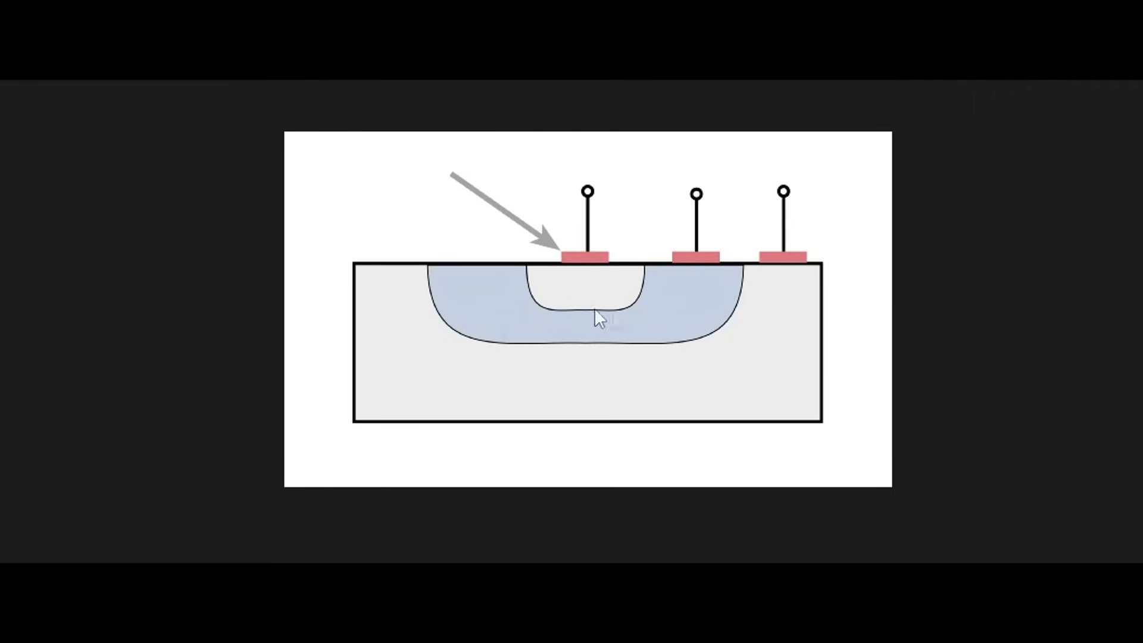
mouse_move(562, 294)
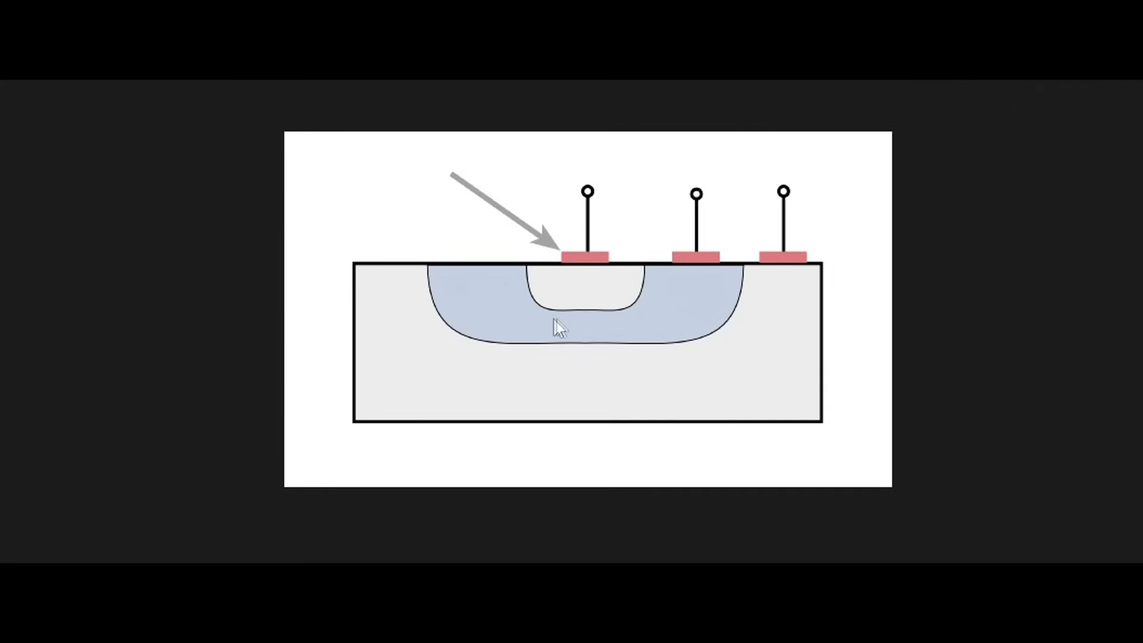
mouse_move(460, 322)
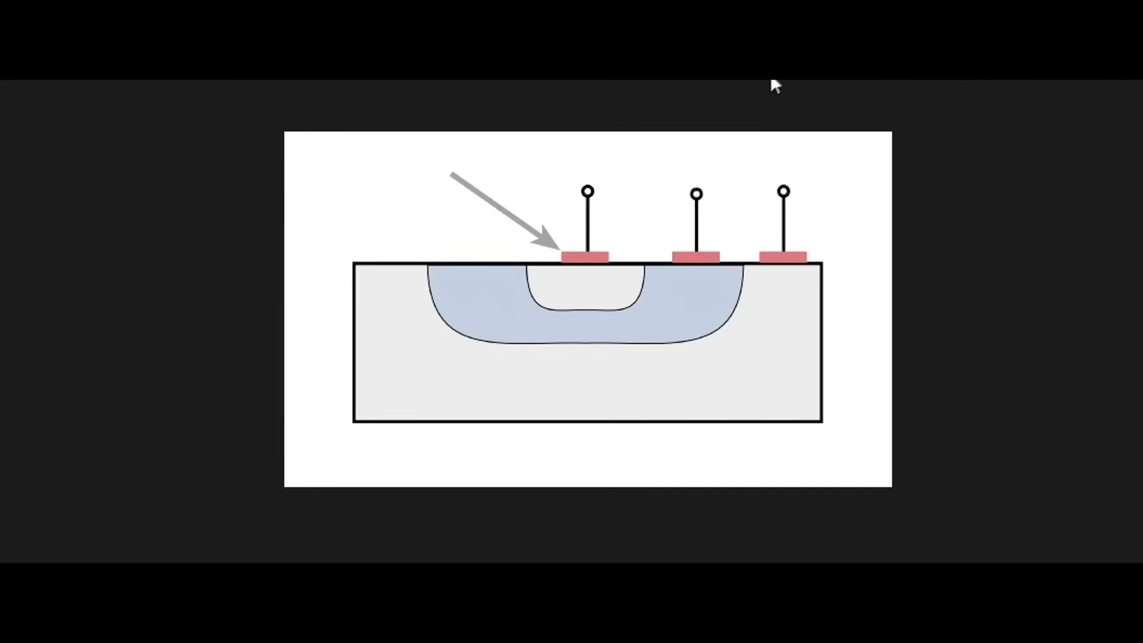
mouse_move(597, 158)
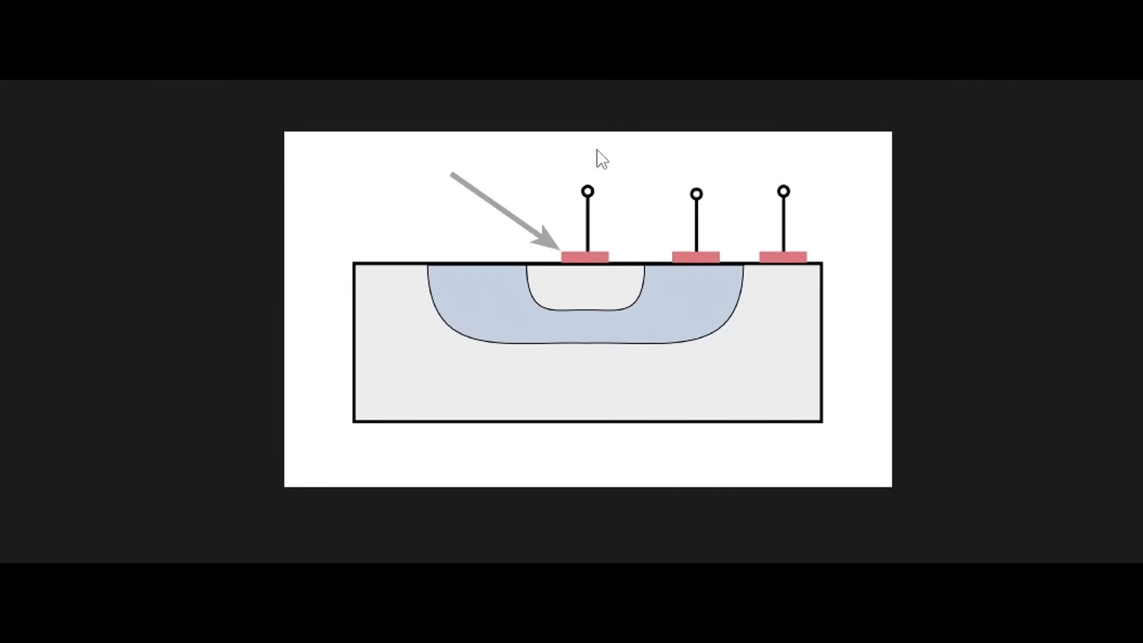
mouse_move(589, 271)
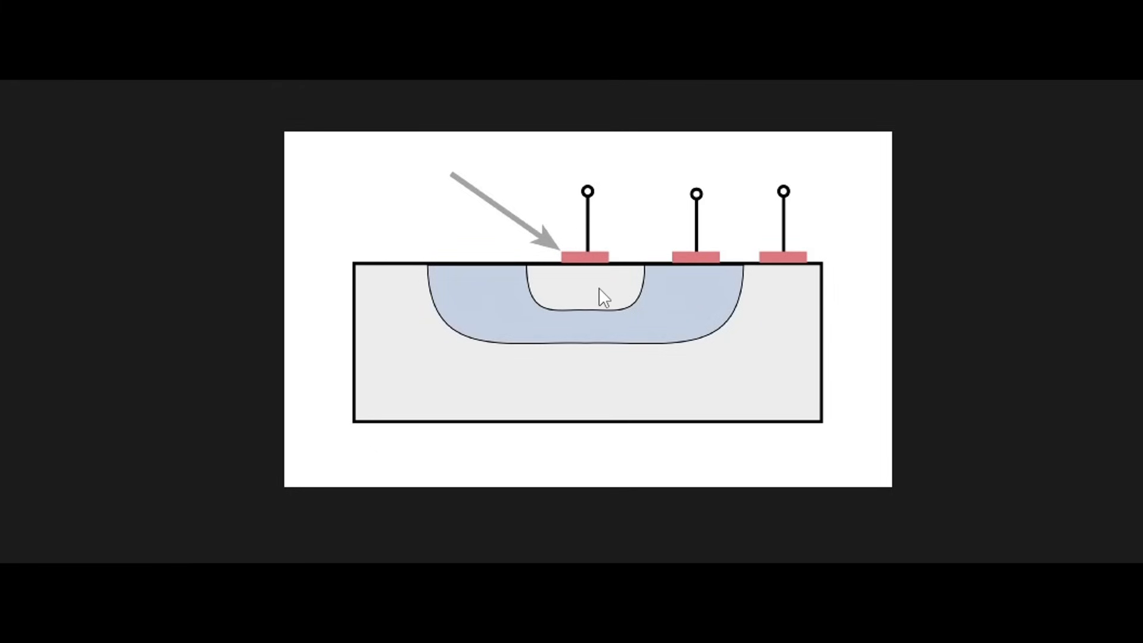
mouse_move(581, 295)
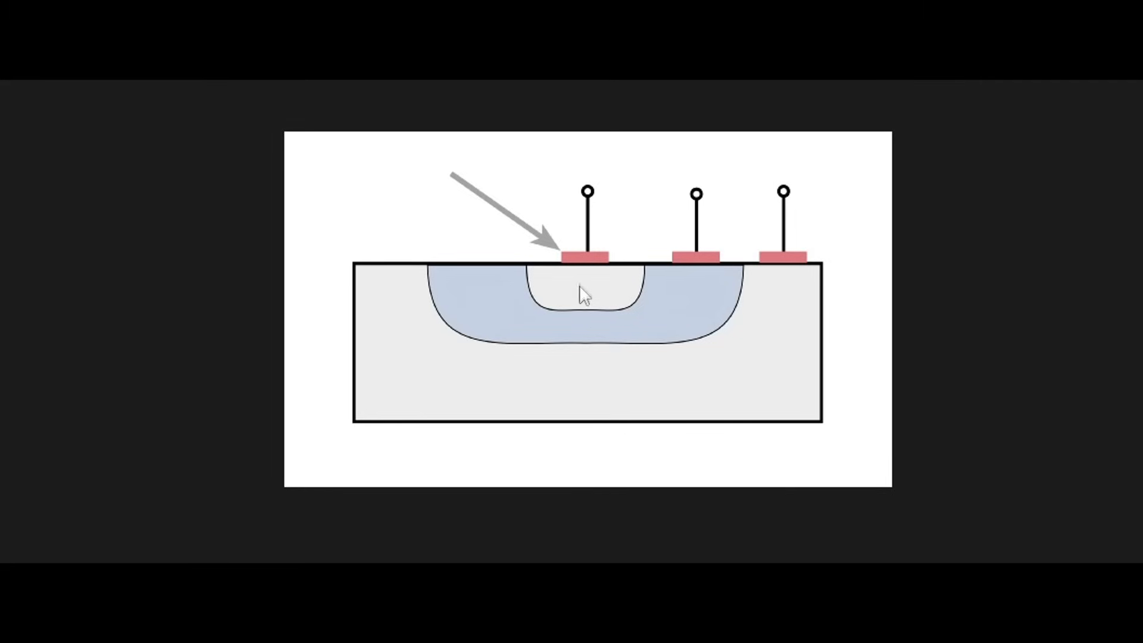
mouse_move(600, 298)
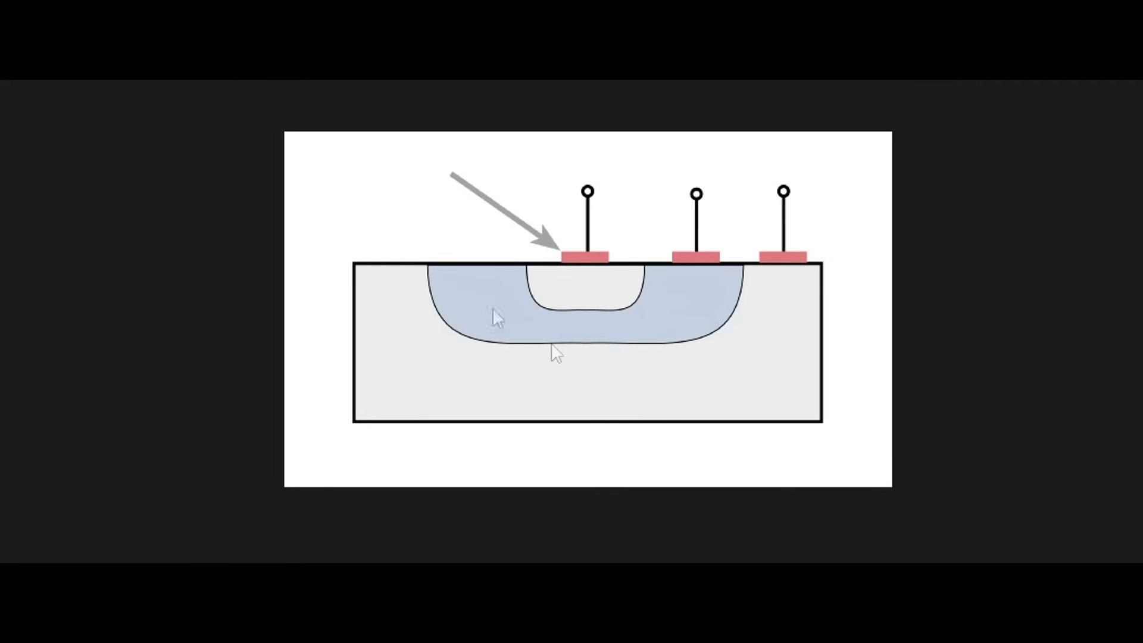
mouse_move(791, 174)
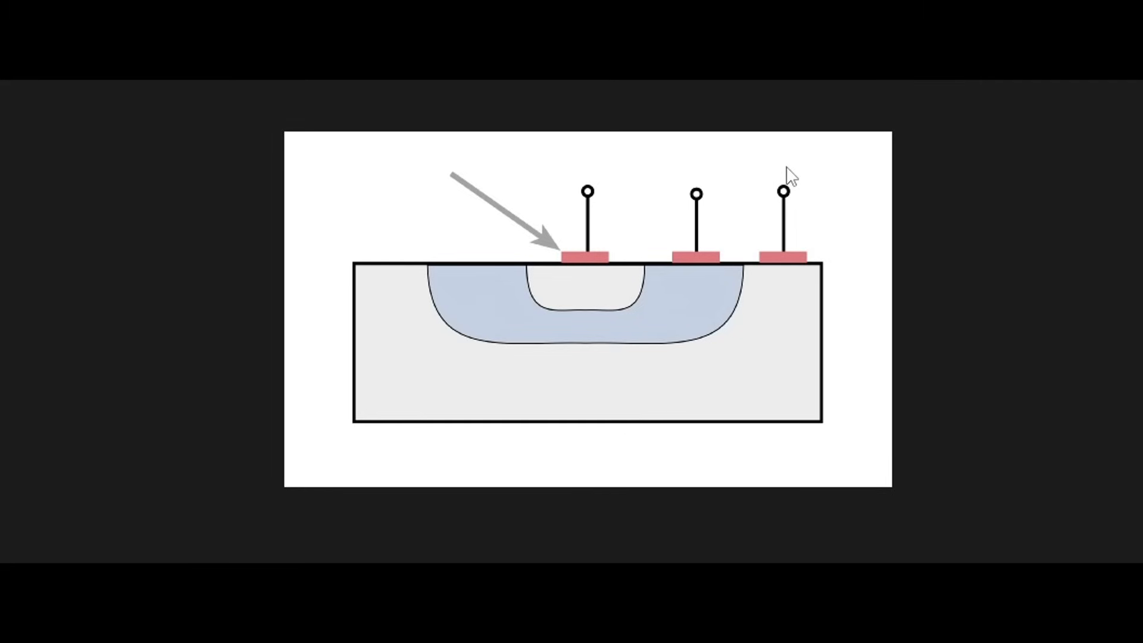
mouse_move(798, 180)
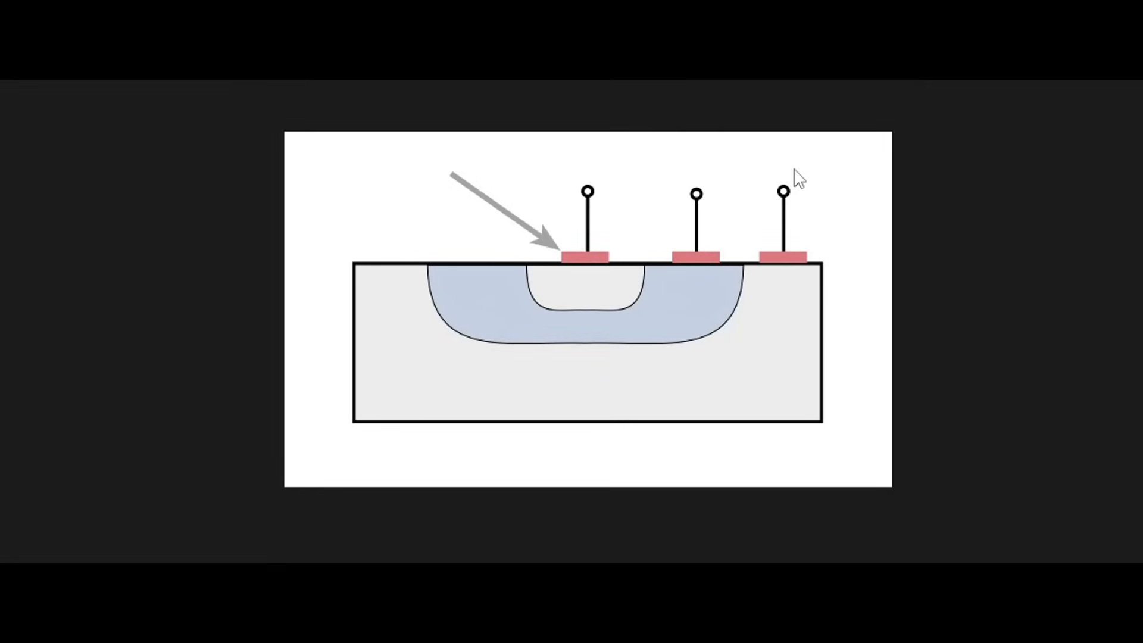
mouse_move(620, 416)
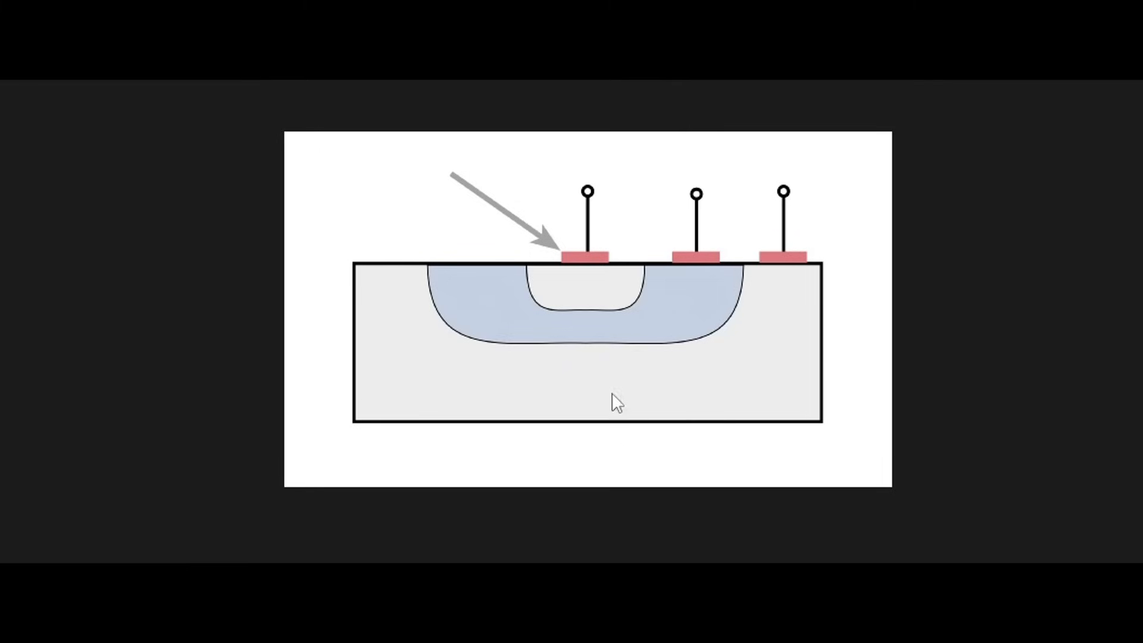
mouse_move(703, 290)
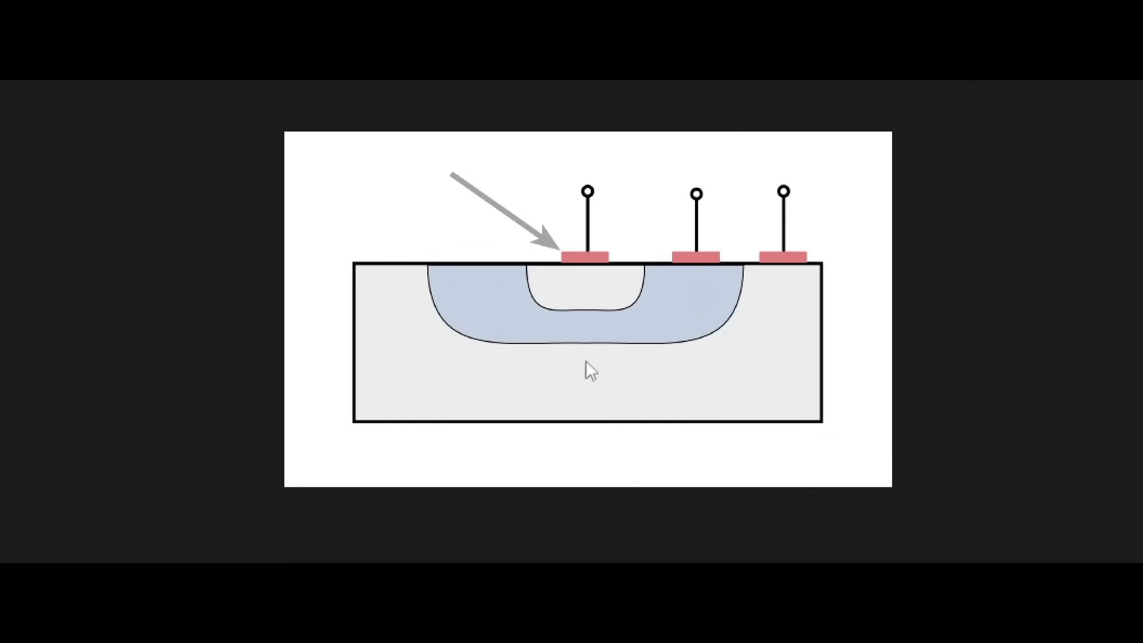
mouse_move(640, 450)
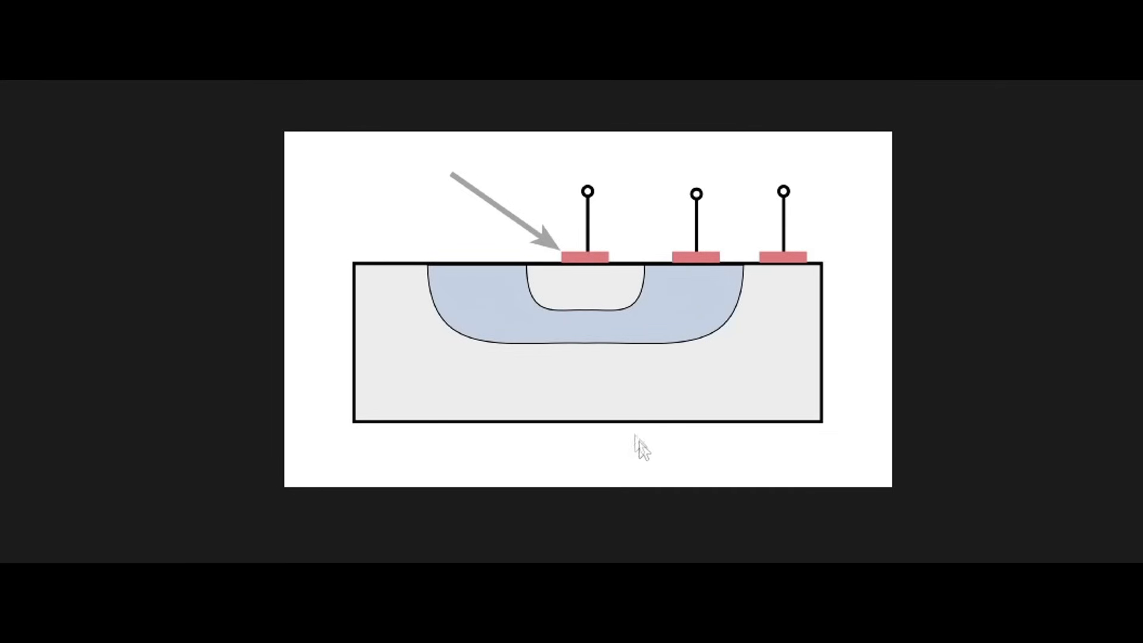
mouse_move(601, 316)
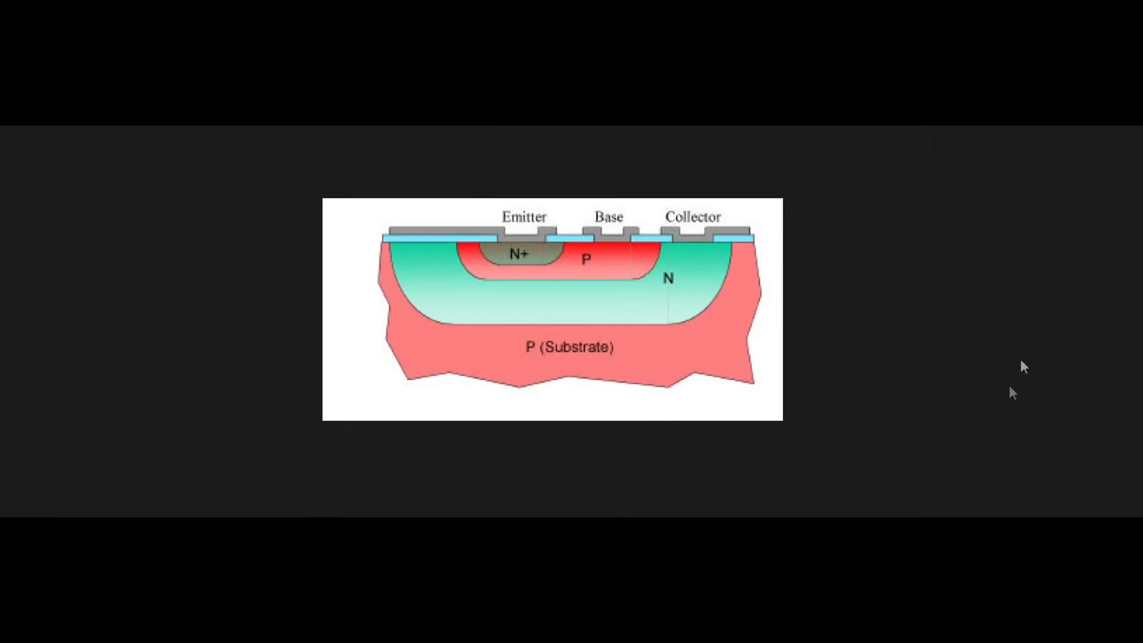
mouse_move(631, 302)
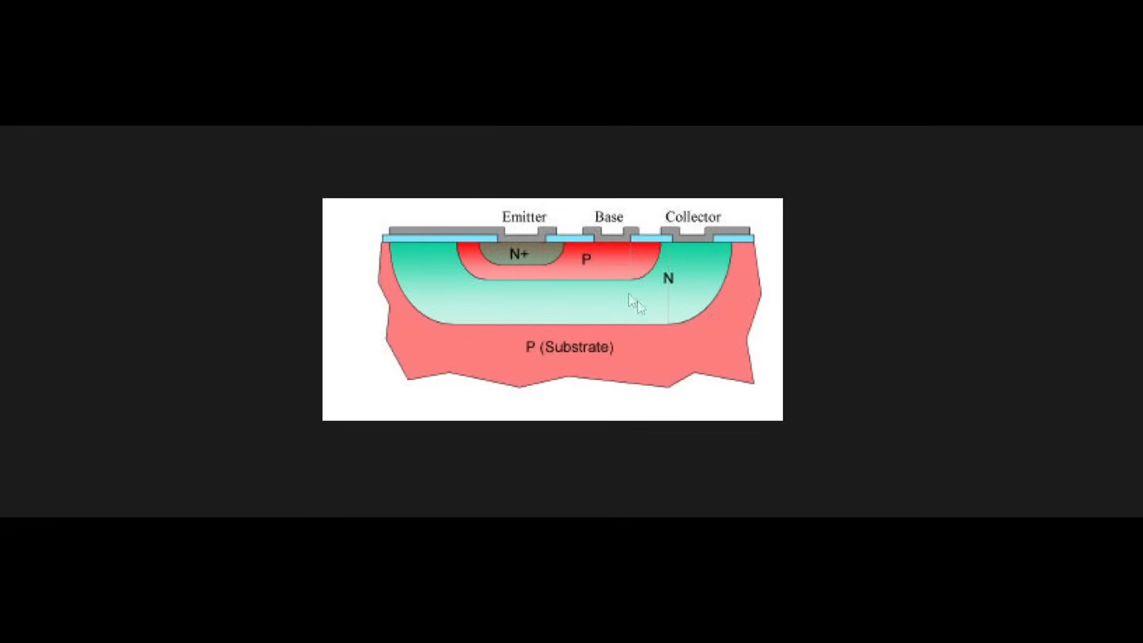
mouse_move(541, 231)
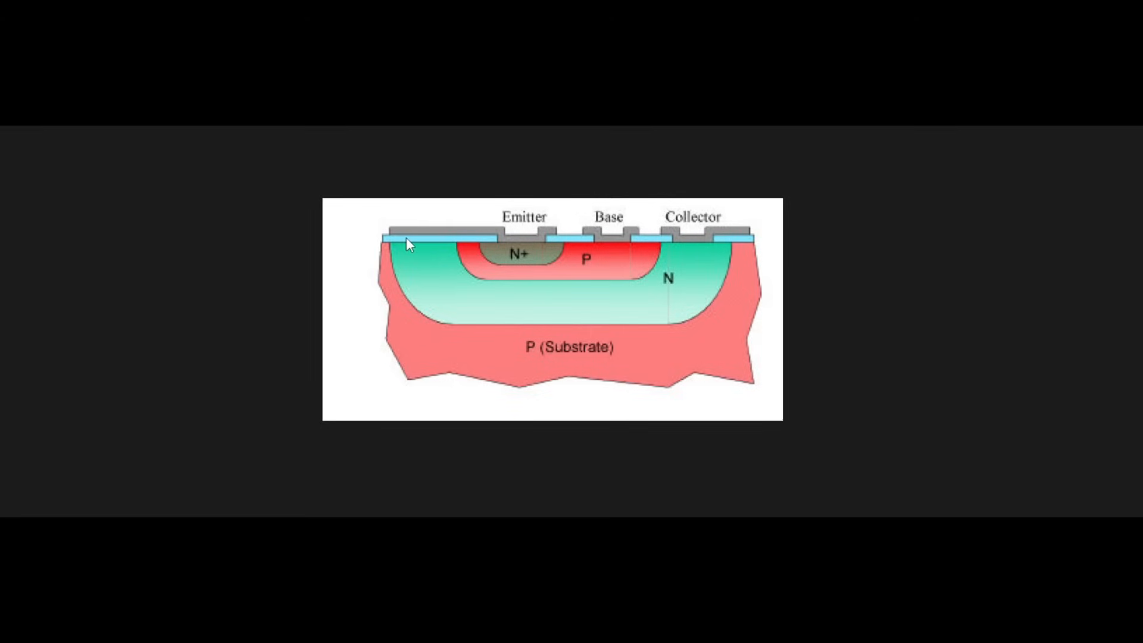
mouse_move(487, 248)
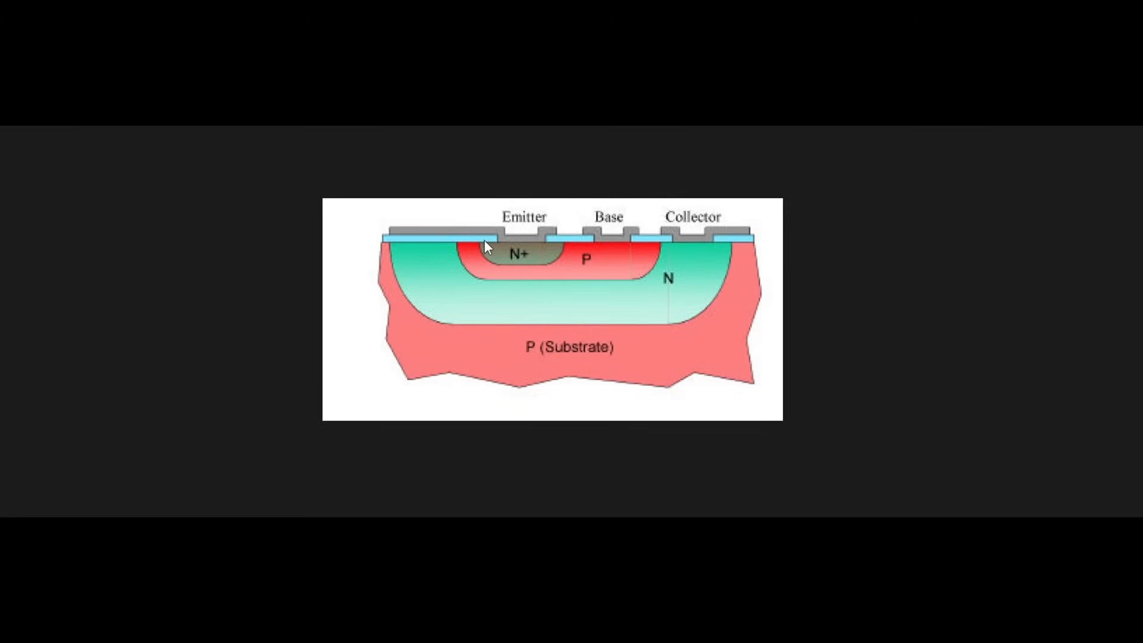
mouse_move(409, 245)
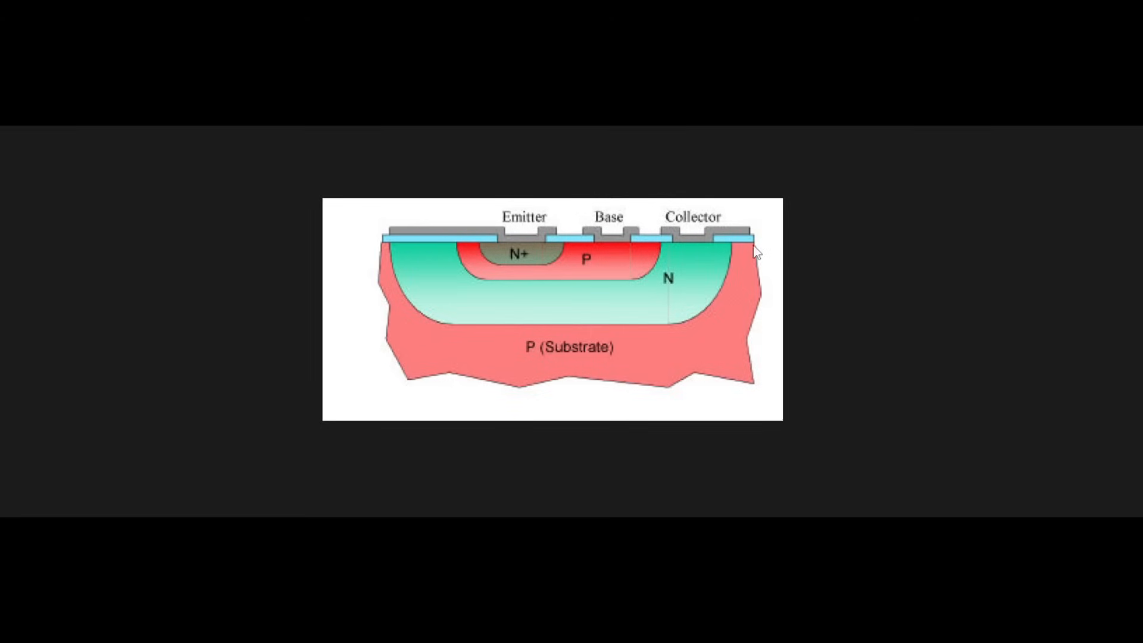
mouse_move(341, 368)
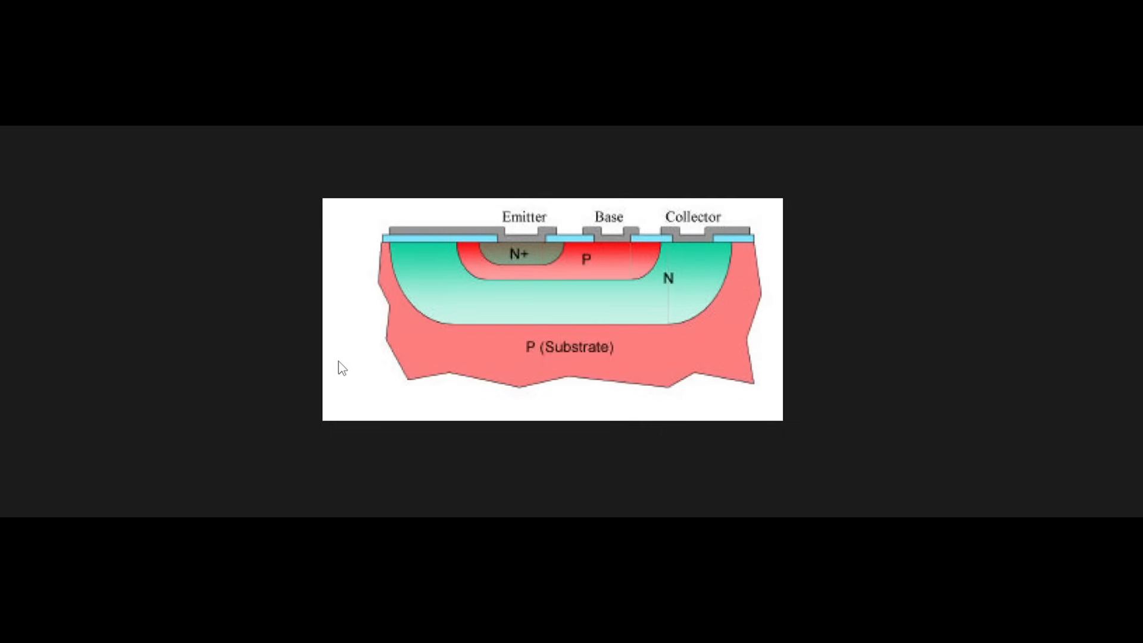
mouse_move(462, 243)
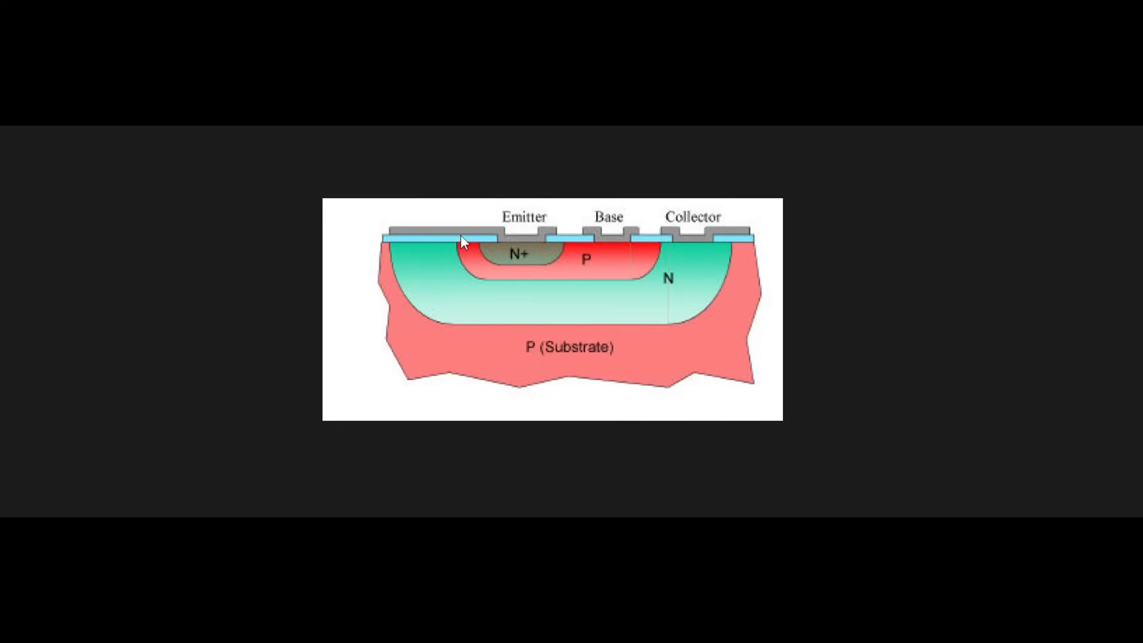
mouse_move(500, 237)
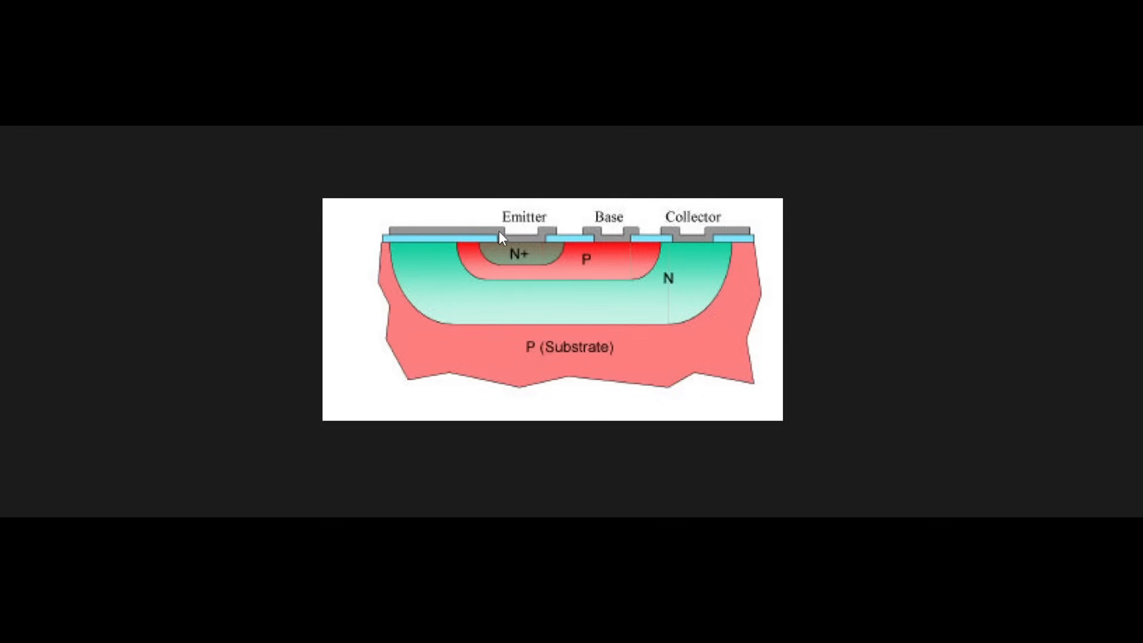
mouse_move(662, 310)
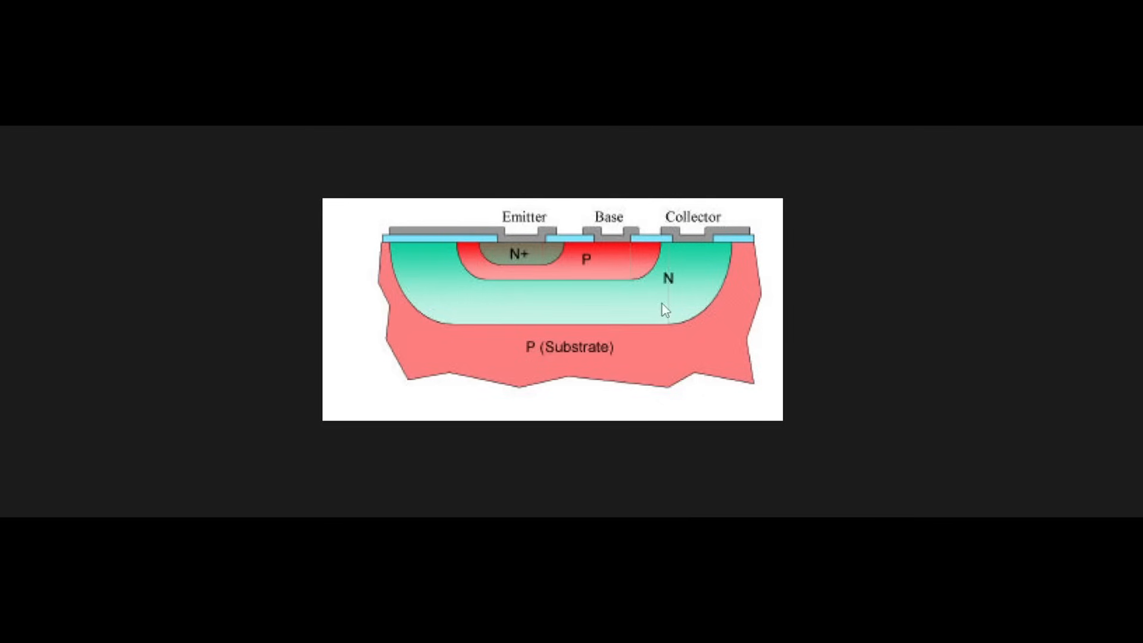
mouse_move(470, 285)
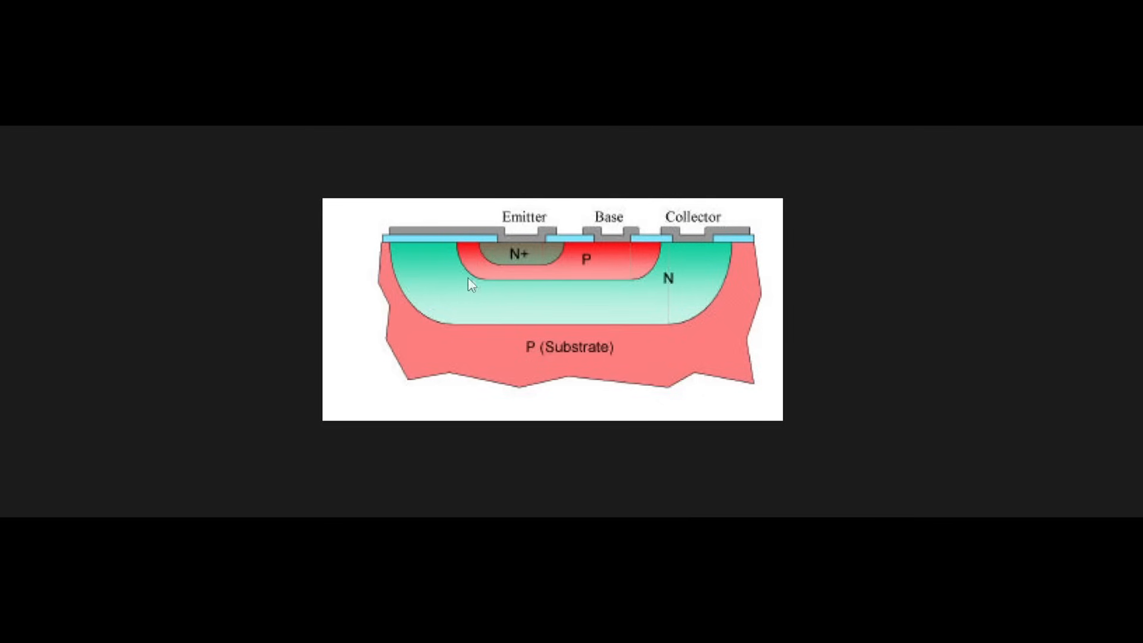
mouse_move(557, 311)
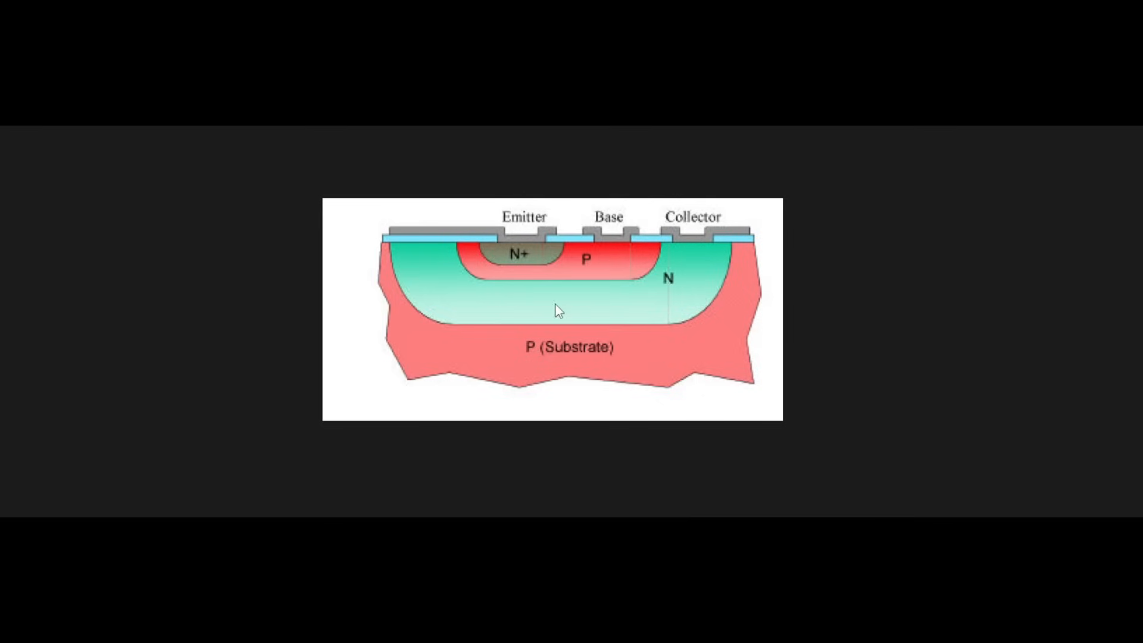
mouse_move(469, 241)
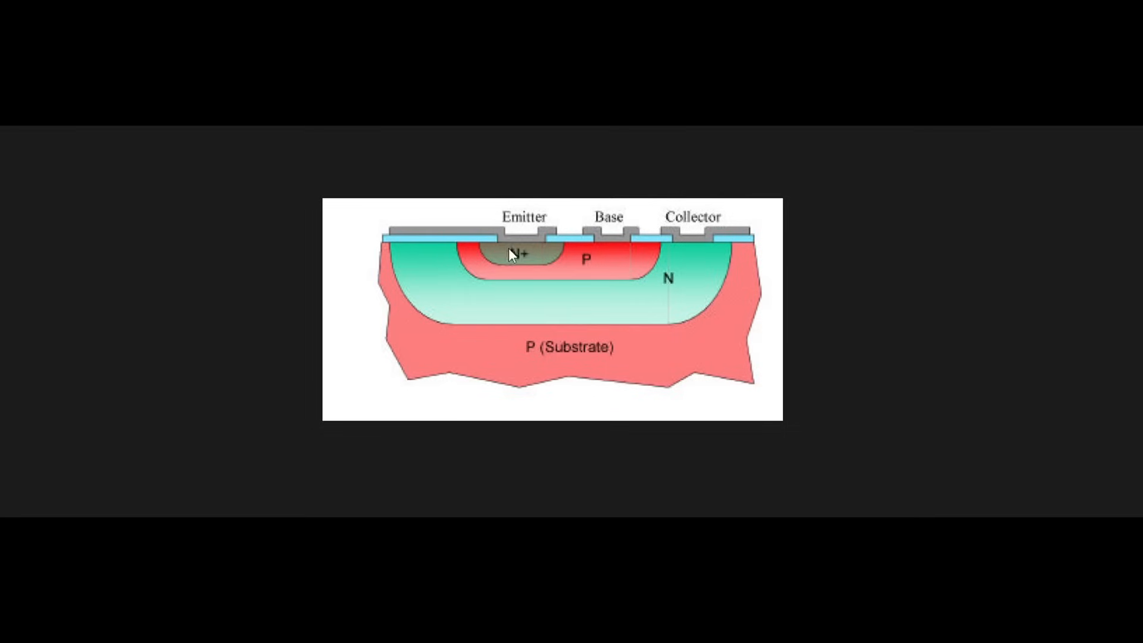
mouse_move(387, 235)
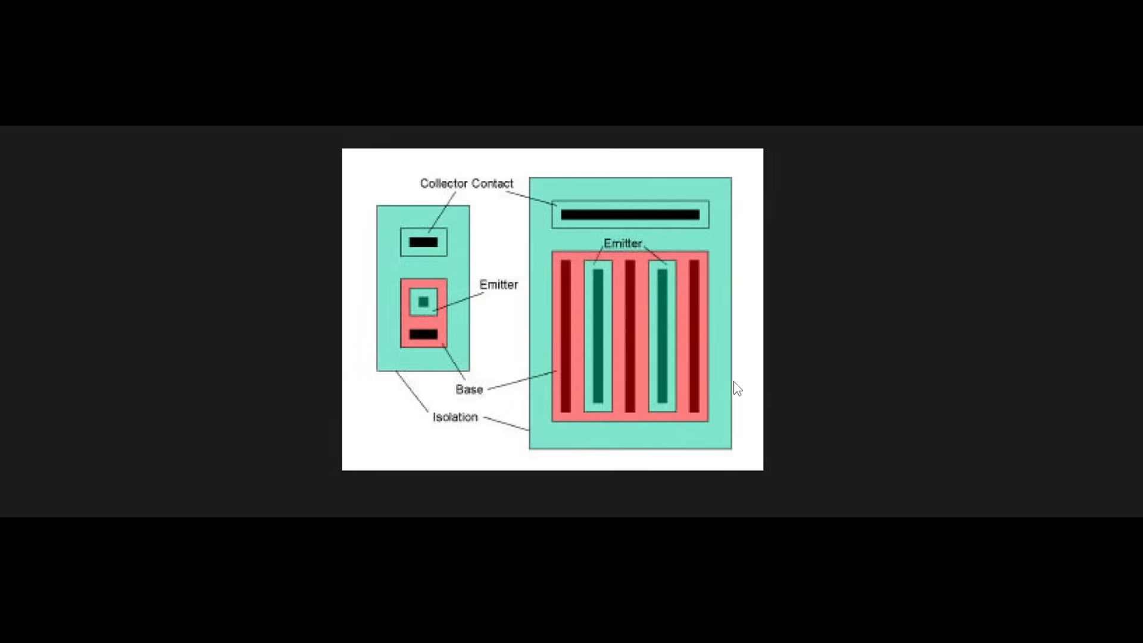
mouse_move(774, 377)
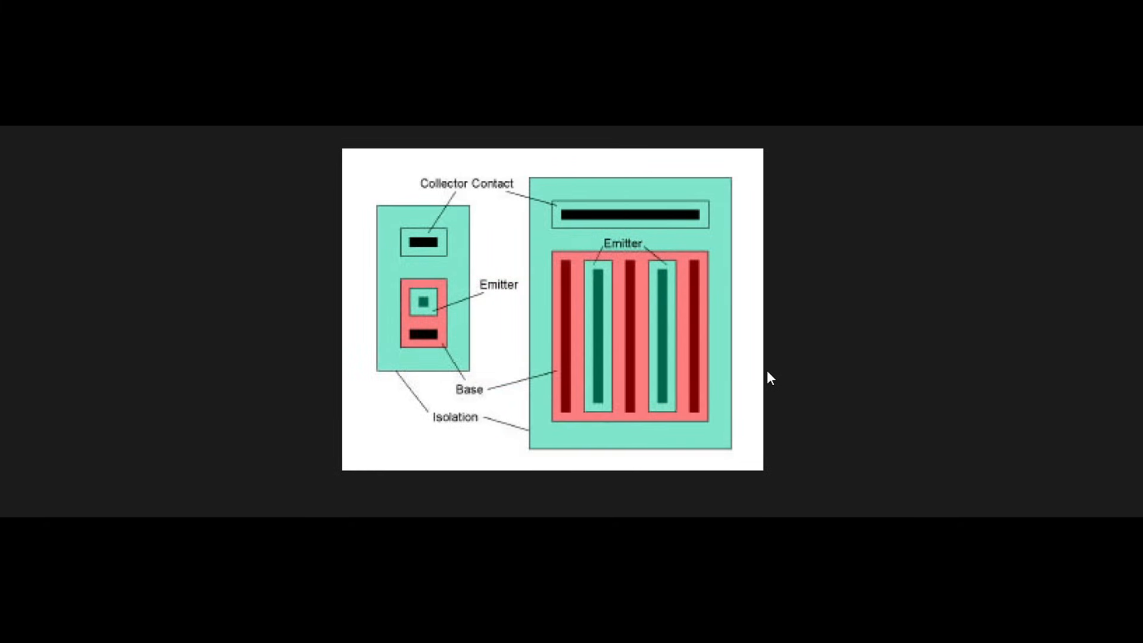
mouse_move(886, 362)
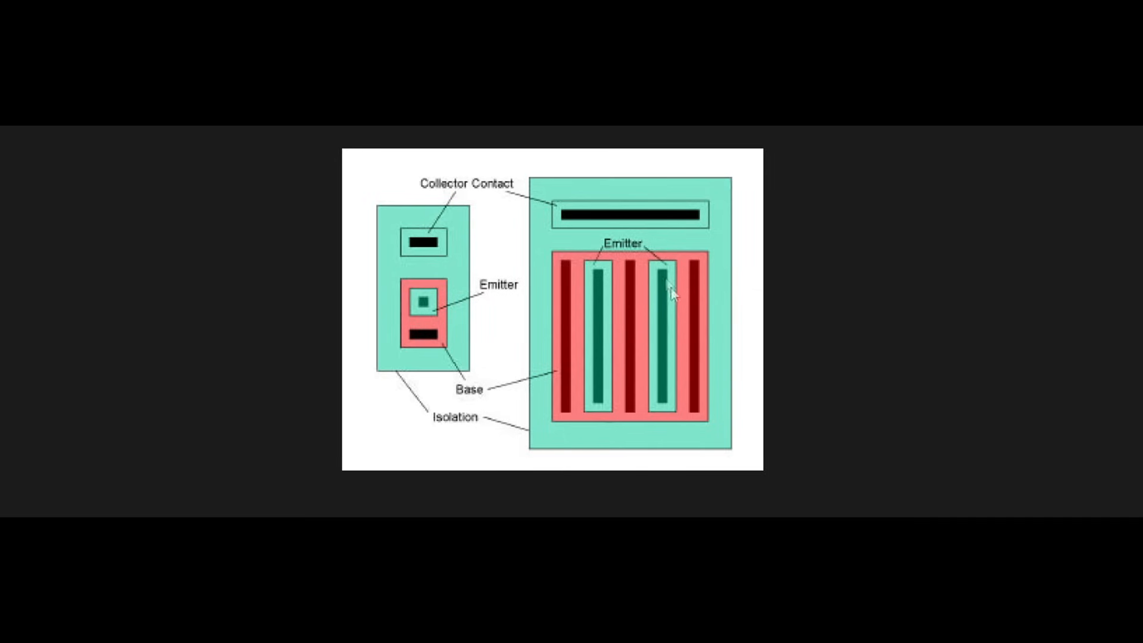
mouse_move(670, 262)
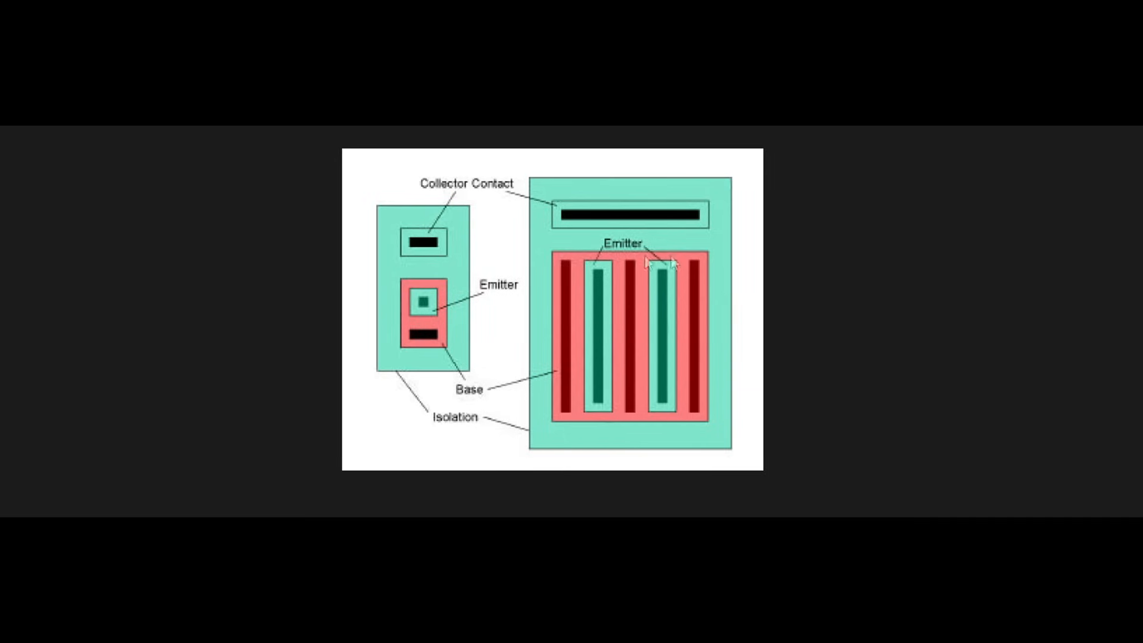
mouse_move(588, 316)
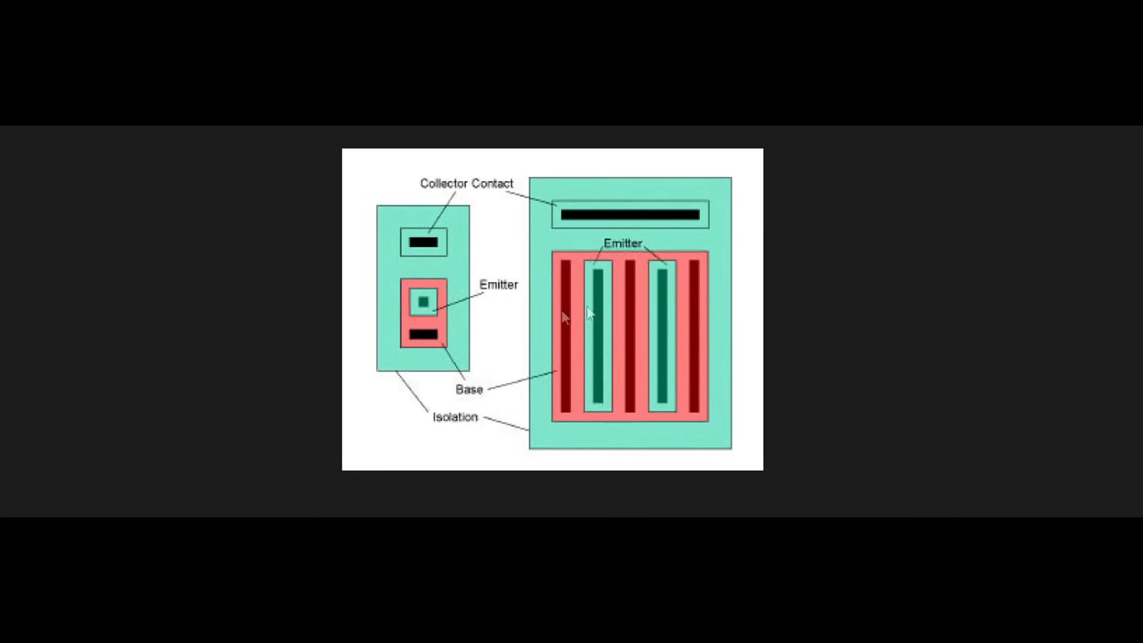
mouse_move(632, 328)
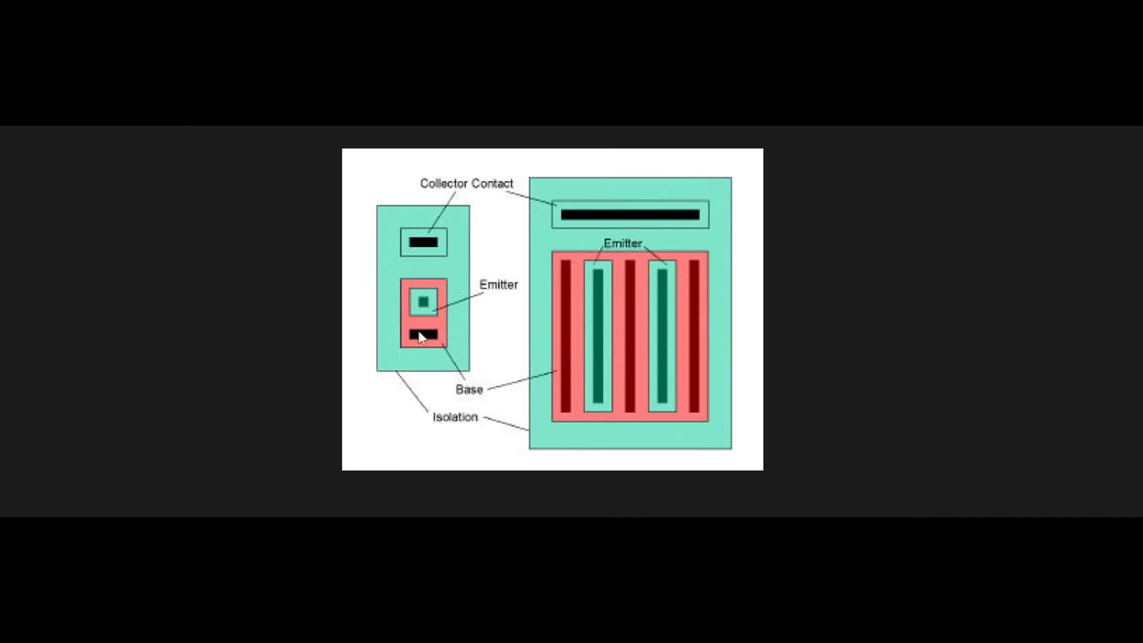
mouse_move(492, 355)
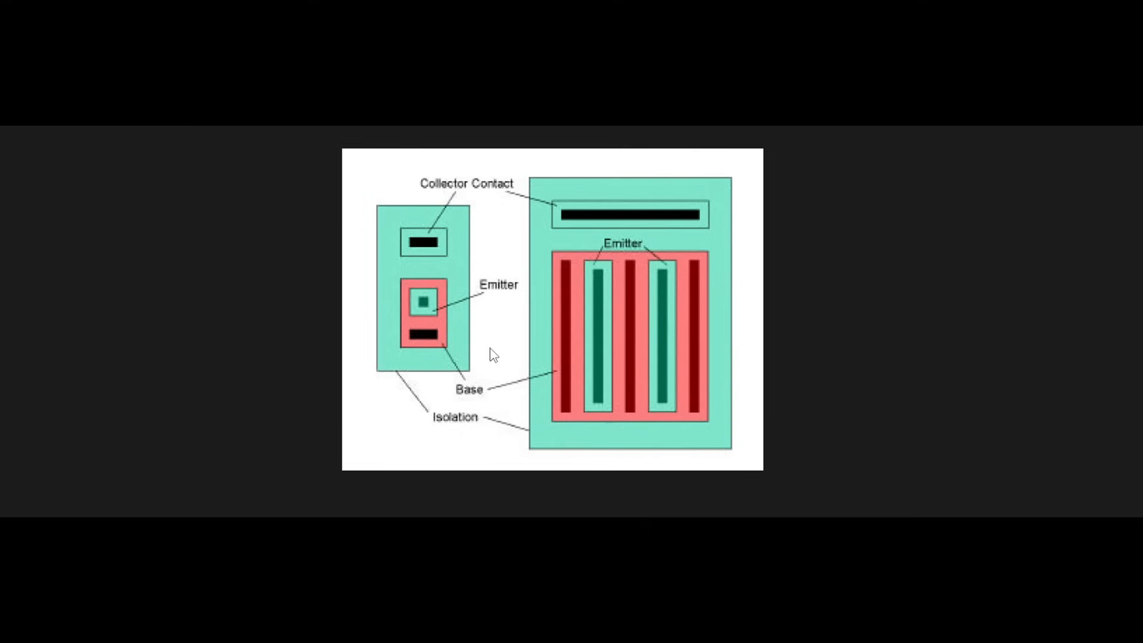
mouse_move(650, 287)
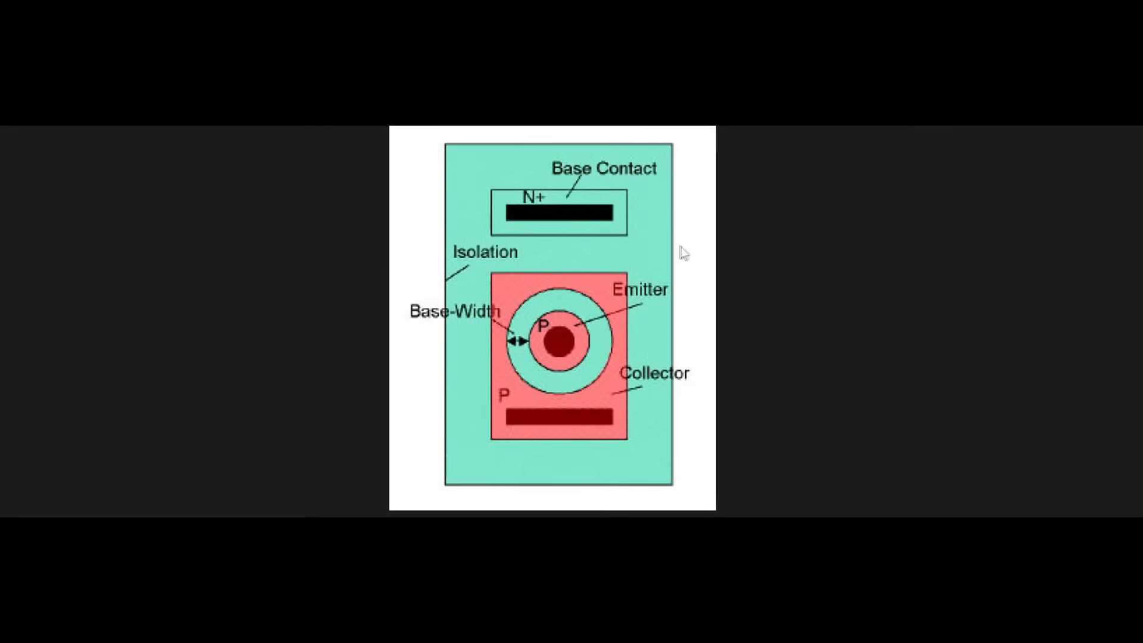
mouse_move(958, 276)
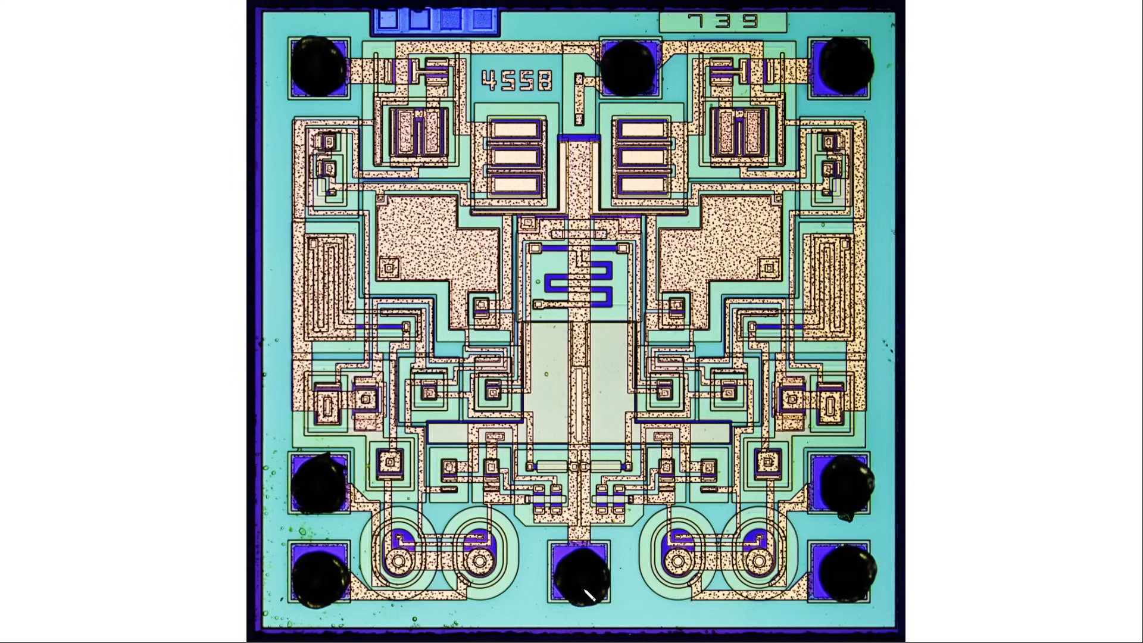
mouse_move(376, 157)
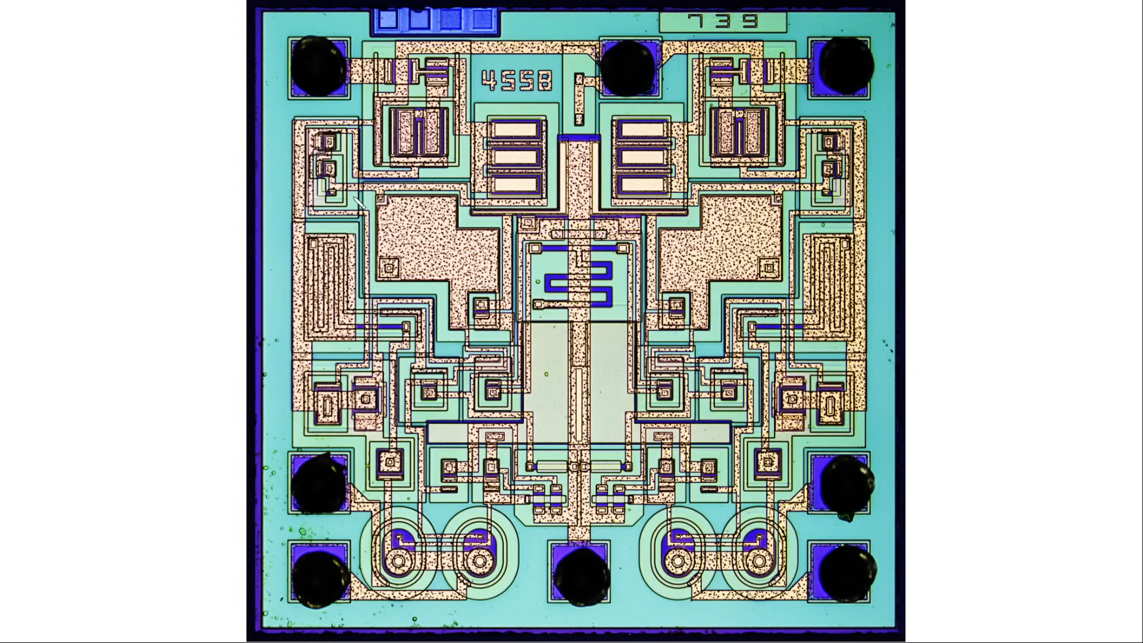
mouse_move(435, 541)
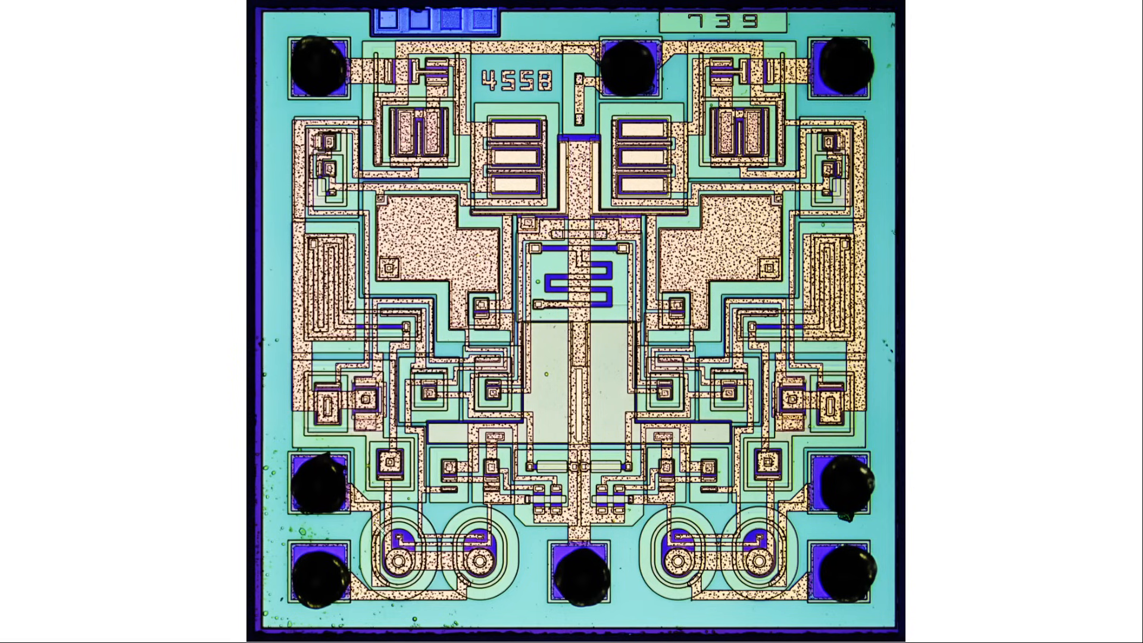
mouse_move(285, 579)
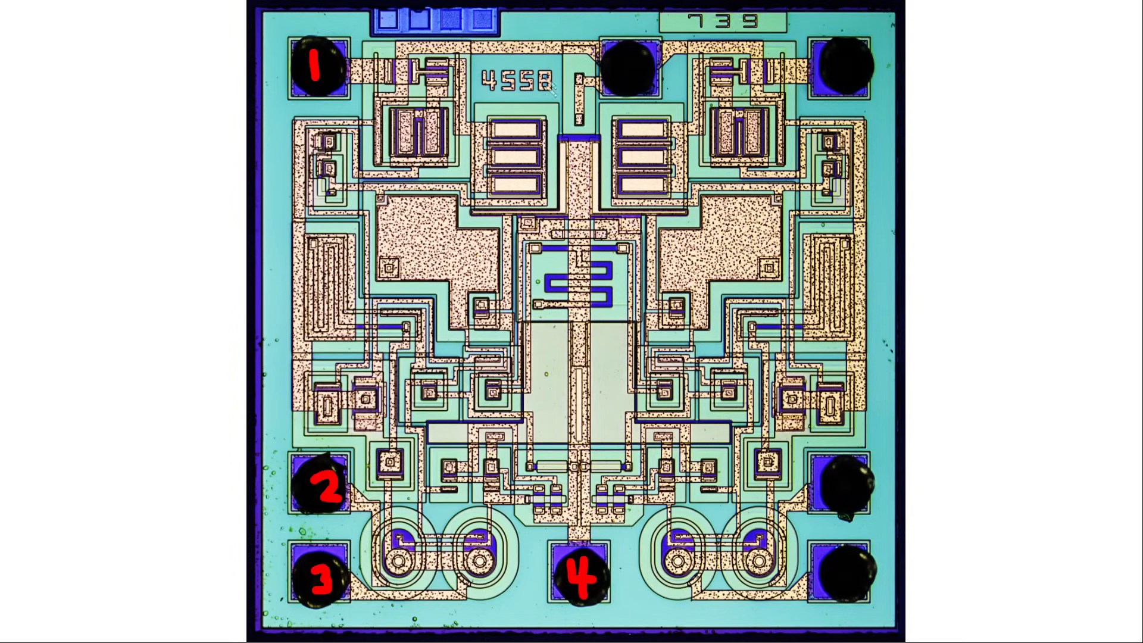
mouse_move(565, 302)
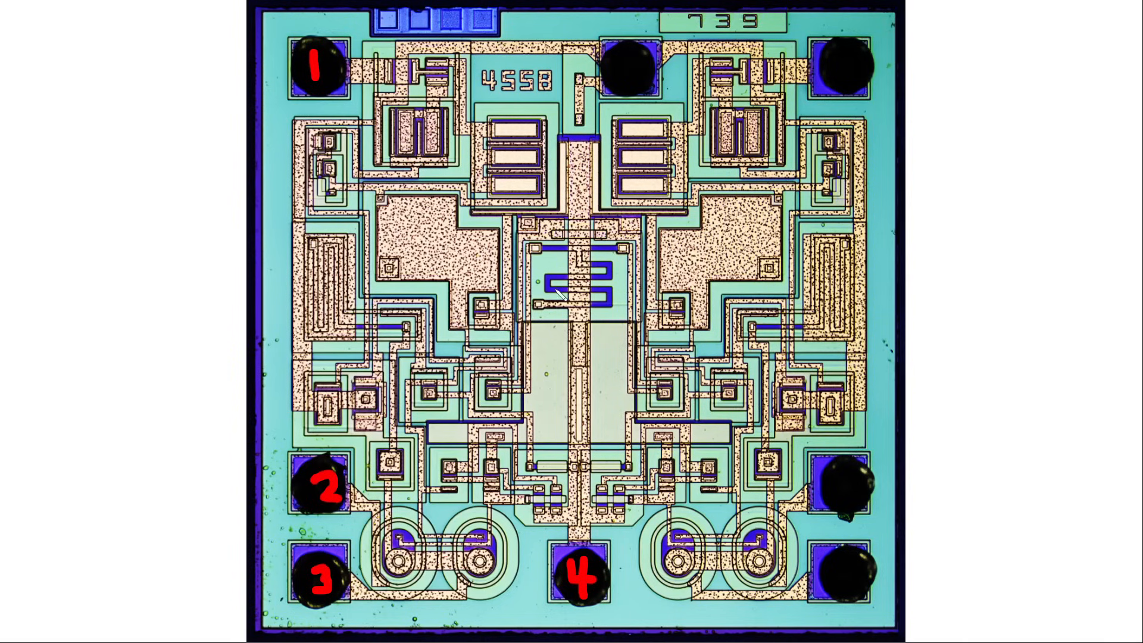
mouse_move(633, 83)
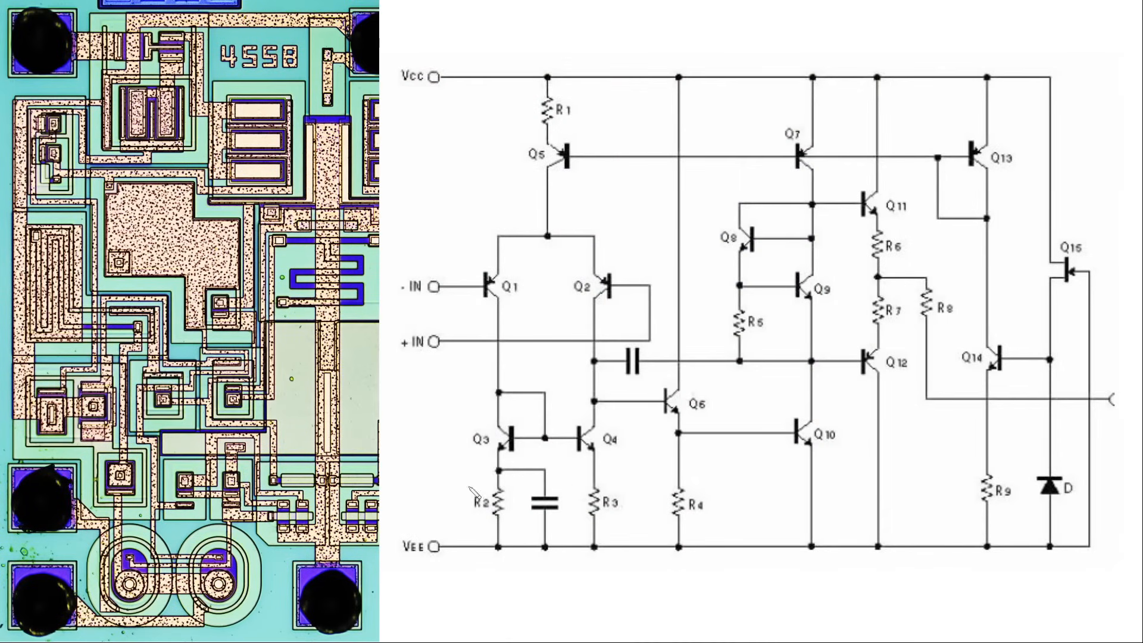
mouse_move(806, 293)
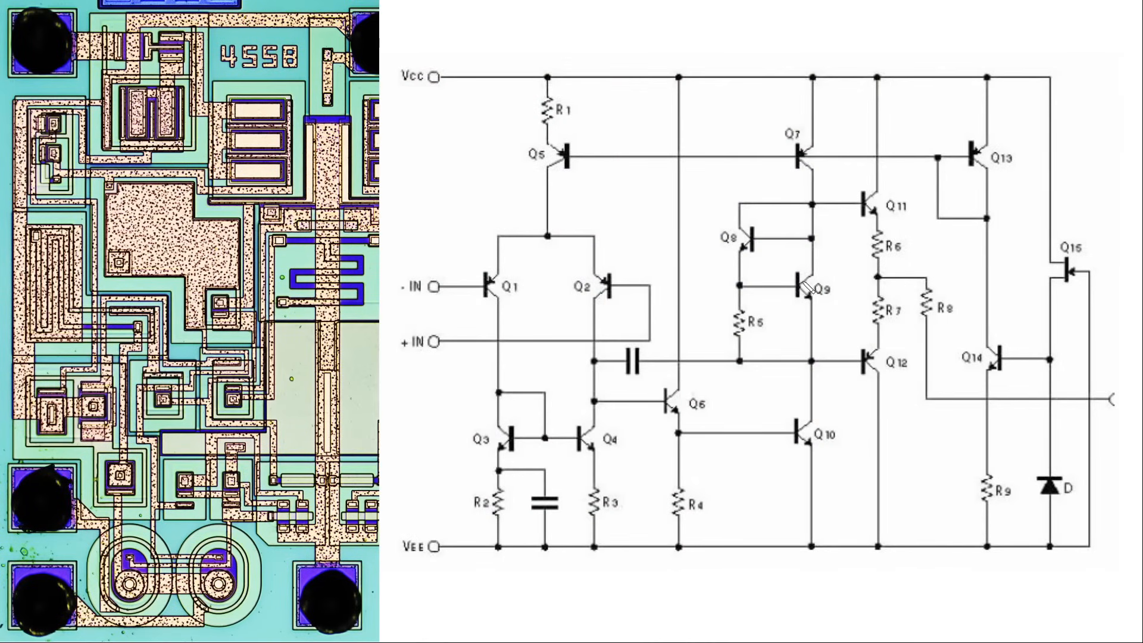
mouse_move(707, 333)
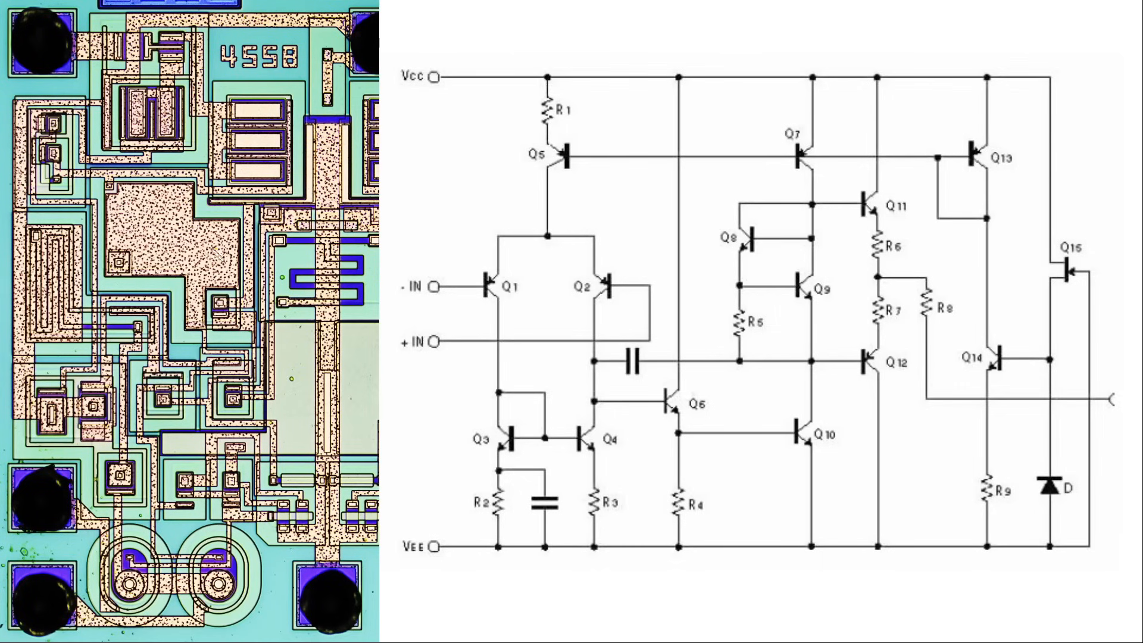
mouse_move(613, 300)
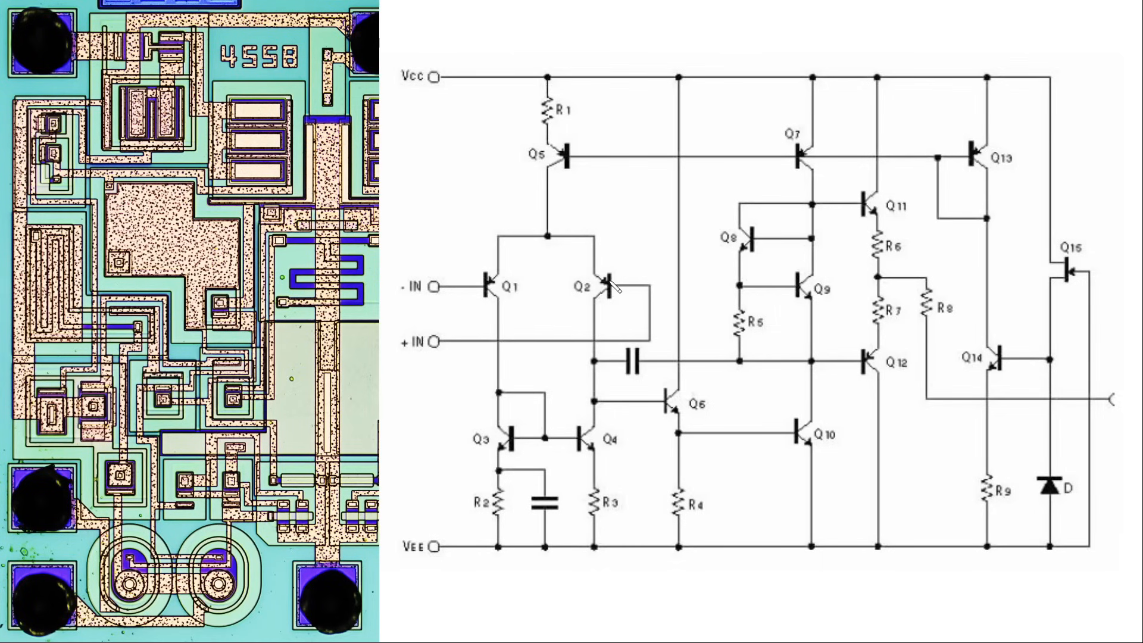
mouse_move(437, 314)
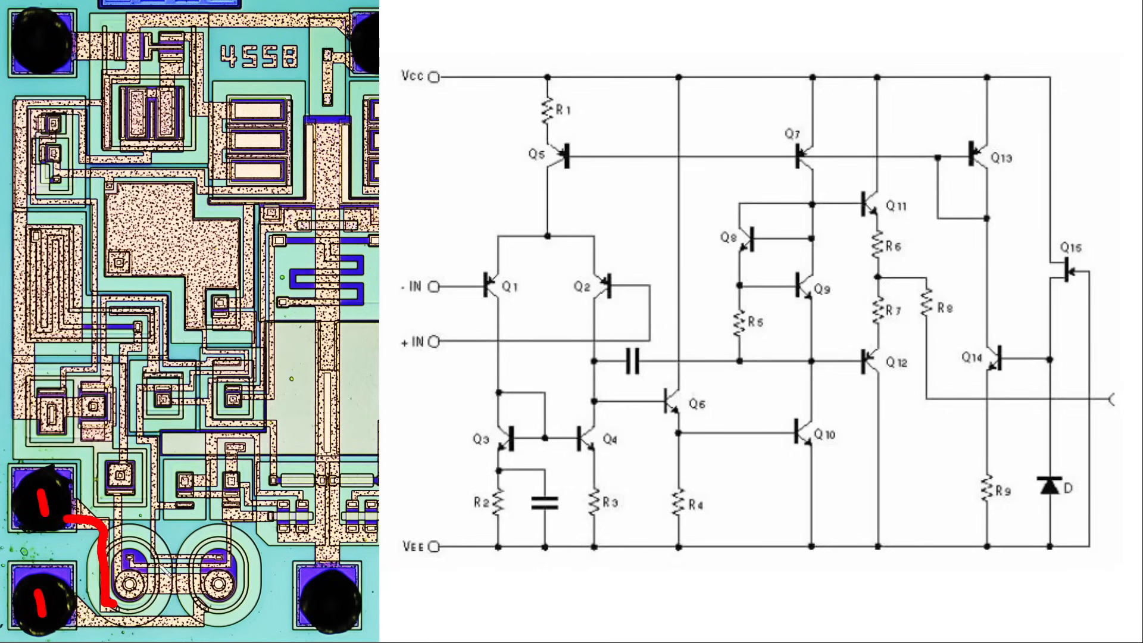
mouse_move(50, 604)
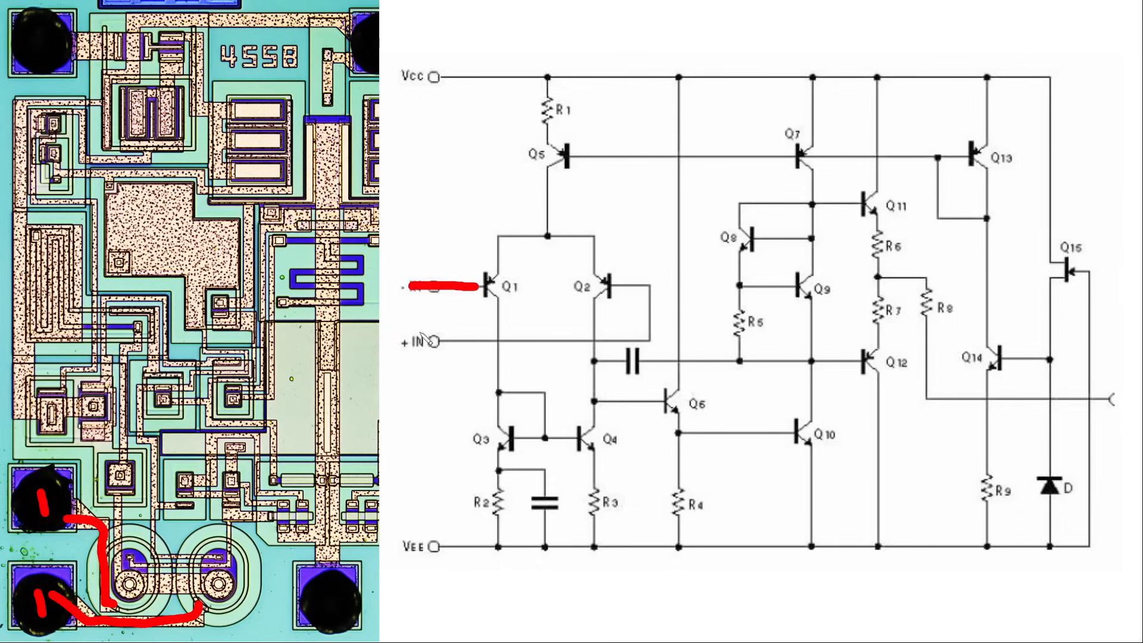
Mark the -IN inverting input line on the schematic in red
left_click_drag(437, 343, 649, 337)
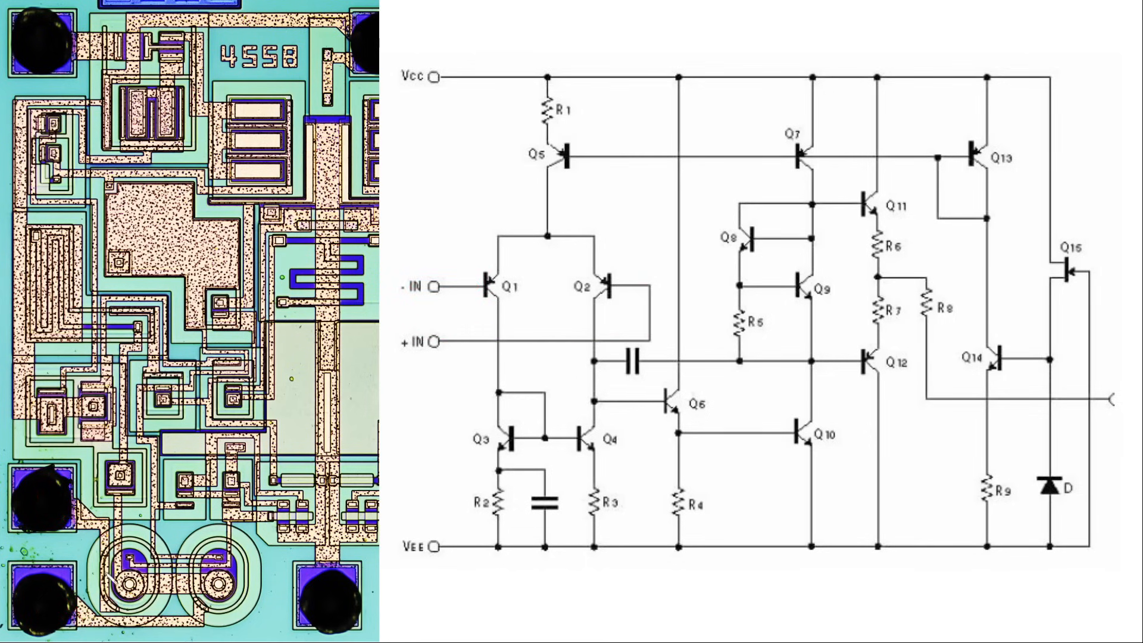
mouse_move(548, 326)
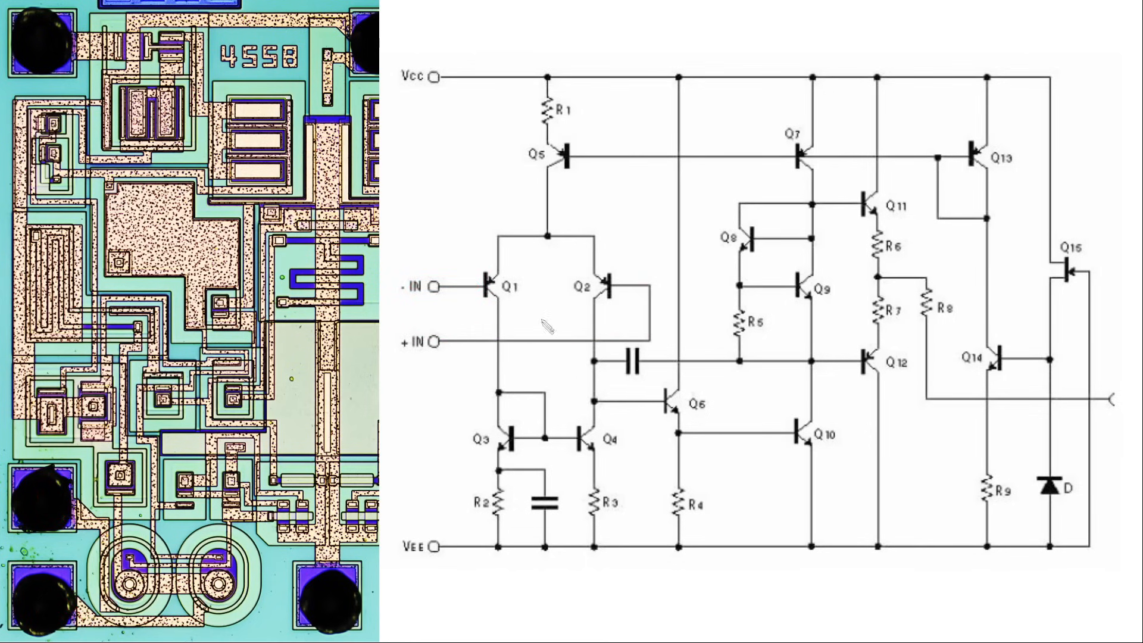
mouse_move(506, 281)
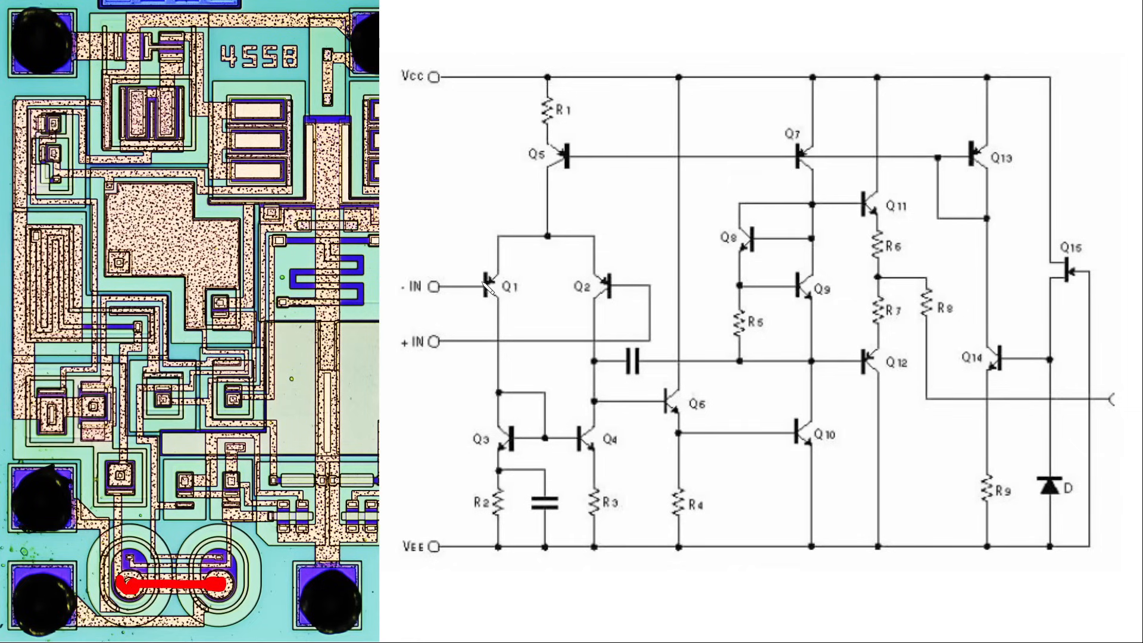
Trace the Q1/Q2 emitters through Q5 and R1 up to Vcc on the die and schematic
left_click_drag(481, 285, 594, 244)
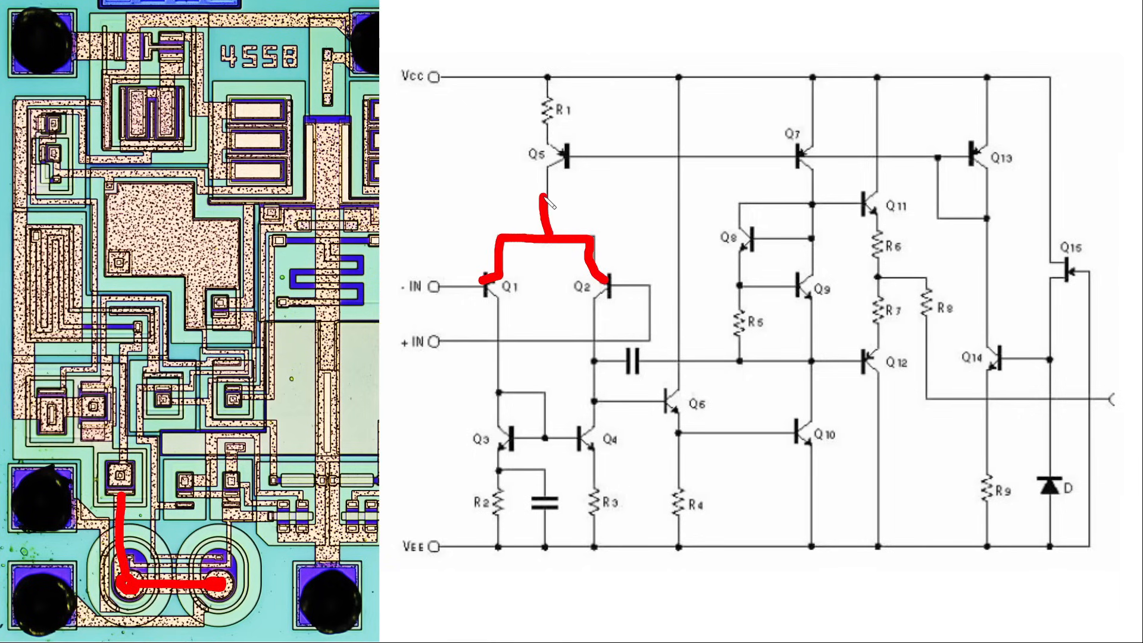
left_click_drag(543, 204, 564, 142)
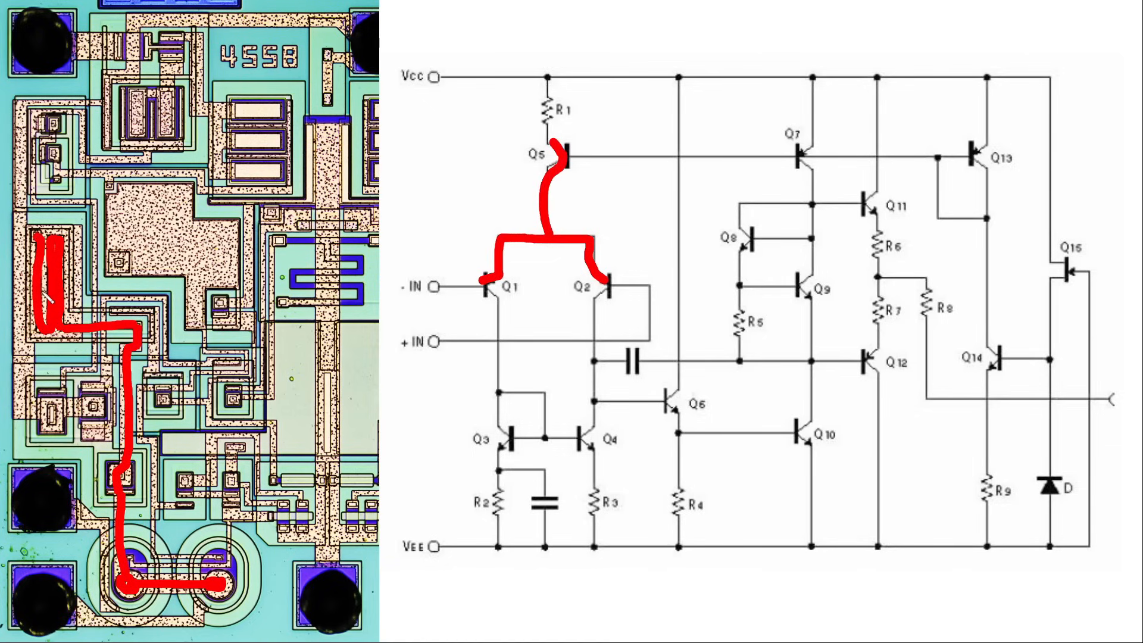
mouse_move(548, 147)
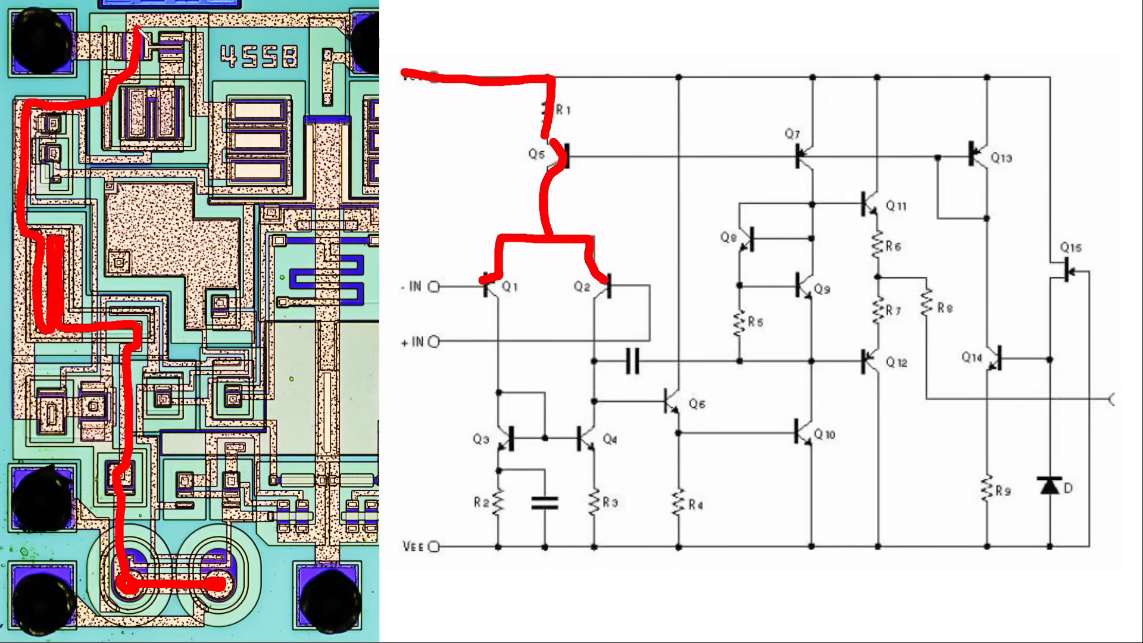
left_click_drag(134, 29, 364, 55)
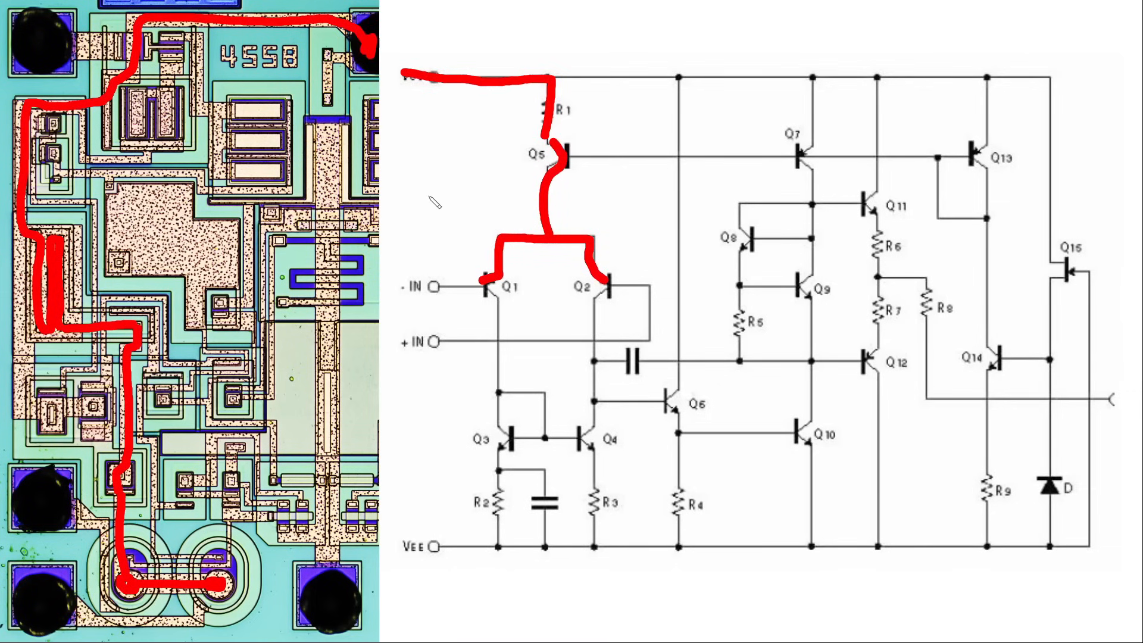
mouse_move(623, 118)
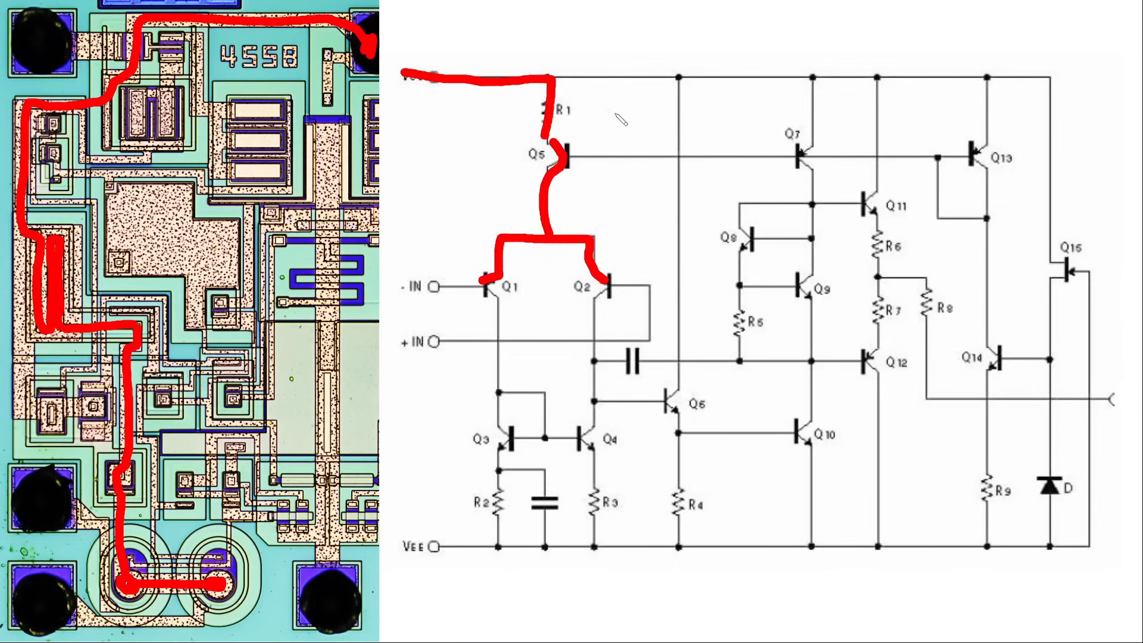
mouse_move(576, 240)
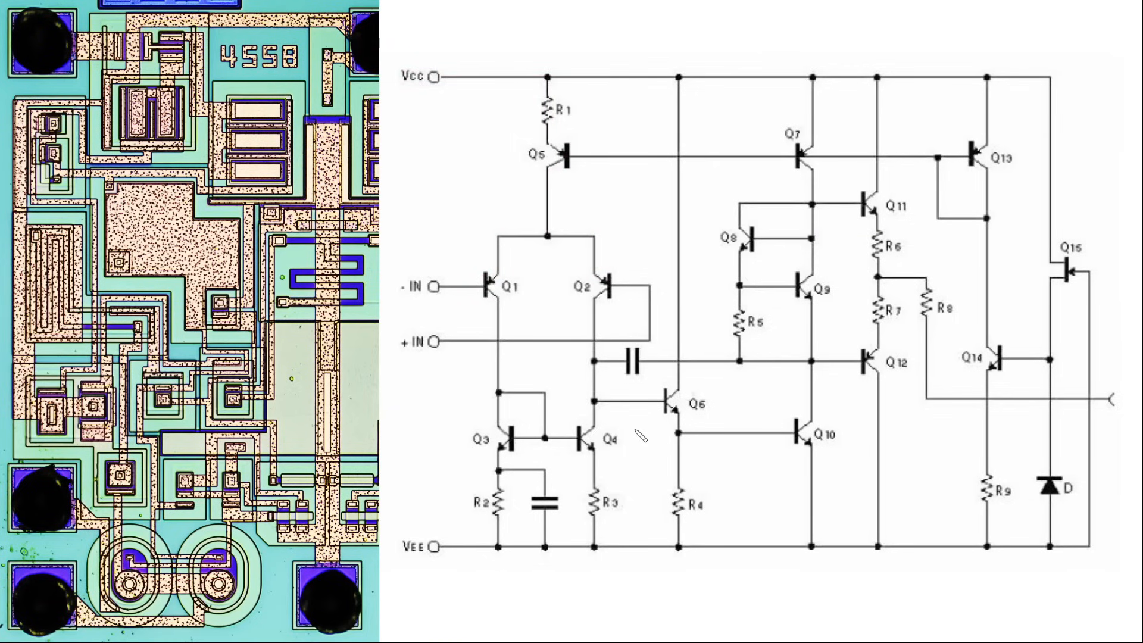
mouse_move(466, 286)
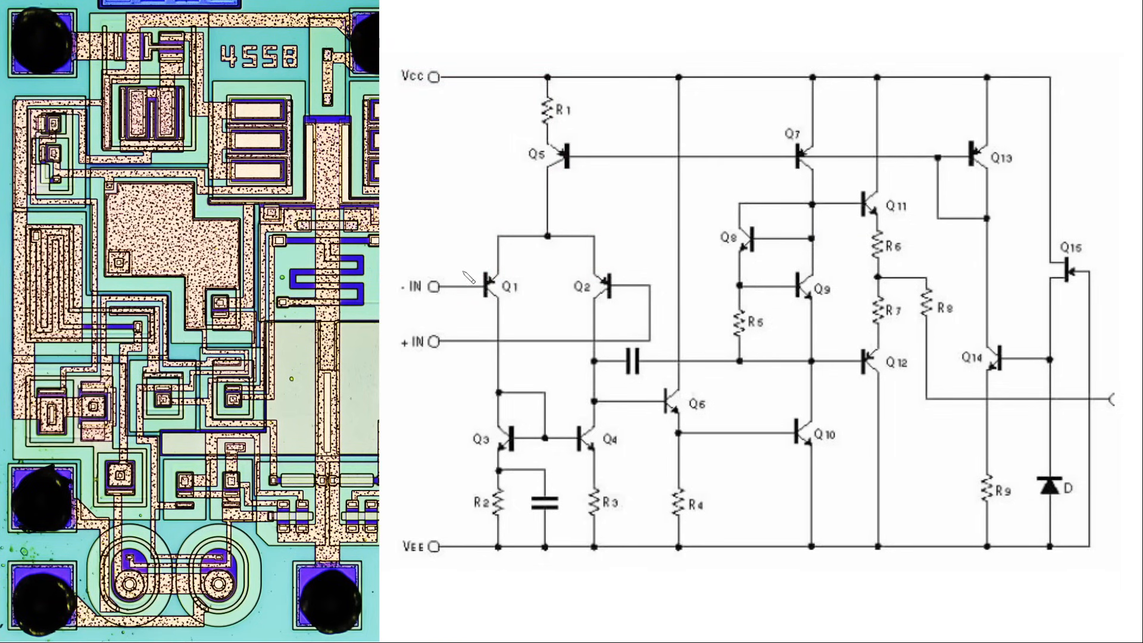
mouse_move(574, 340)
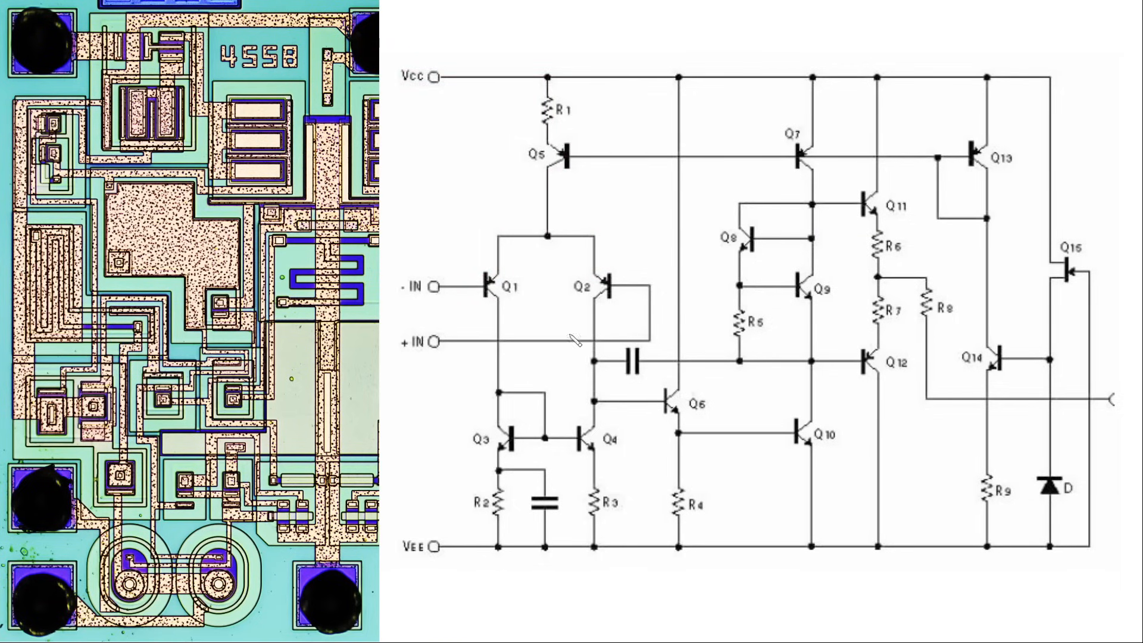
mouse_move(516, 286)
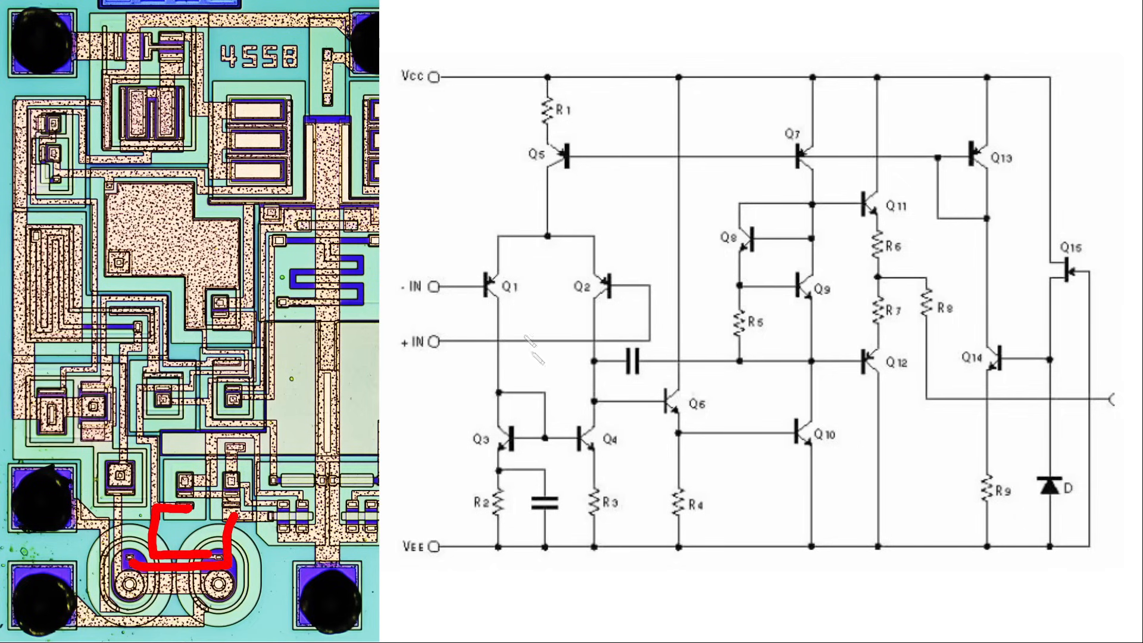
Mark the Q3/Q4 base link and the Q1/Q2 collectors down to the Q3/Q4 mirror load
left_click_drag(502, 394, 535, 388)
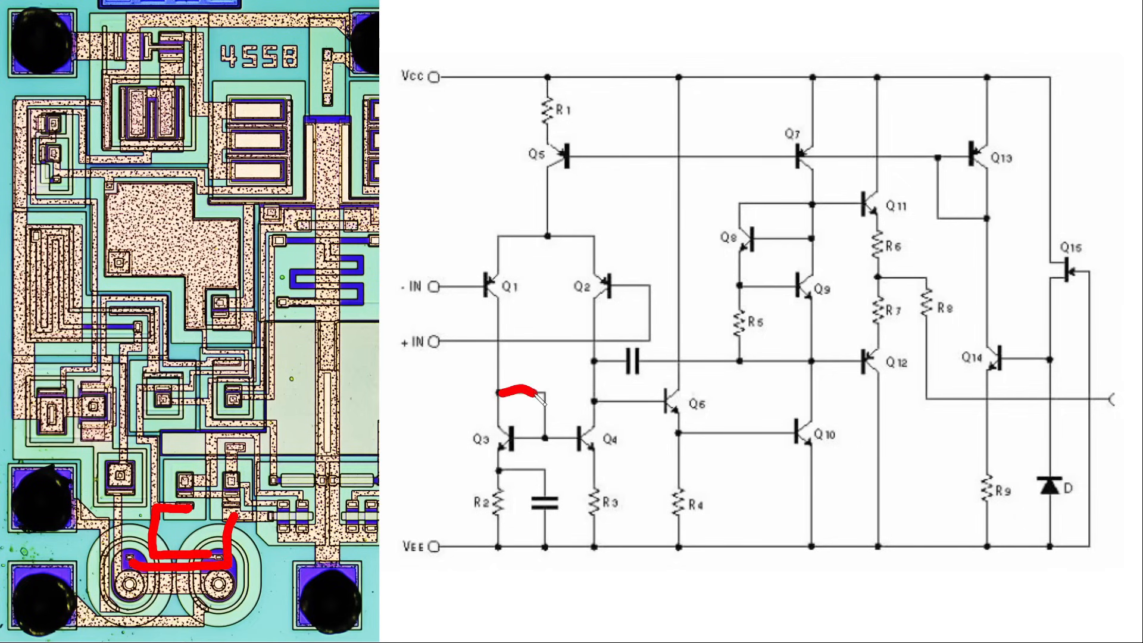
left_click_drag(502, 390, 536, 434)
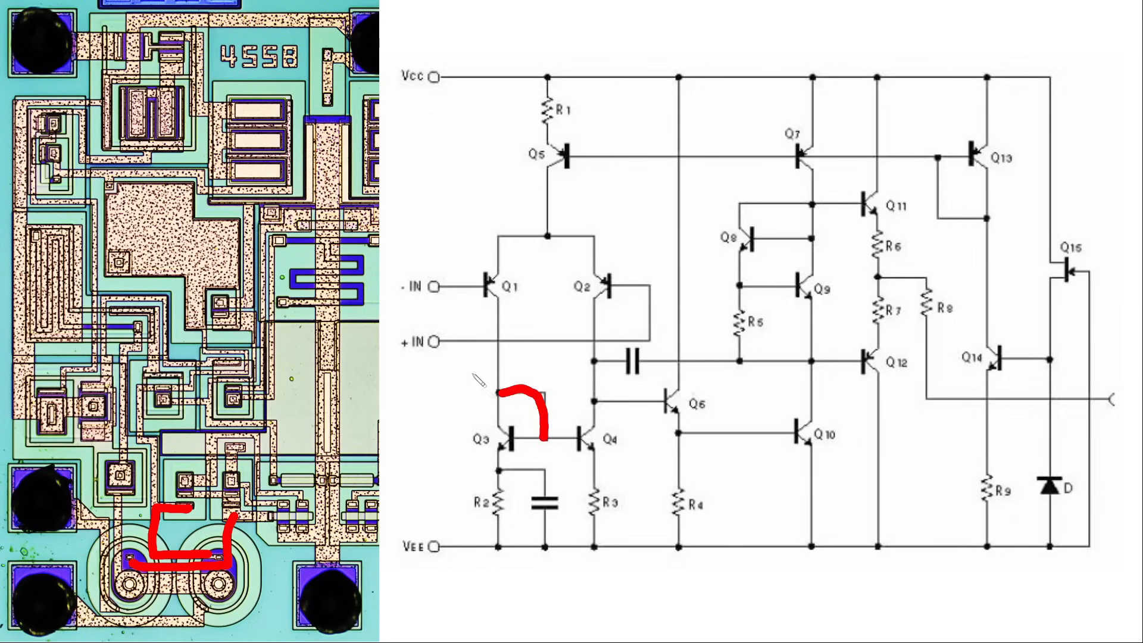
left_click_drag(495, 390, 495, 299)
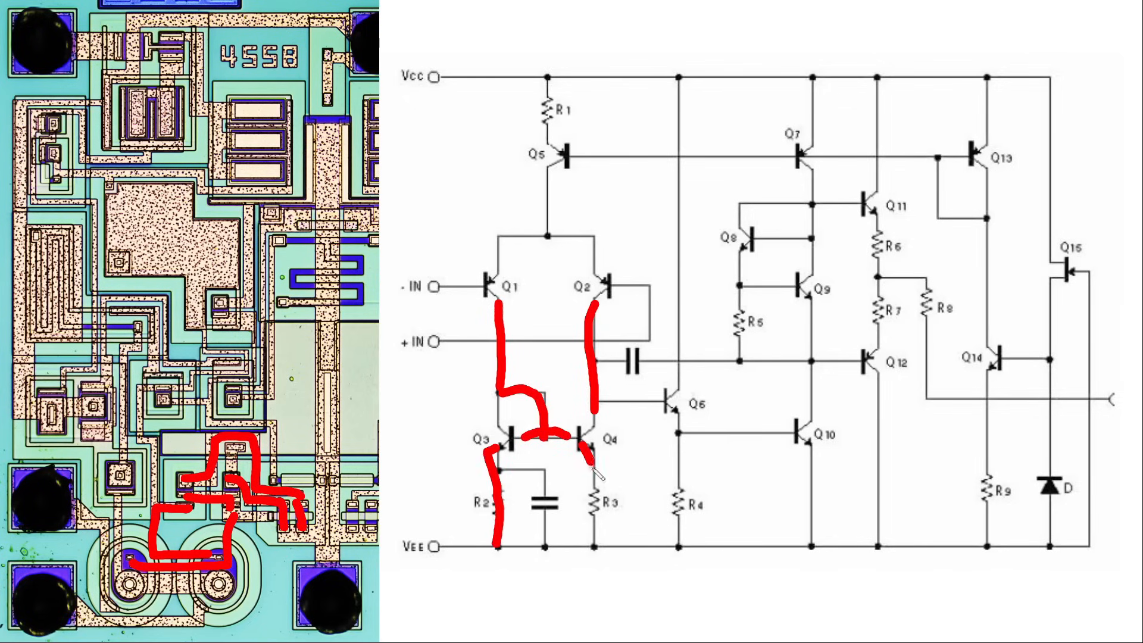
left_click_drag(590, 453, 591, 547)
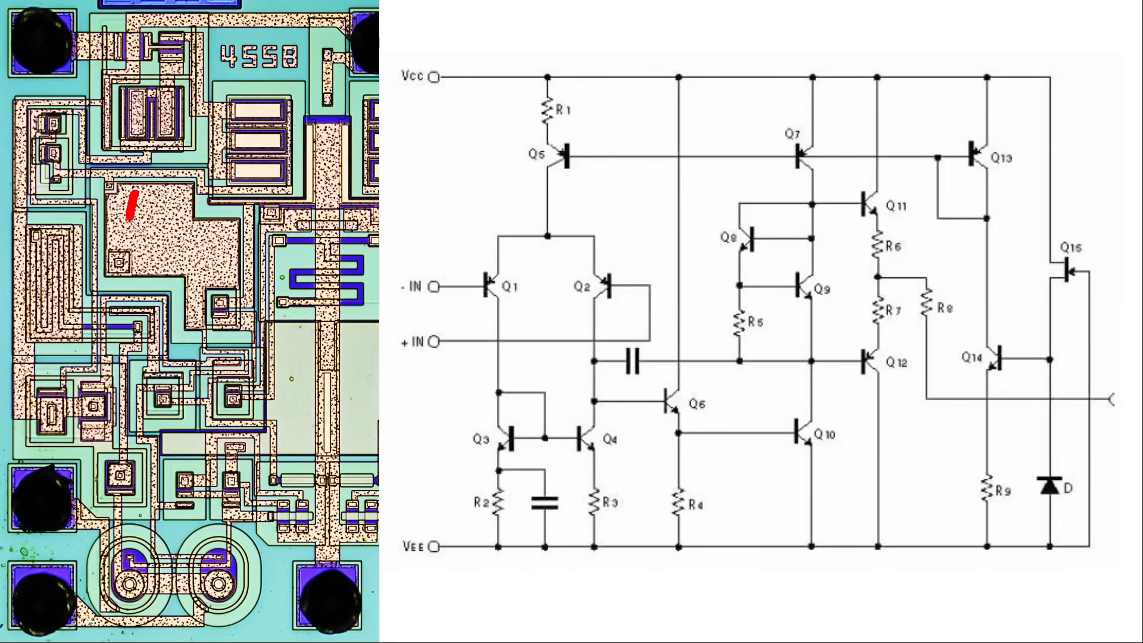
Mark the die's metal area, then trace Q4's collector to the capacitor, Q6 base, and through R4 to Vee
left_click_drag(138, 212, 211, 255)
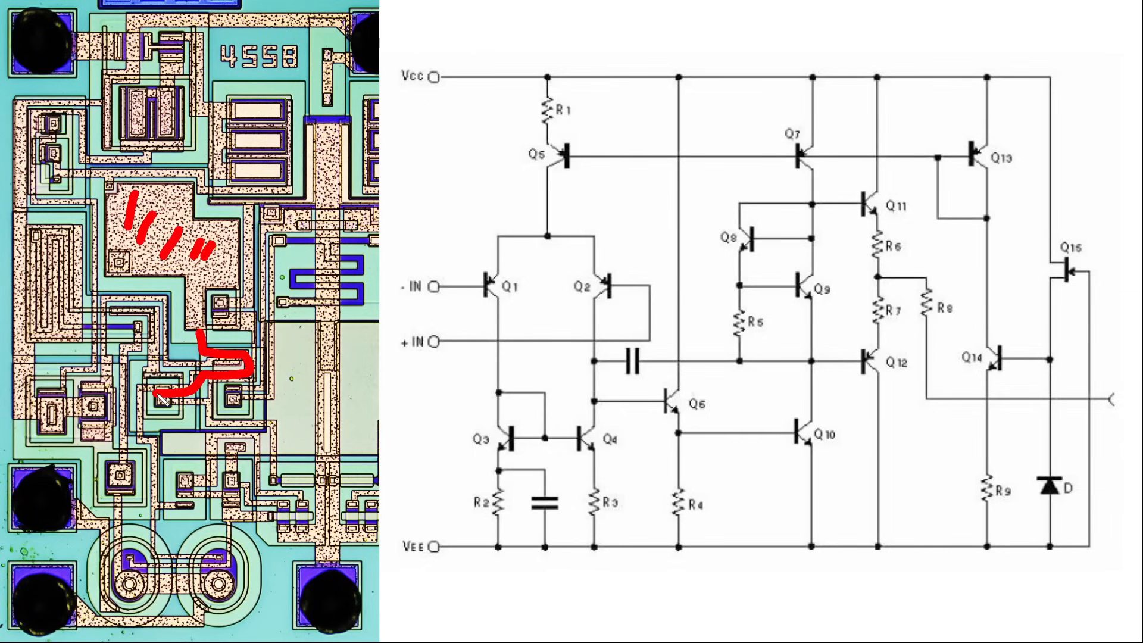
mouse_move(496, 393)
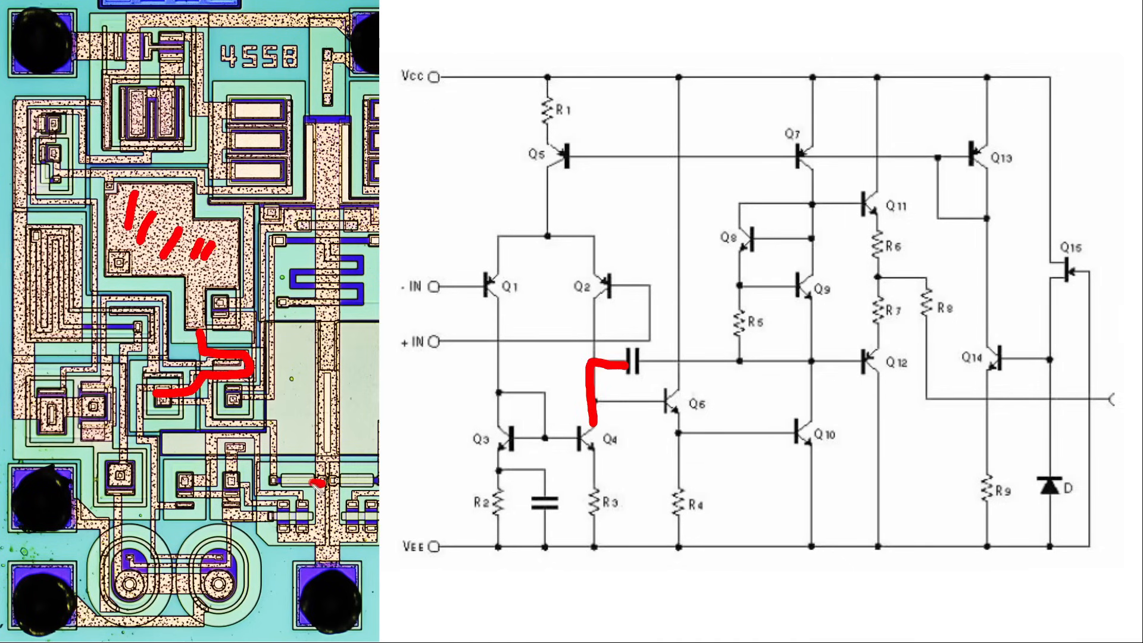
left_click_drag(212, 423, 320, 488)
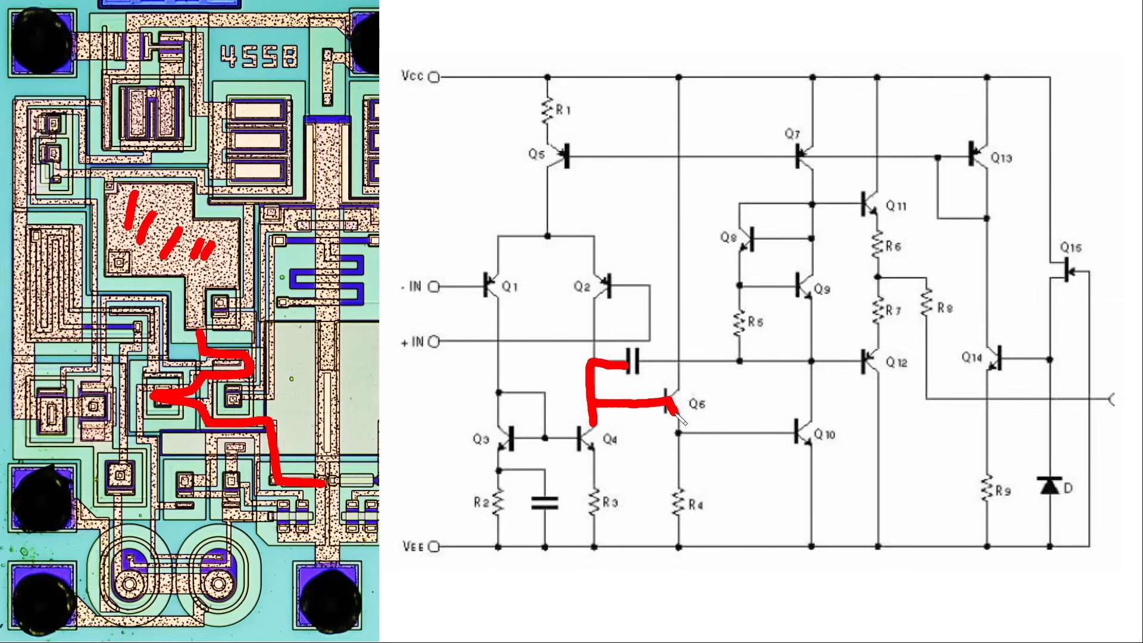
left_click_drag(666, 394, 678, 543)
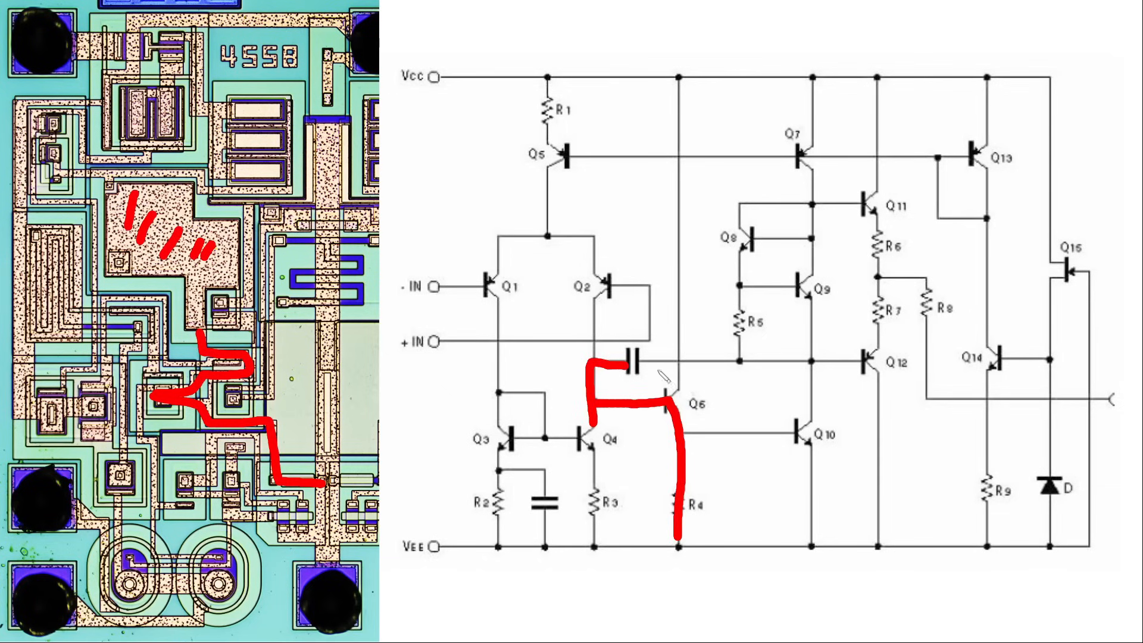
left_click_drag(649, 360, 810, 356)
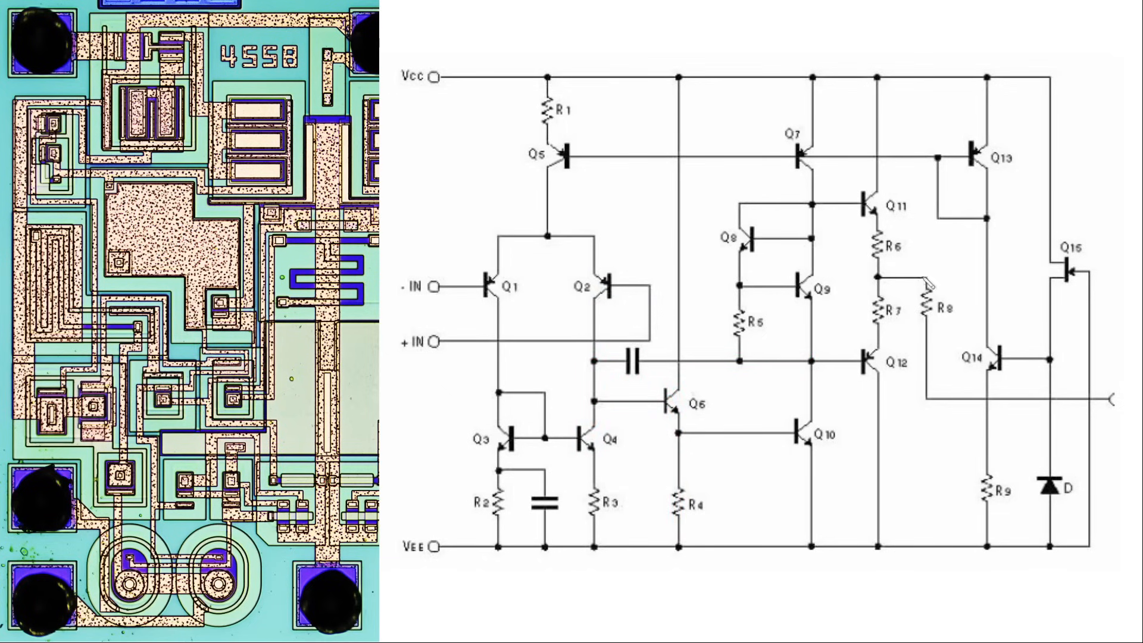
Trace the output line through R8, the R6/R7 divider, and the top-left die pad
left_click_drag(940, 398, 1115, 398)
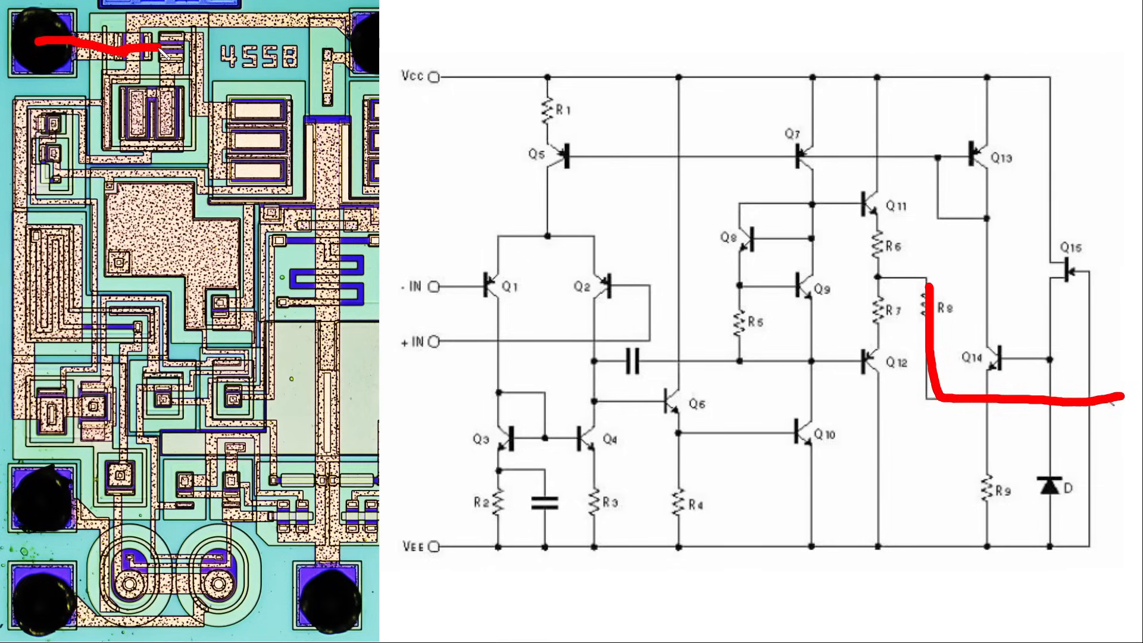
left_click_drag(879, 244, 879, 284)
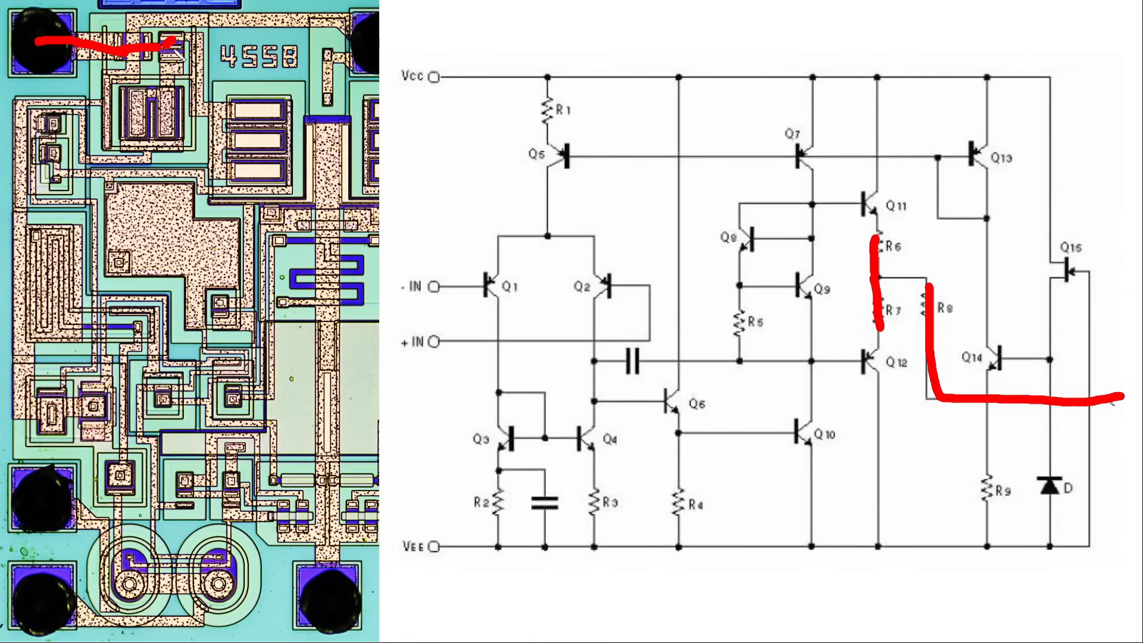
left_click_drag(168, 44, 168, 116)
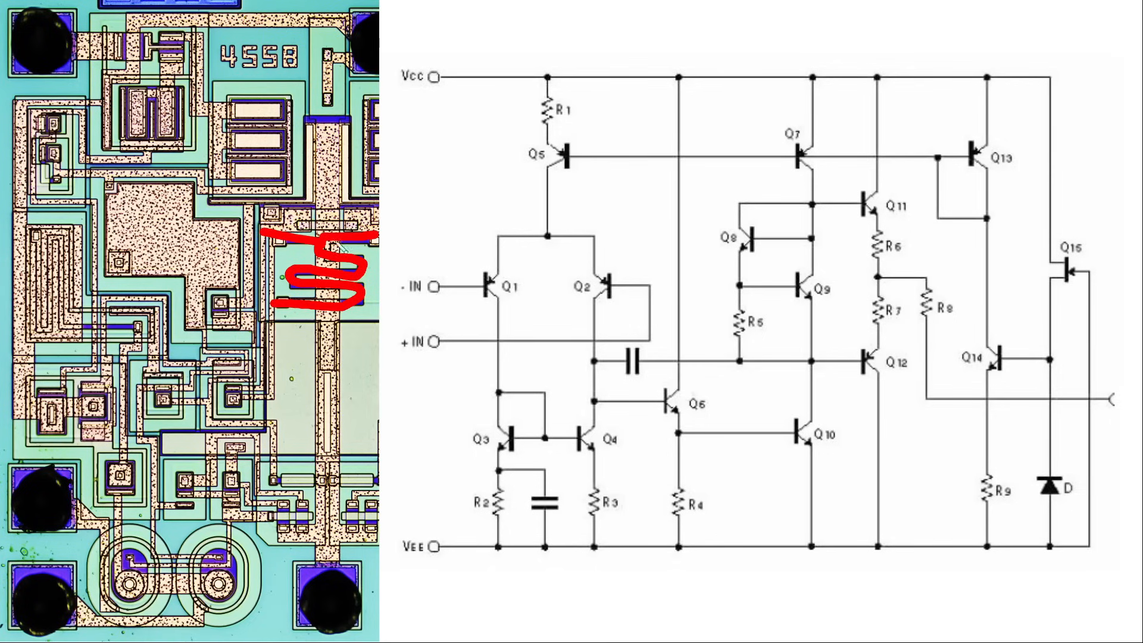
mouse_move(851, 148)
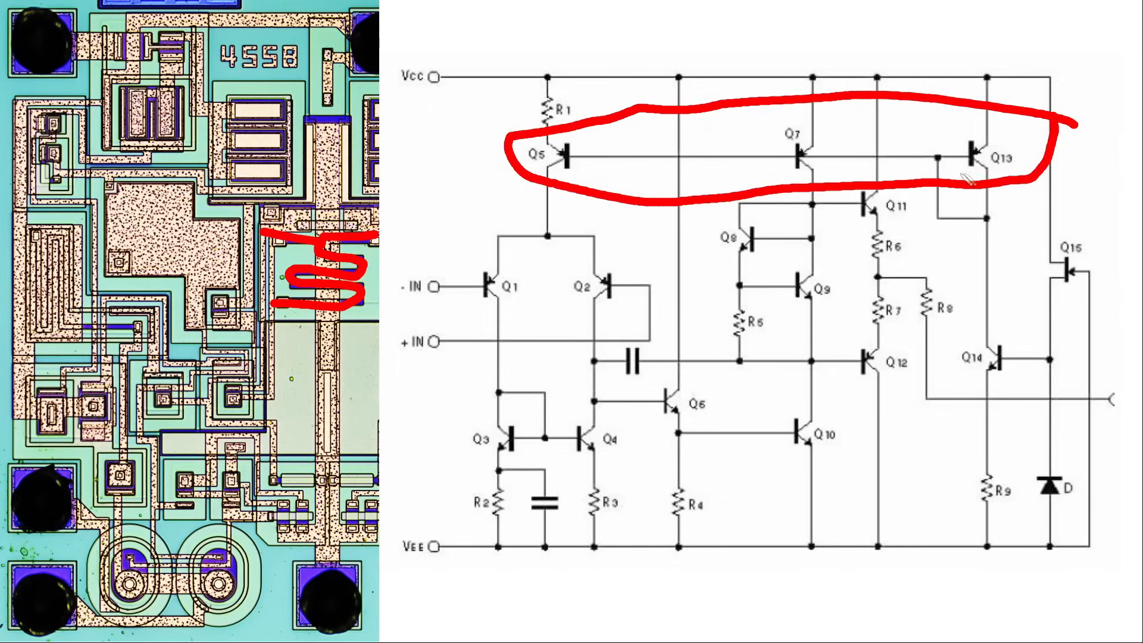
Circle the Q5, Q7 and Q13 transistors together on the schematic
left_click_drag(1071, 87, 976, 437)
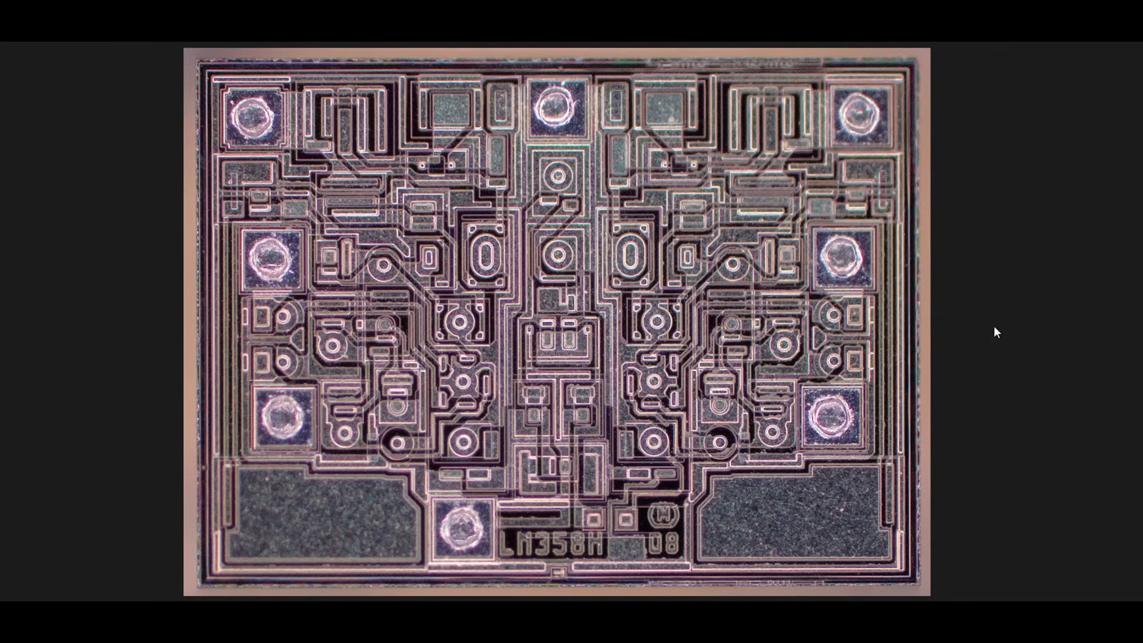
mouse_move(428, 333)
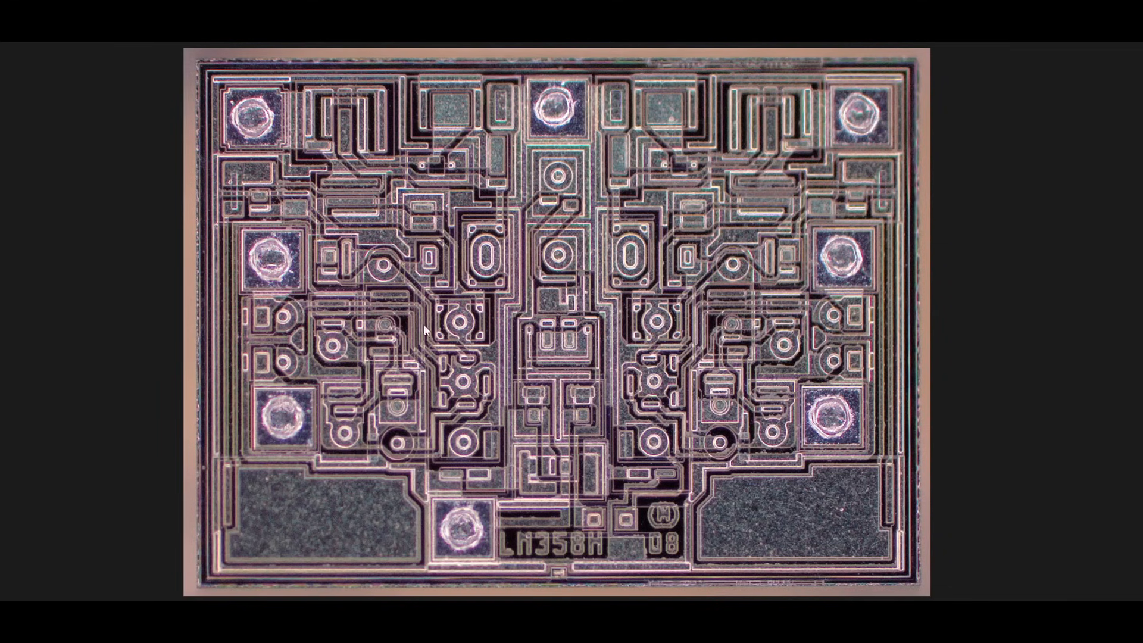
mouse_move(404, 379)
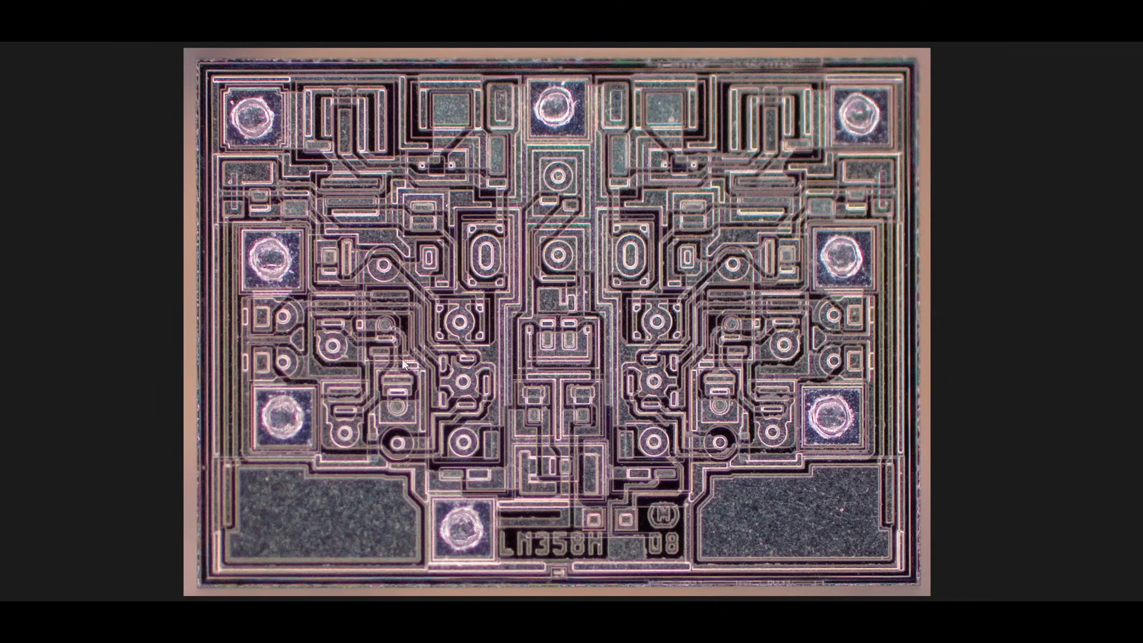
mouse_move(588, 557)
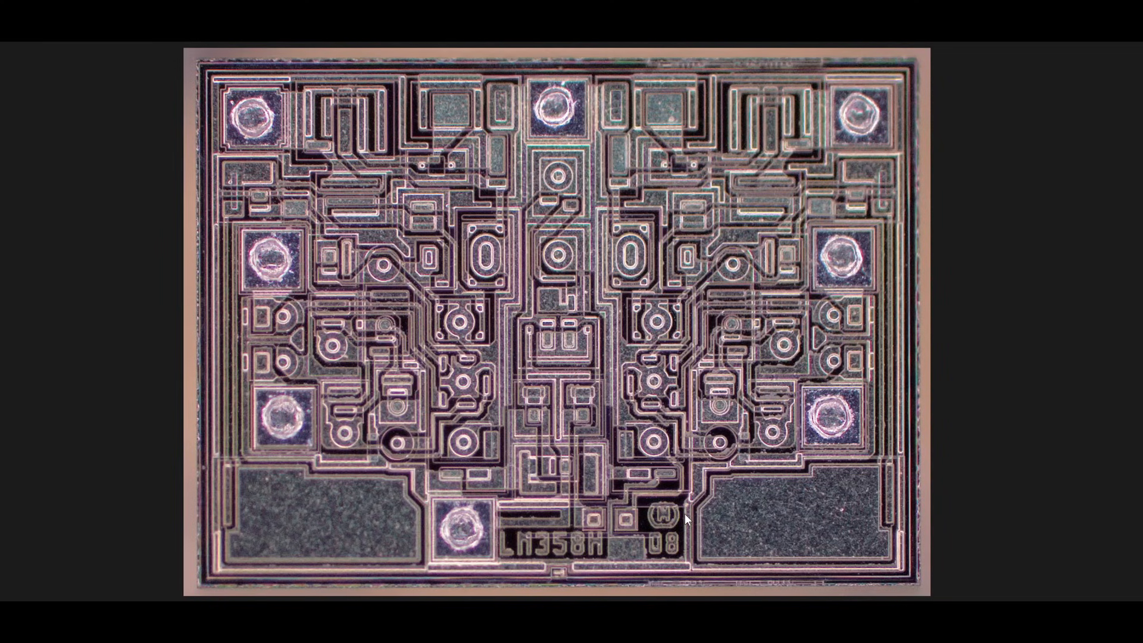
mouse_move(697, 543)
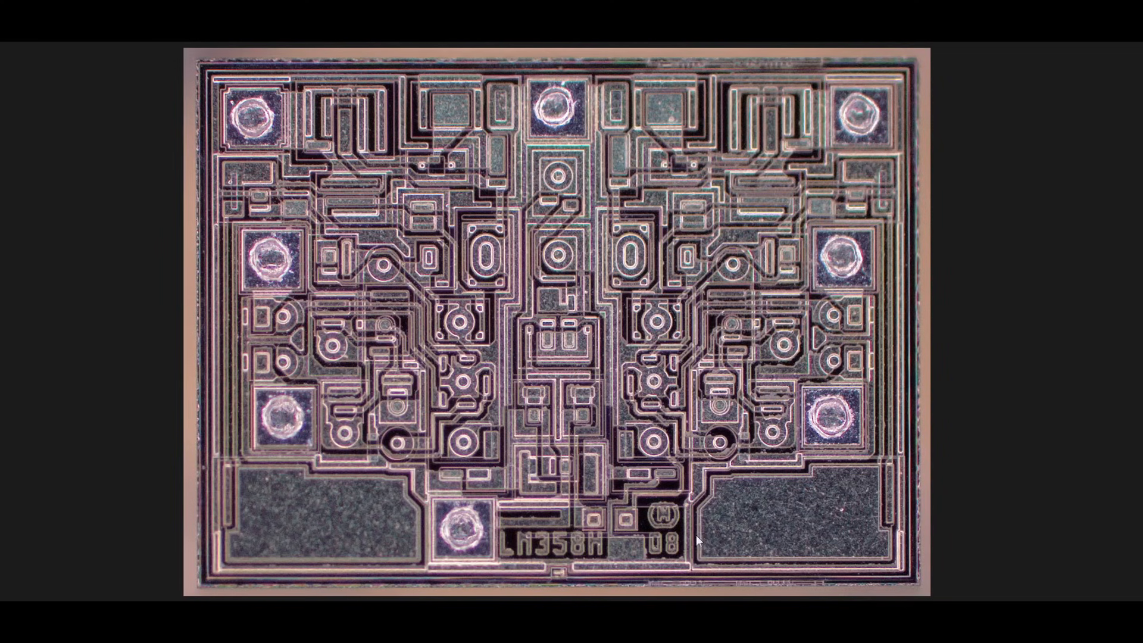
mouse_move(669, 523)
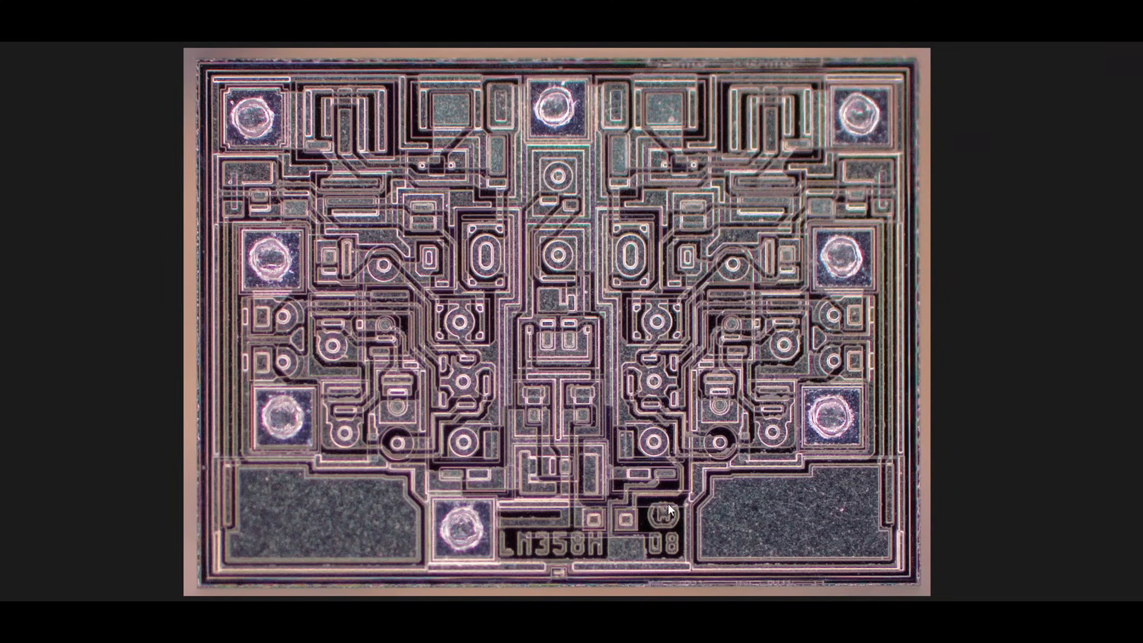
mouse_move(663, 529)
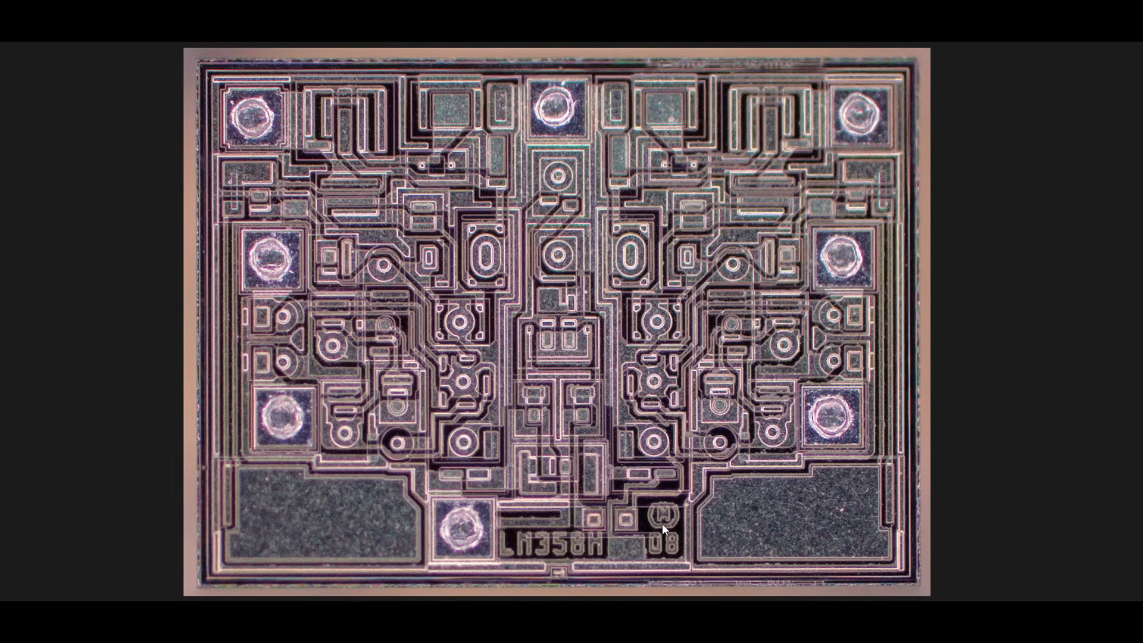
mouse_move(688, 539)
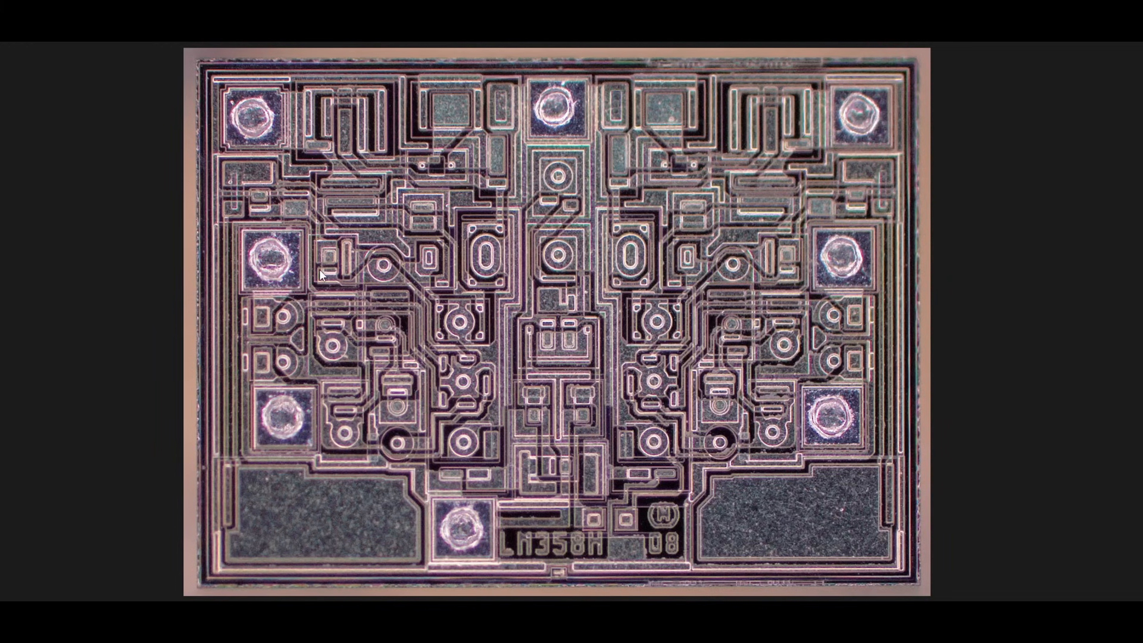
mouse_move(348, 134)
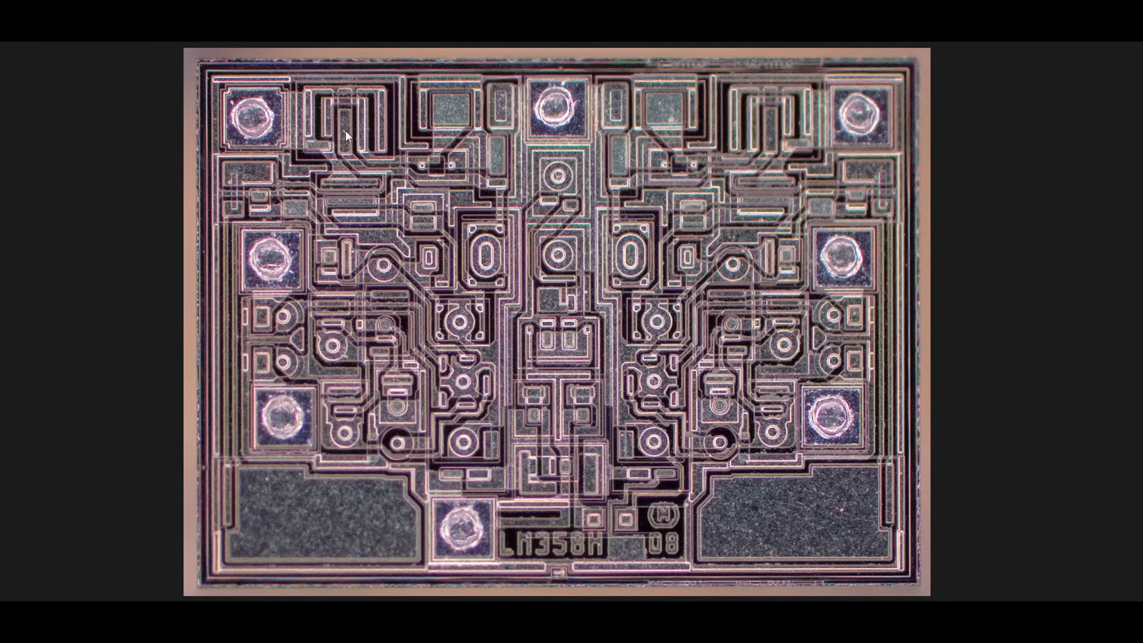
mouse_move(304, 350)
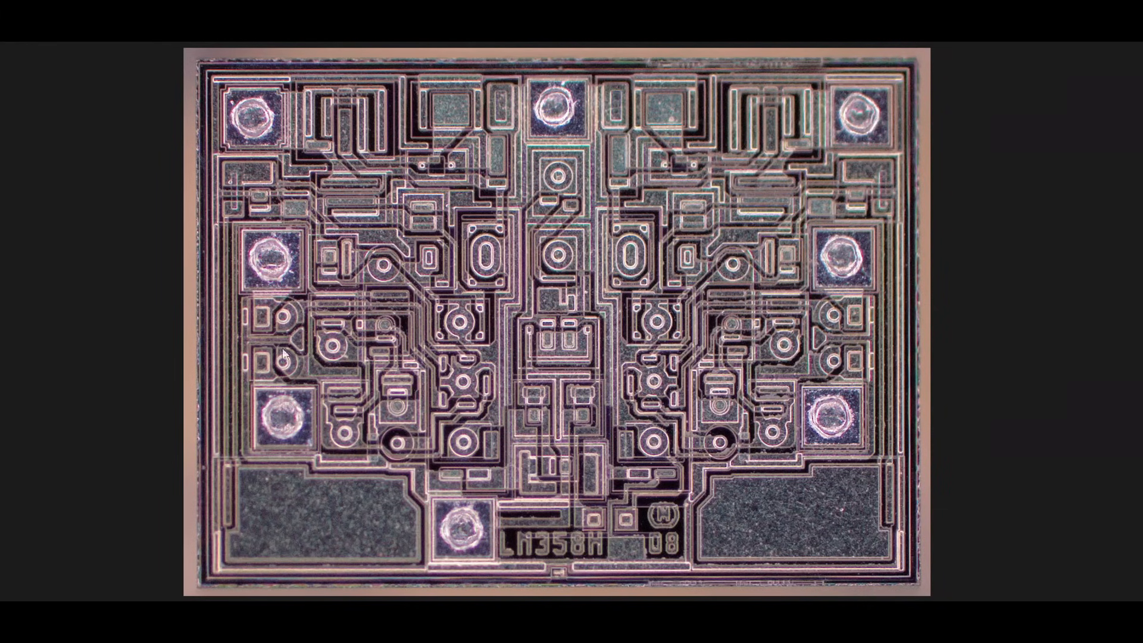
mouse_move(350, 328)
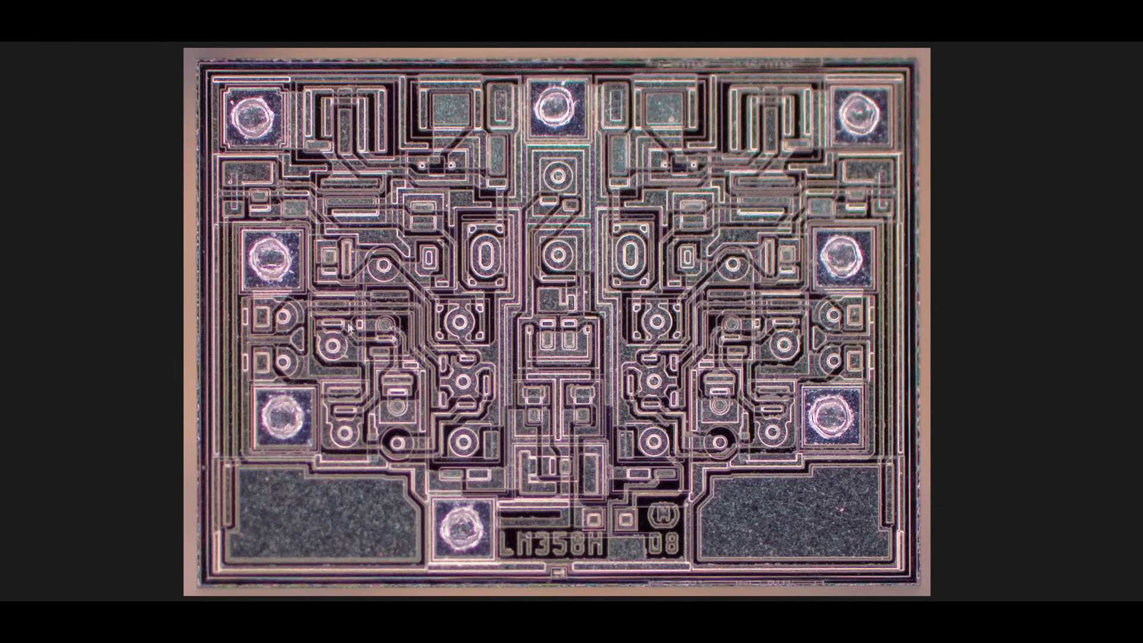
mouse_move(346, 371)
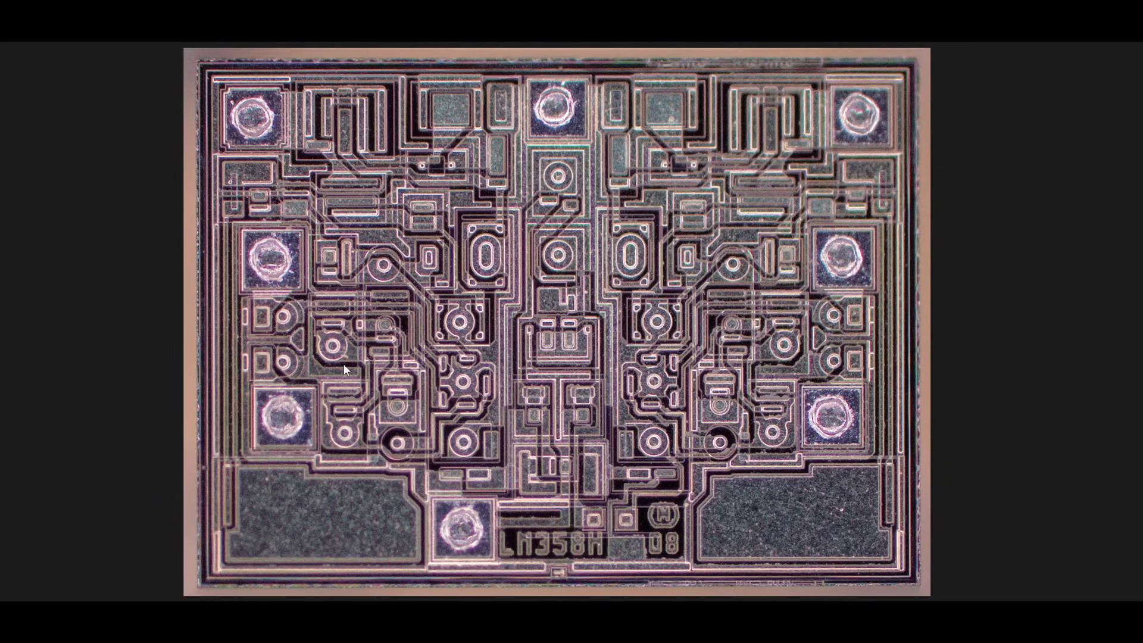
mouse_move(294, 140)
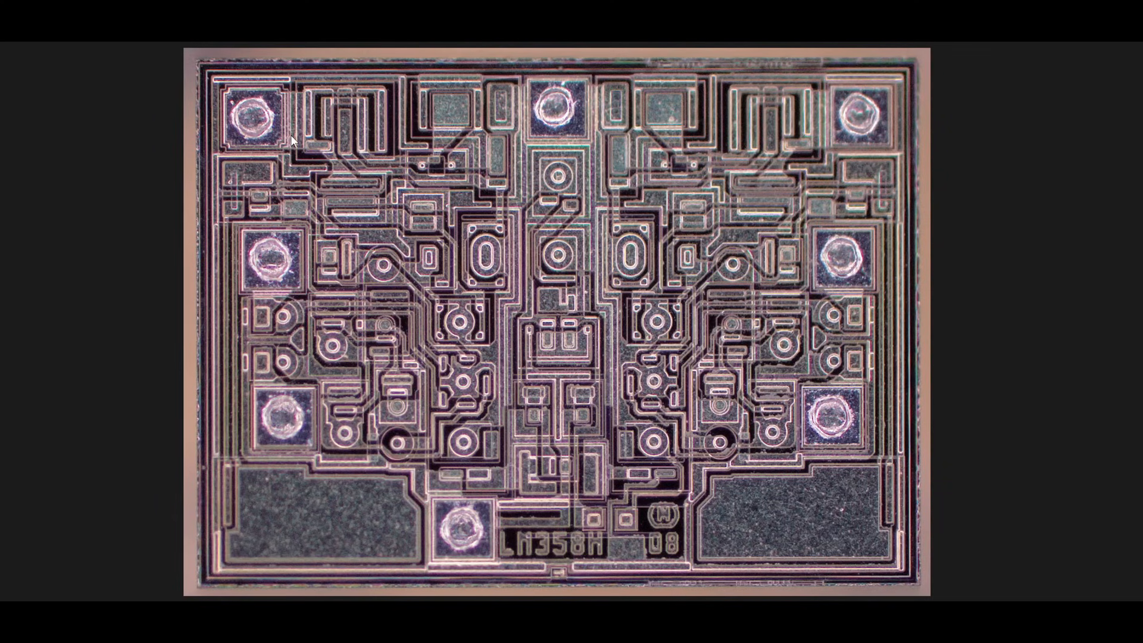
mouse_move(429, 408)
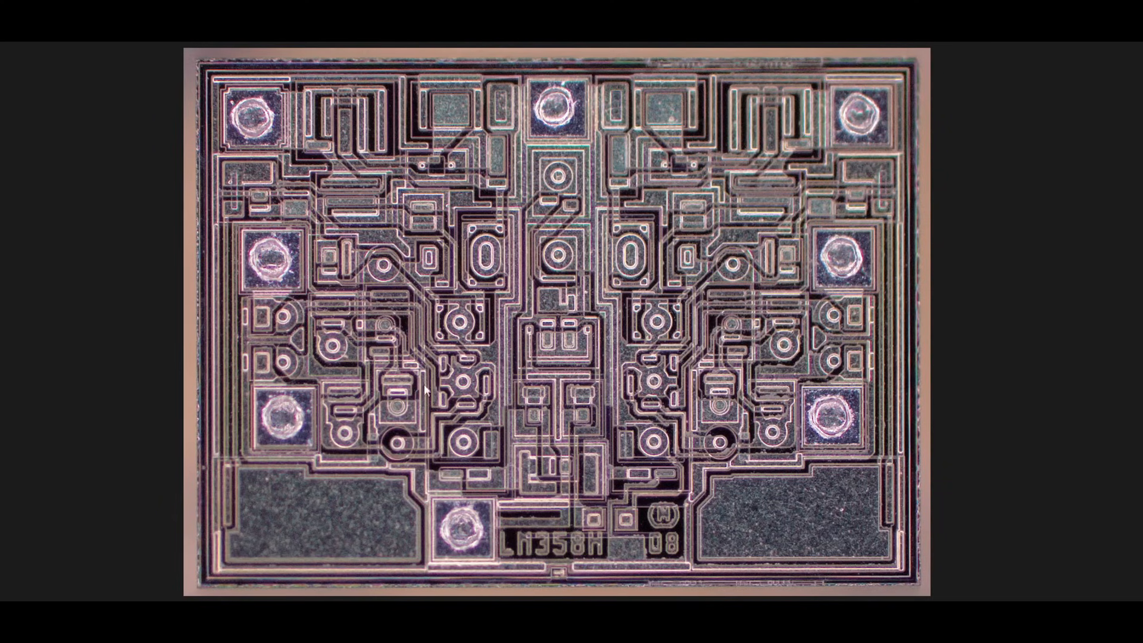
mouse_move(480, 362)
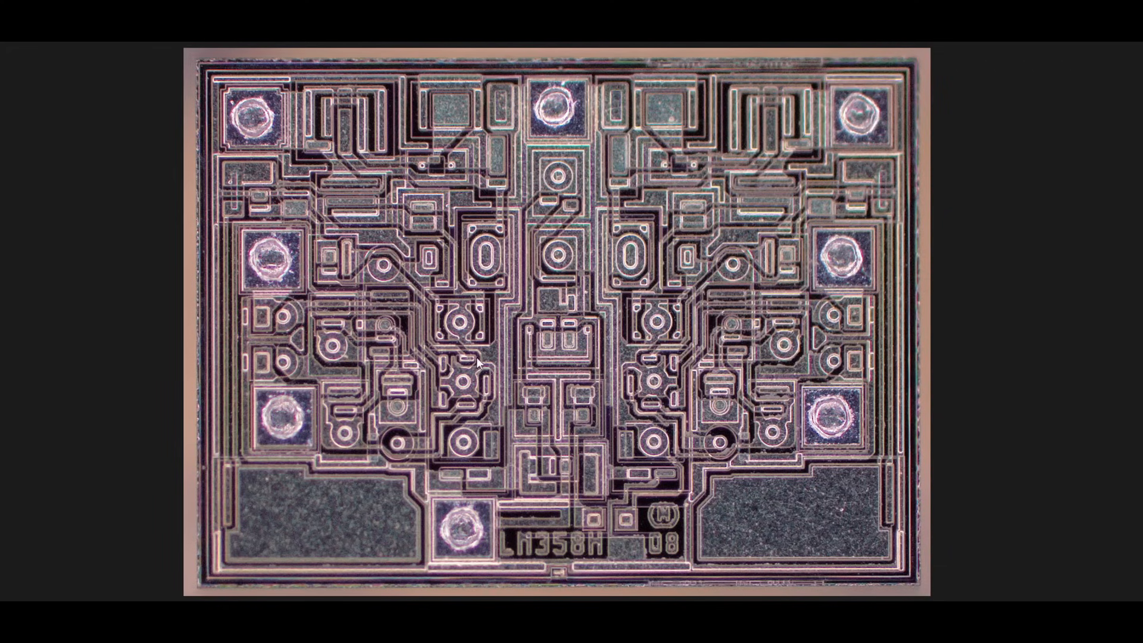
mouse_move(412, 414)
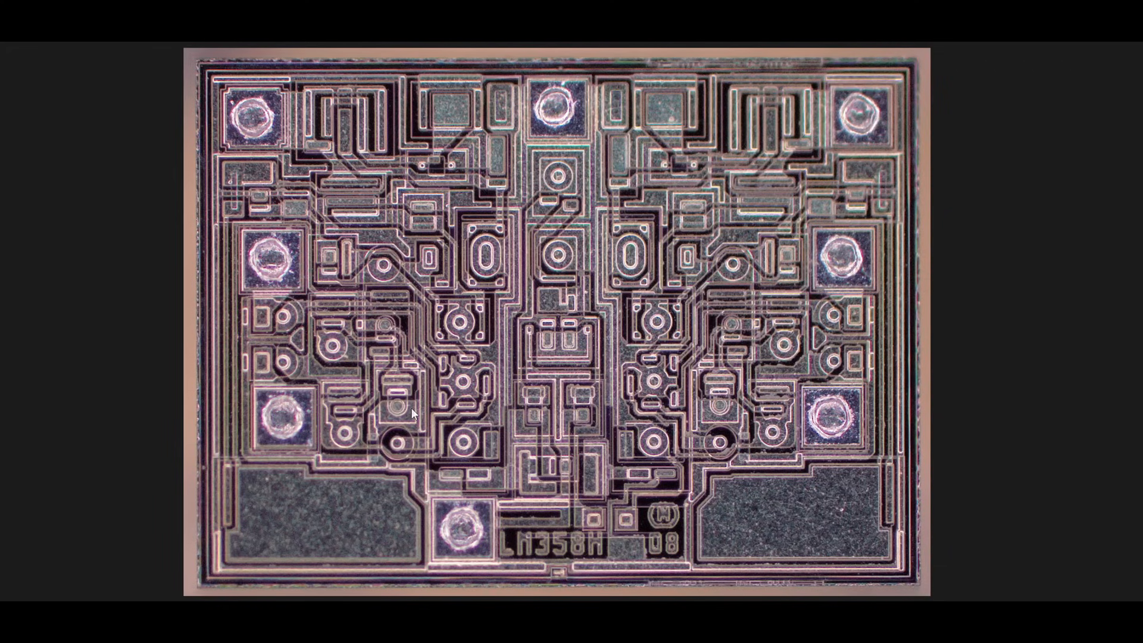
mouse_move(457, 394)
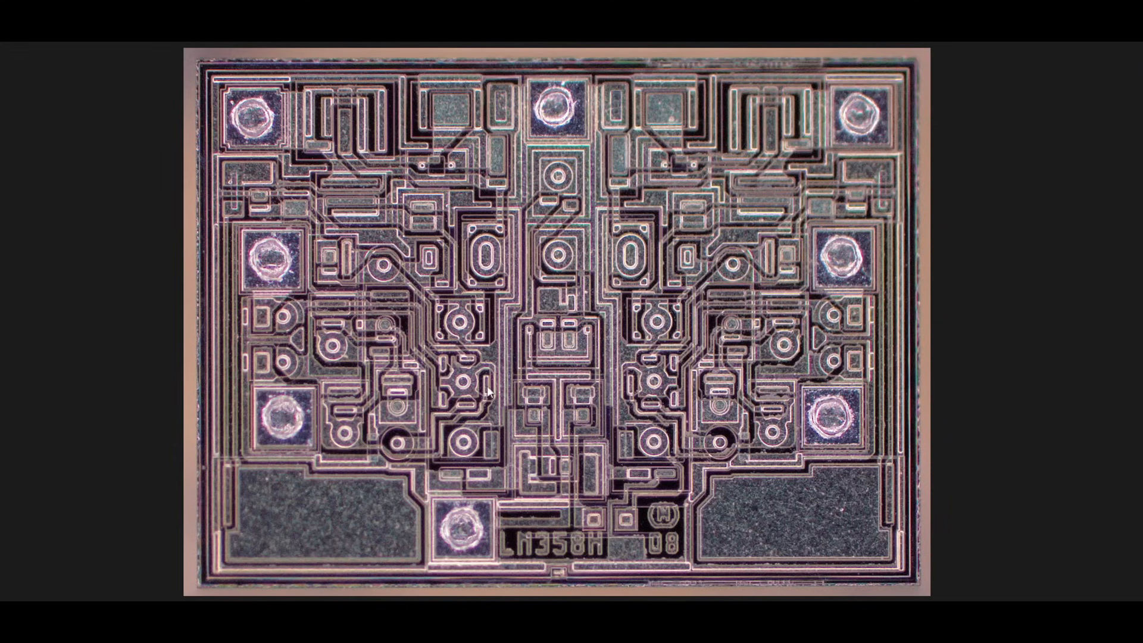
mouse_move(465, 404)
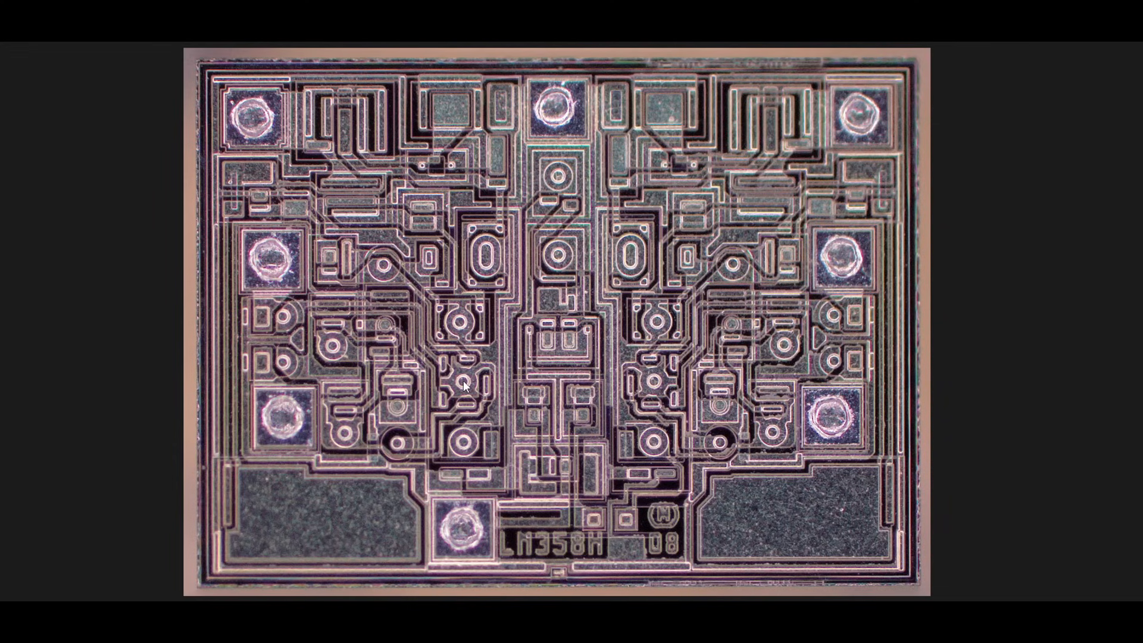
mouse_move(444, 389)
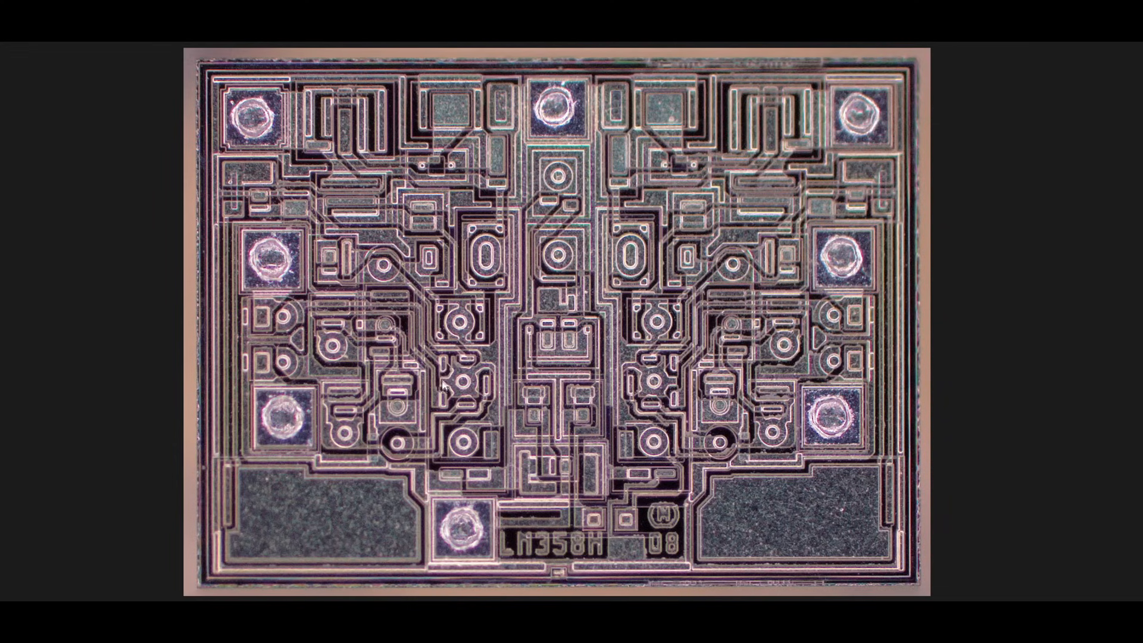
mouse_move(473, 412)
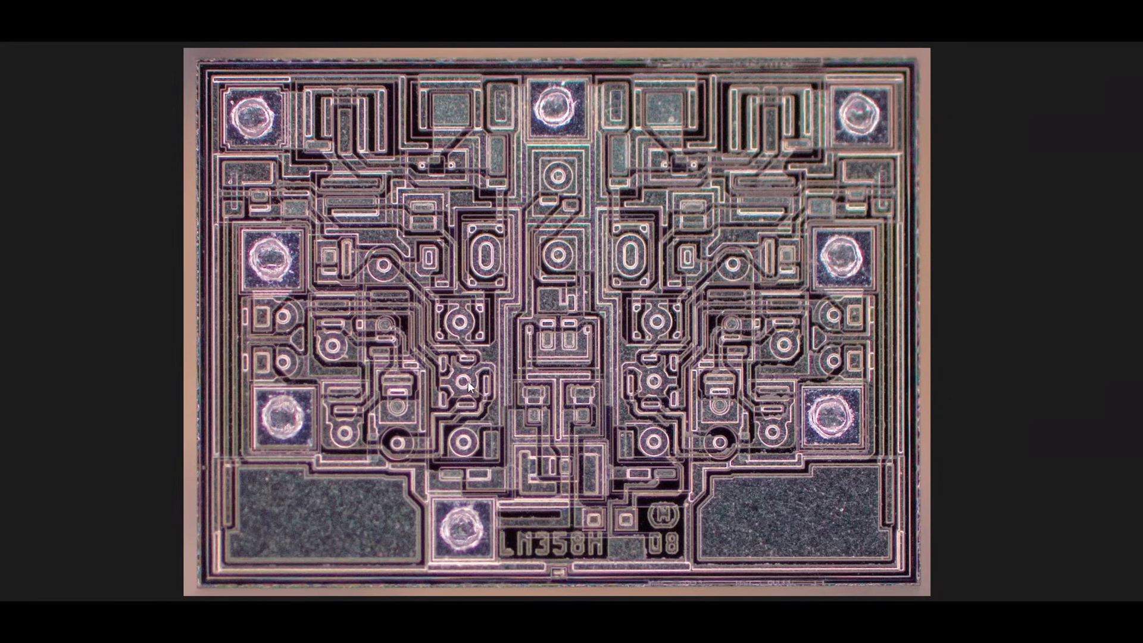
mouse_move(472, 375)
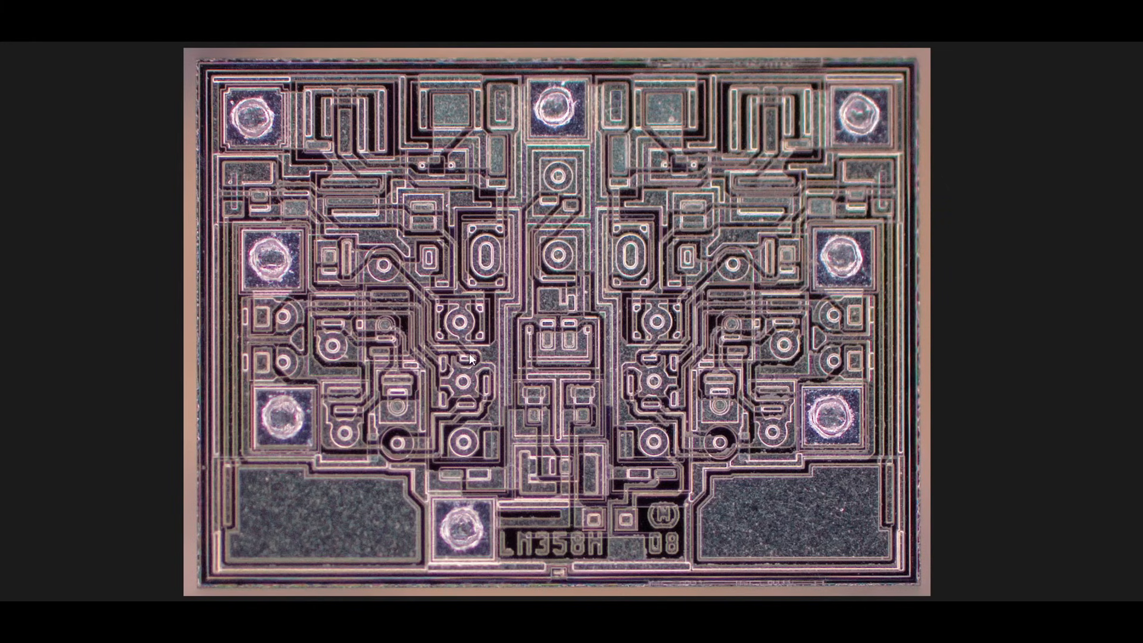
mouse_move(467, 405)
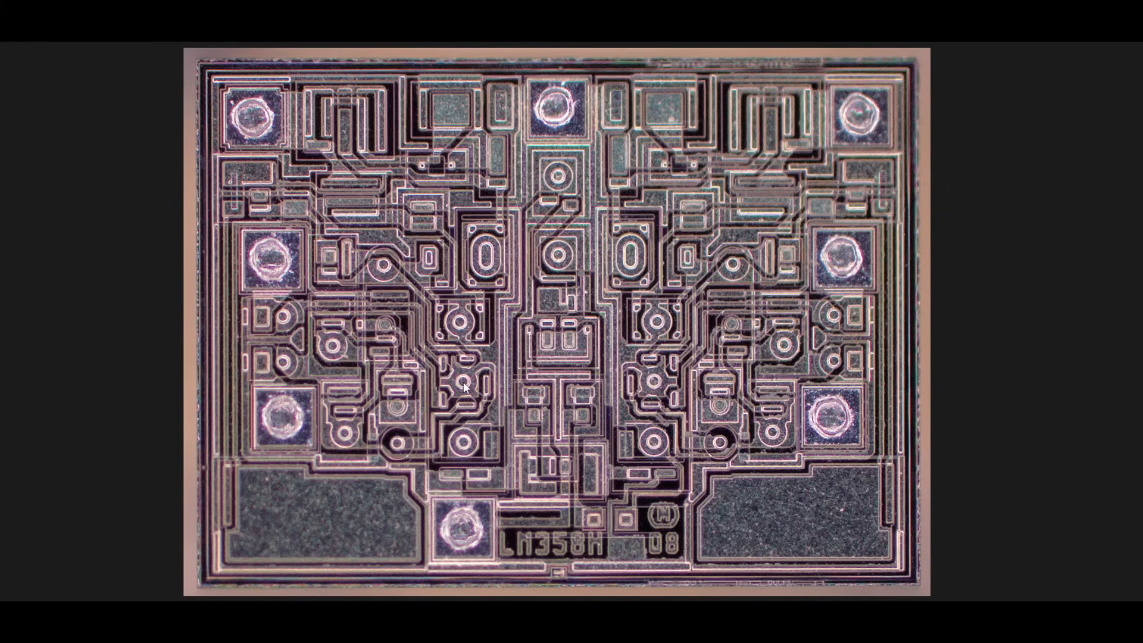
mouse_move(480, 373)
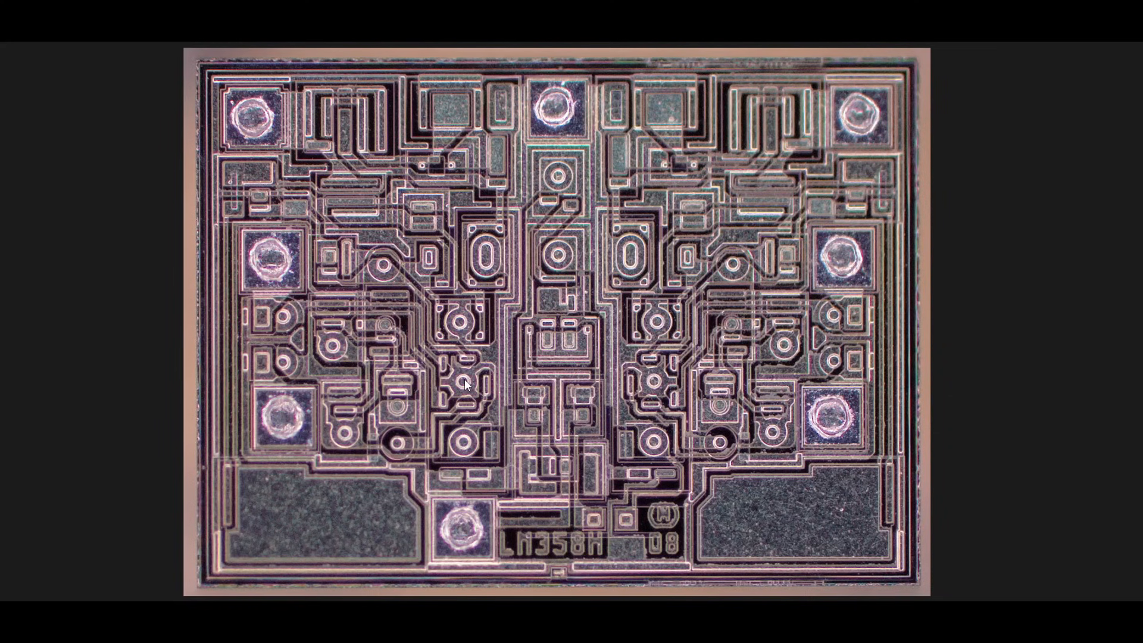
mouse_move(434, 374)
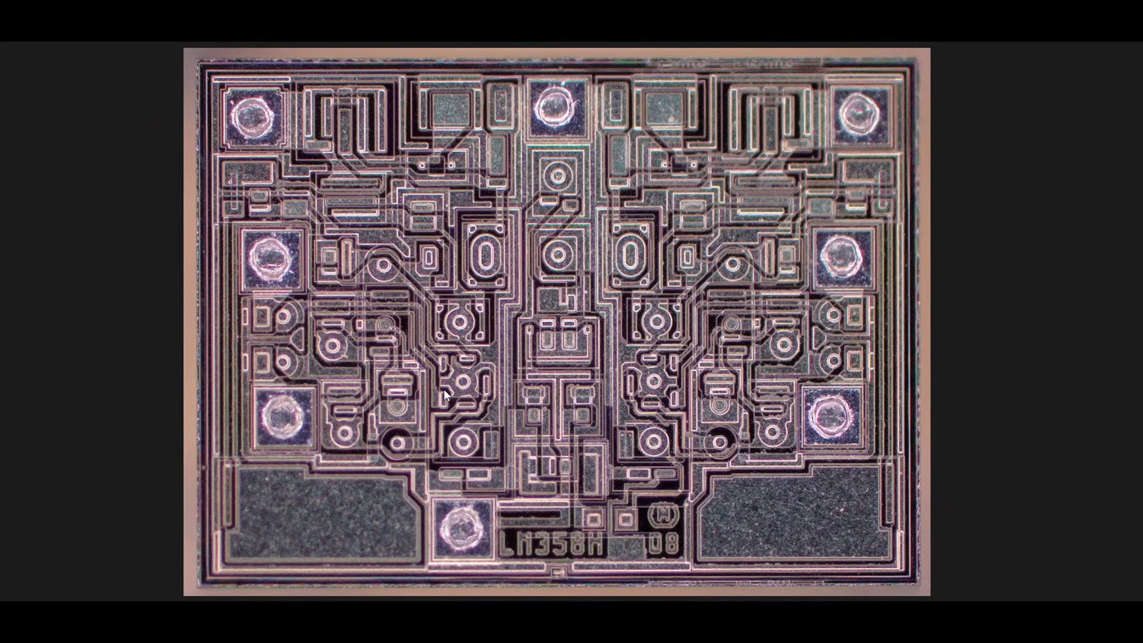
mouse_move(460, 332)
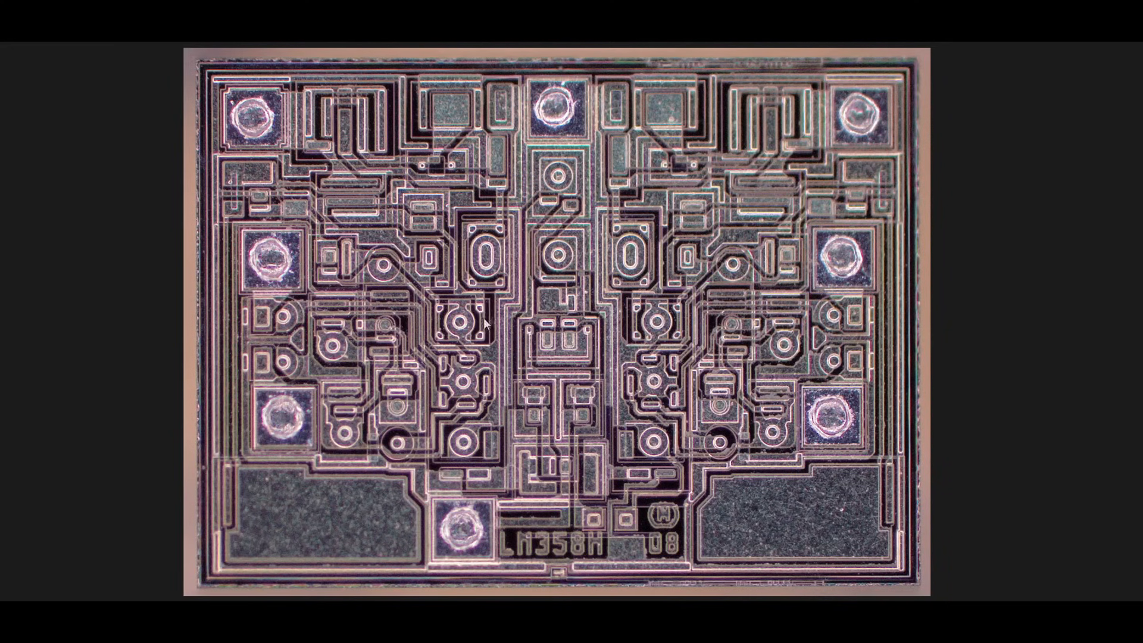
mouse_move(486, 333)
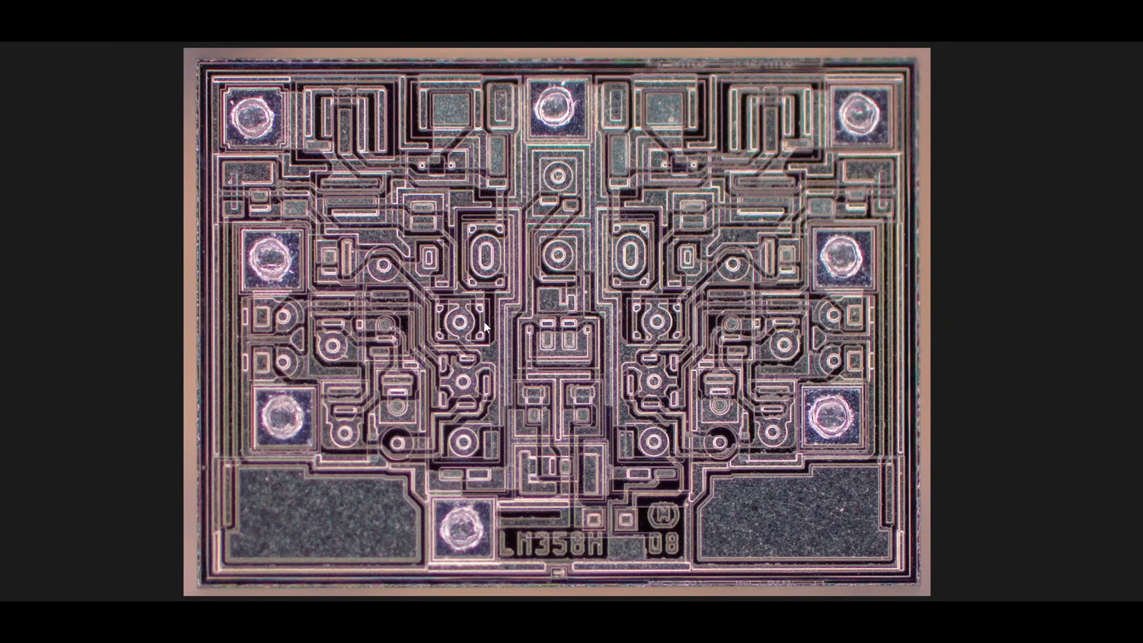
mouse_move(461, 296)
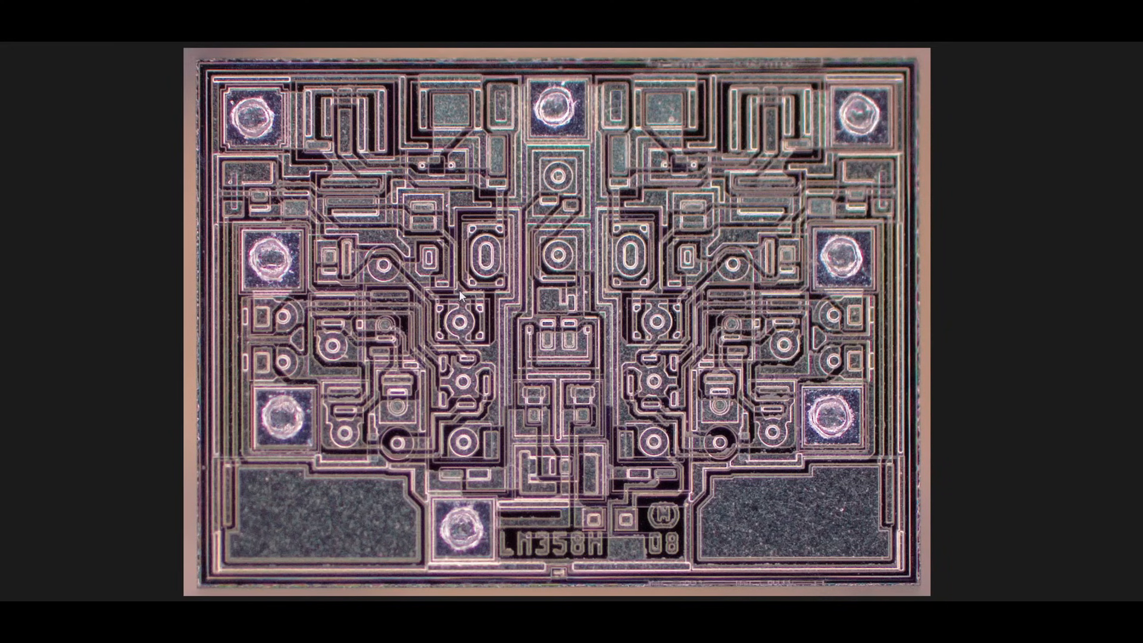
mouse_move(580, 219)
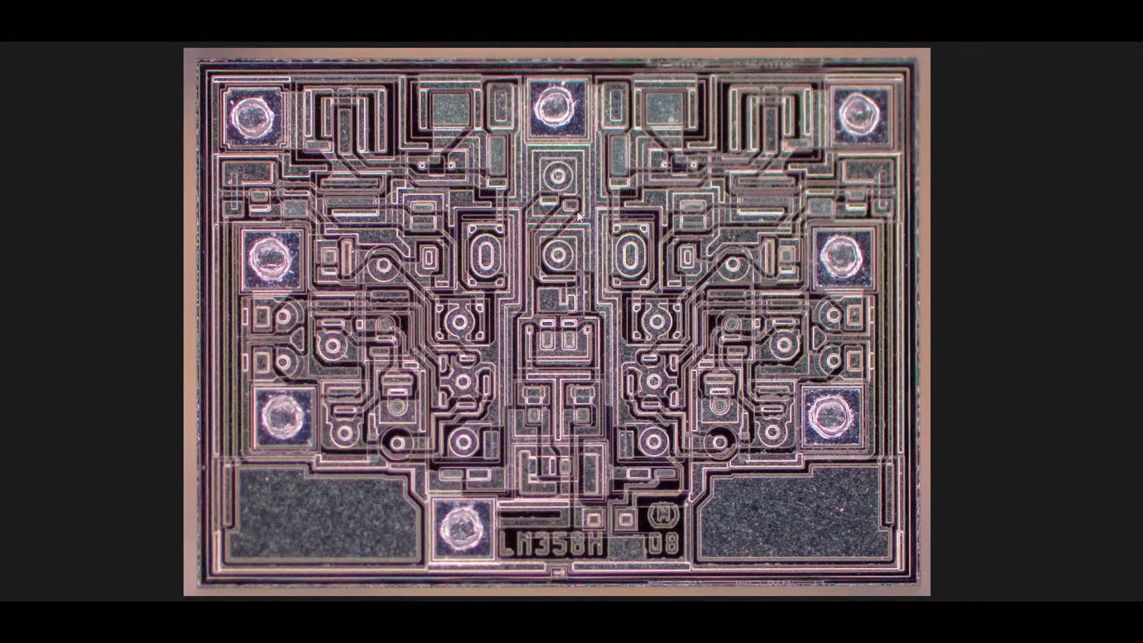
mouse_move(1066, 289)
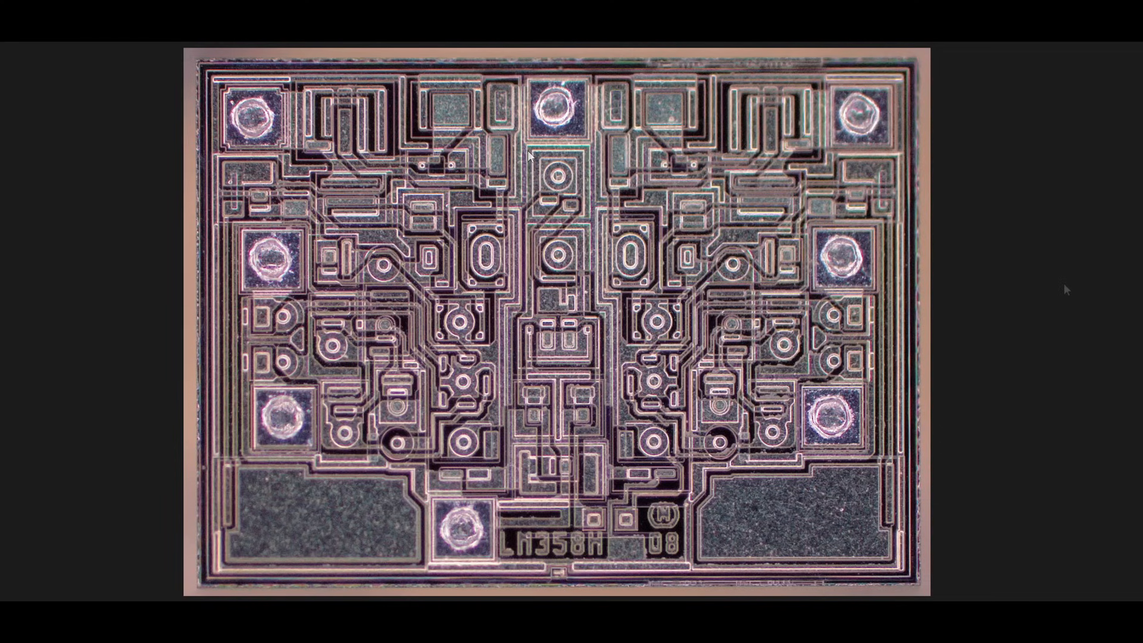